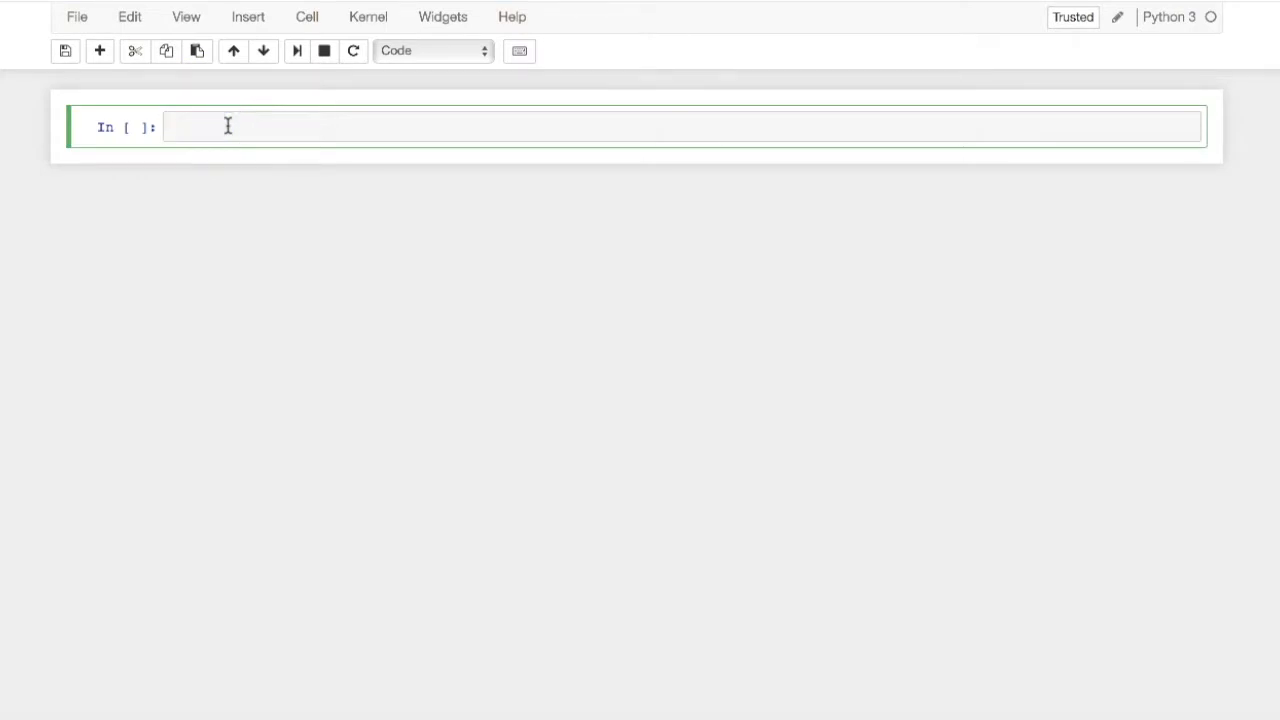
Define lst = [1,2,3,4,5] in a cell and run it.
{"action": "type", "text": "lst = ["}
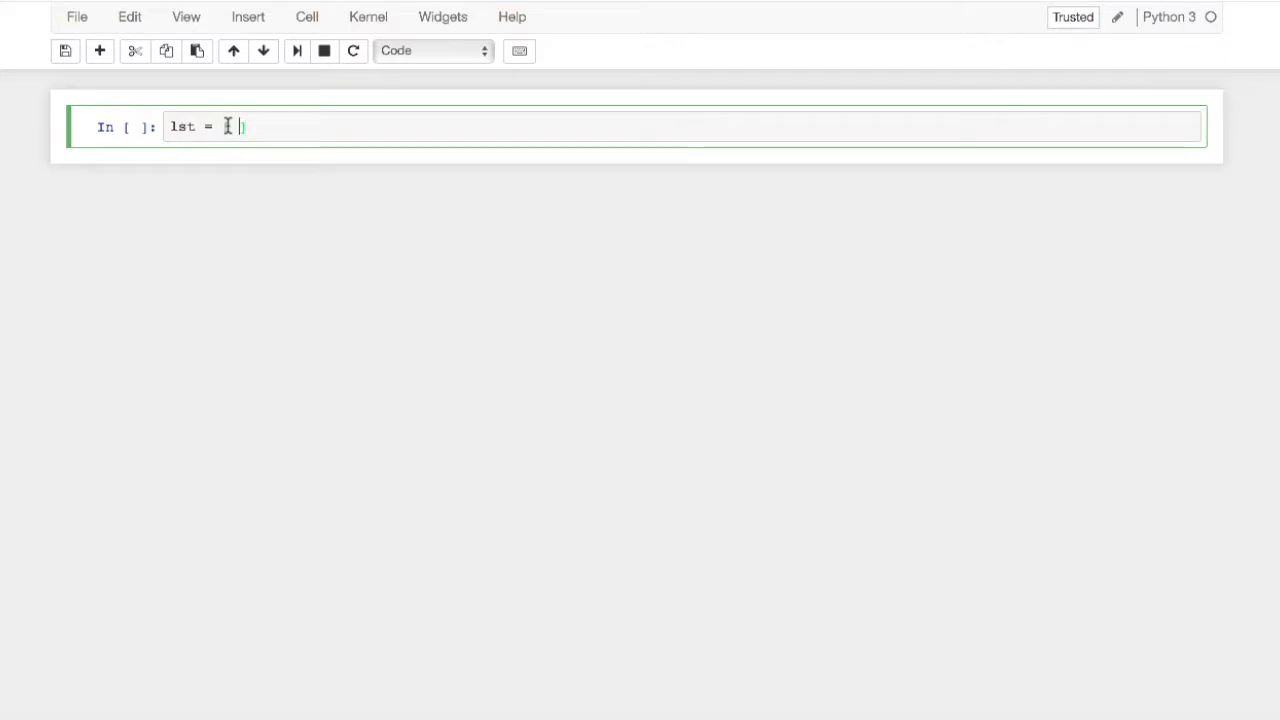
{"action": "type", "text": "1,2,3,4"}
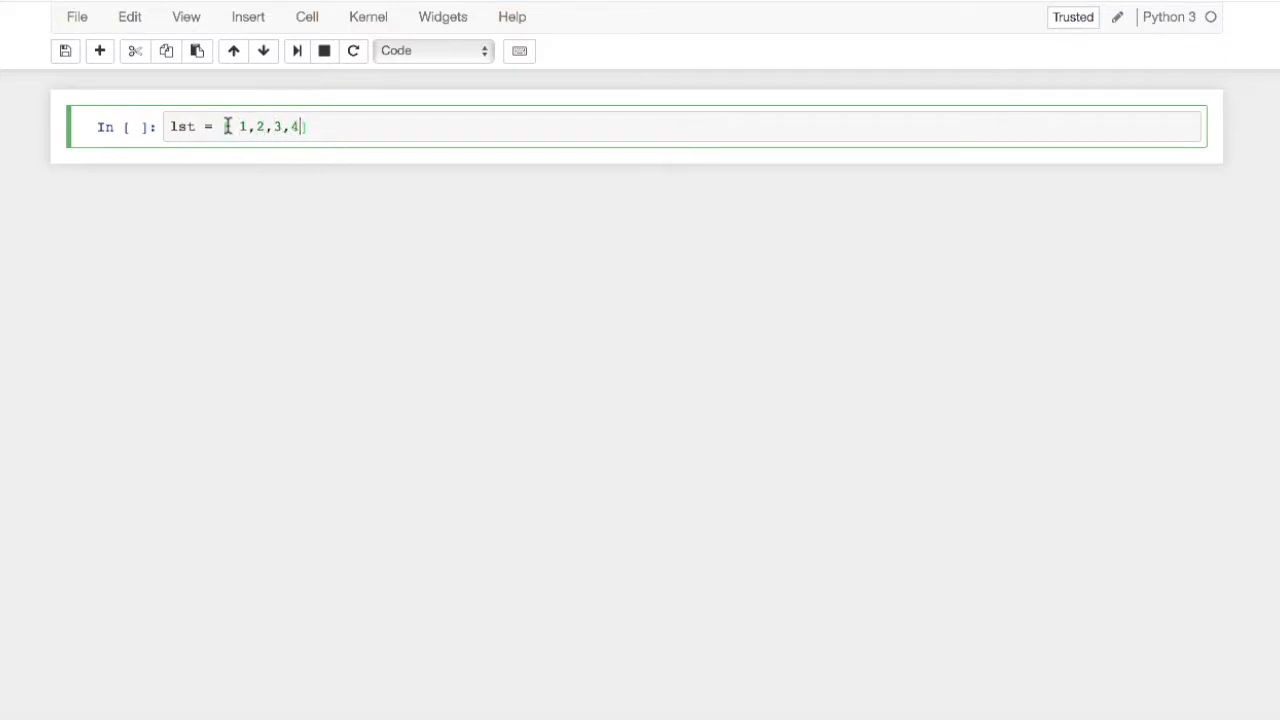
{"action": "type", "text": ",5"}
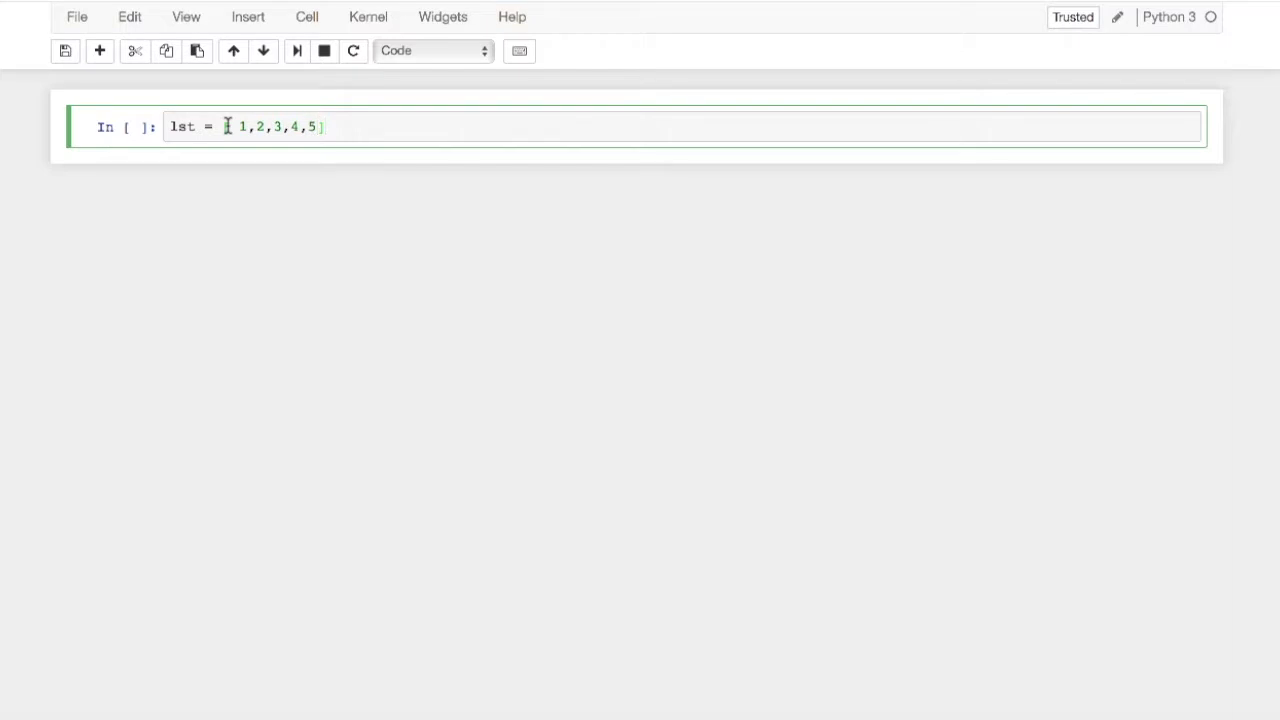
{"action": "key", "text": "shift+enter"}
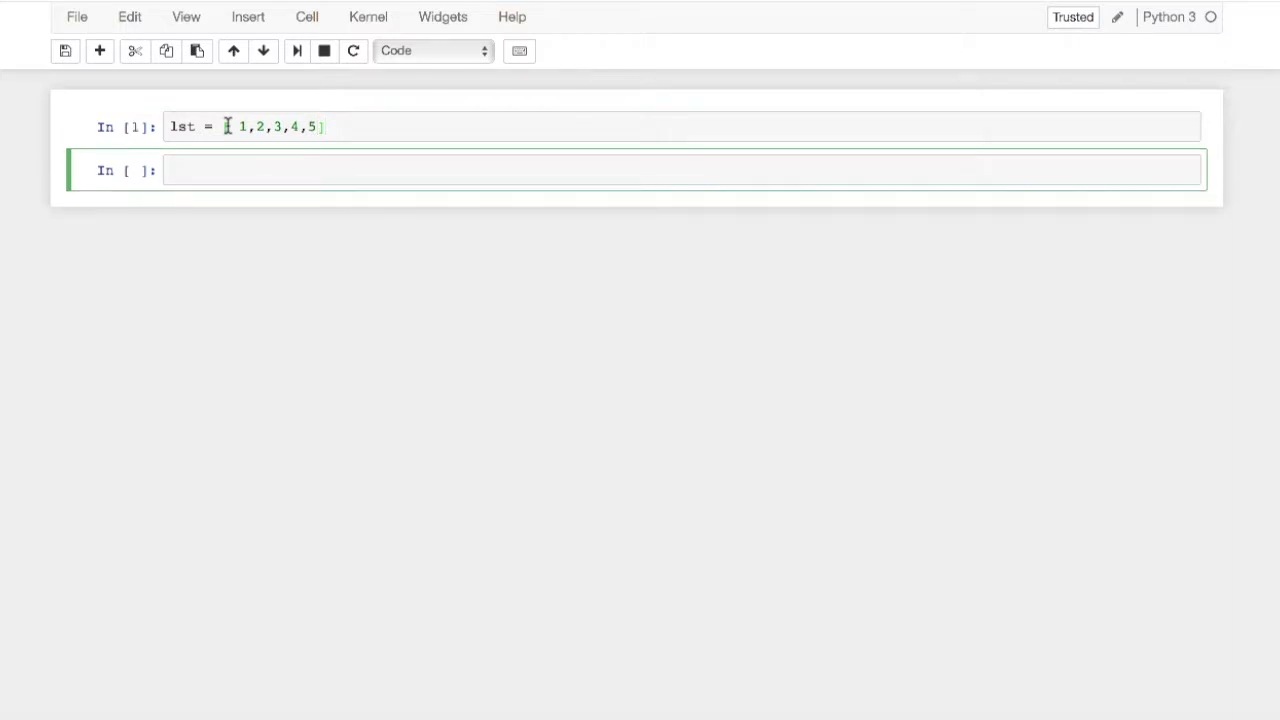
Define dict = {'k1': 1, 'k2': 2} in the next cell.
{"action": "type", "text": "dict"}
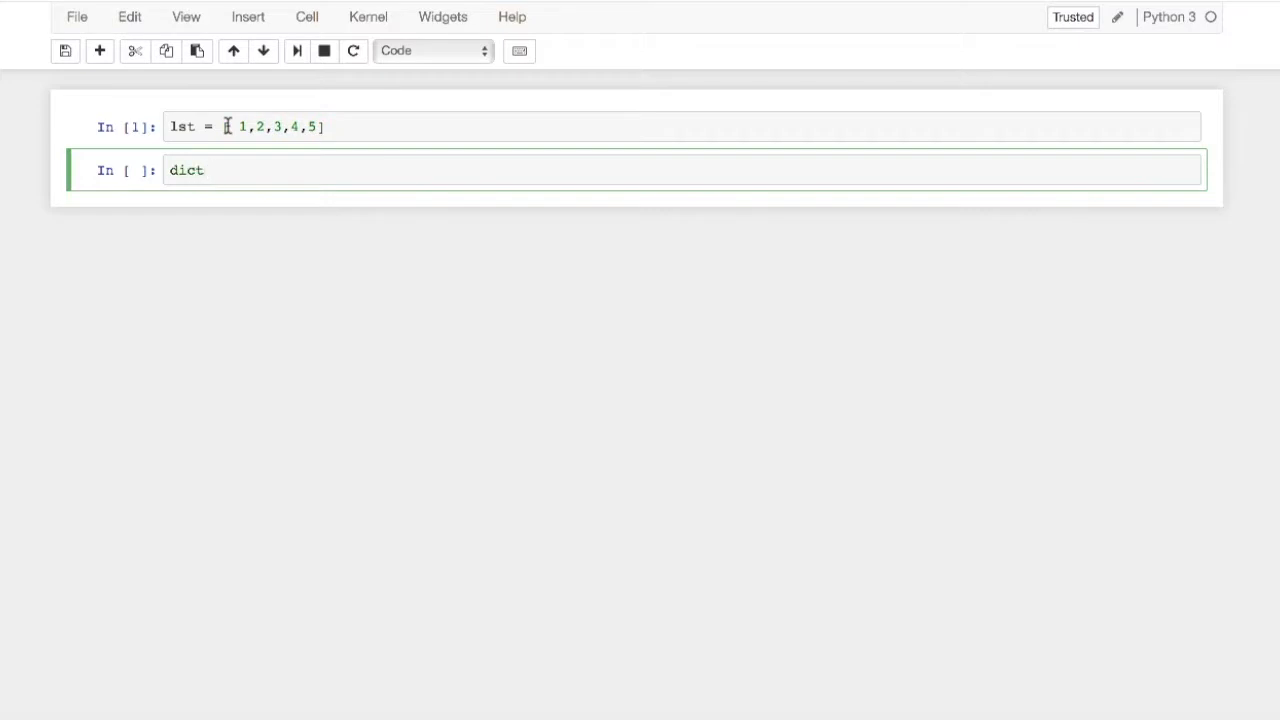
{"action": "type", "text": "= { }"}
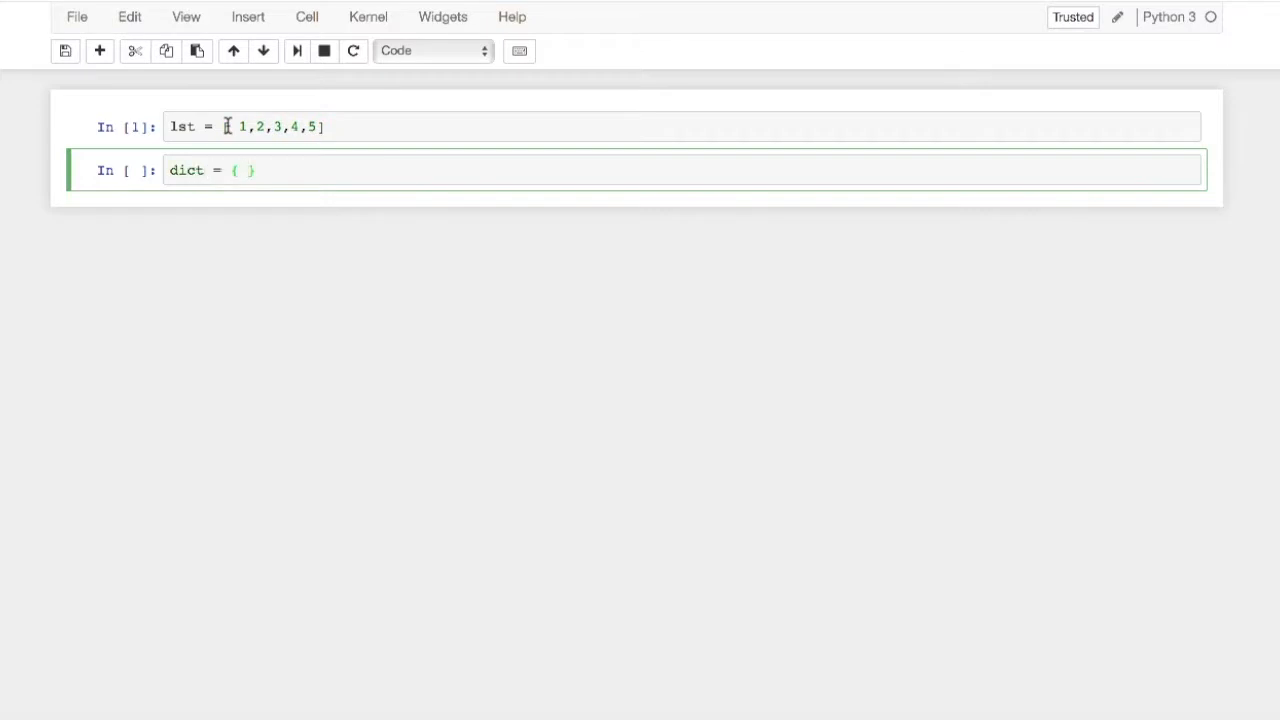
{"action": "type", "text": "'k1'"}
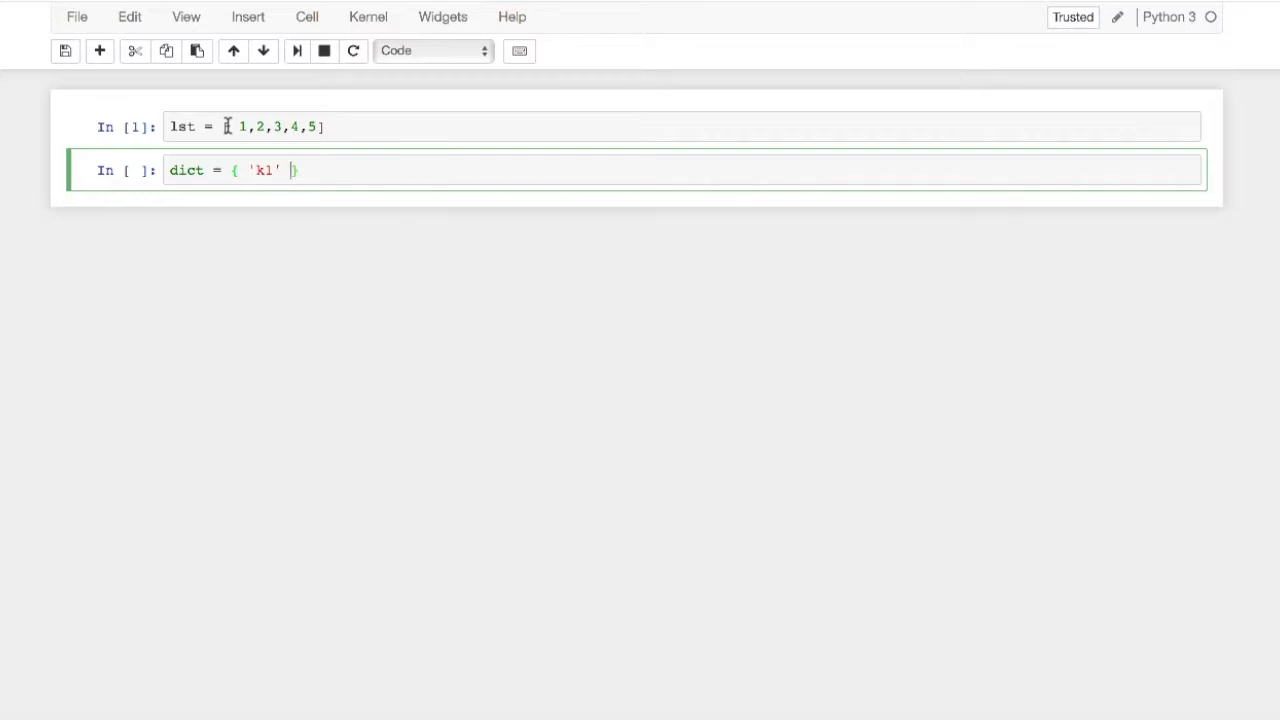
{"action": "type", "text": ": 1,"}
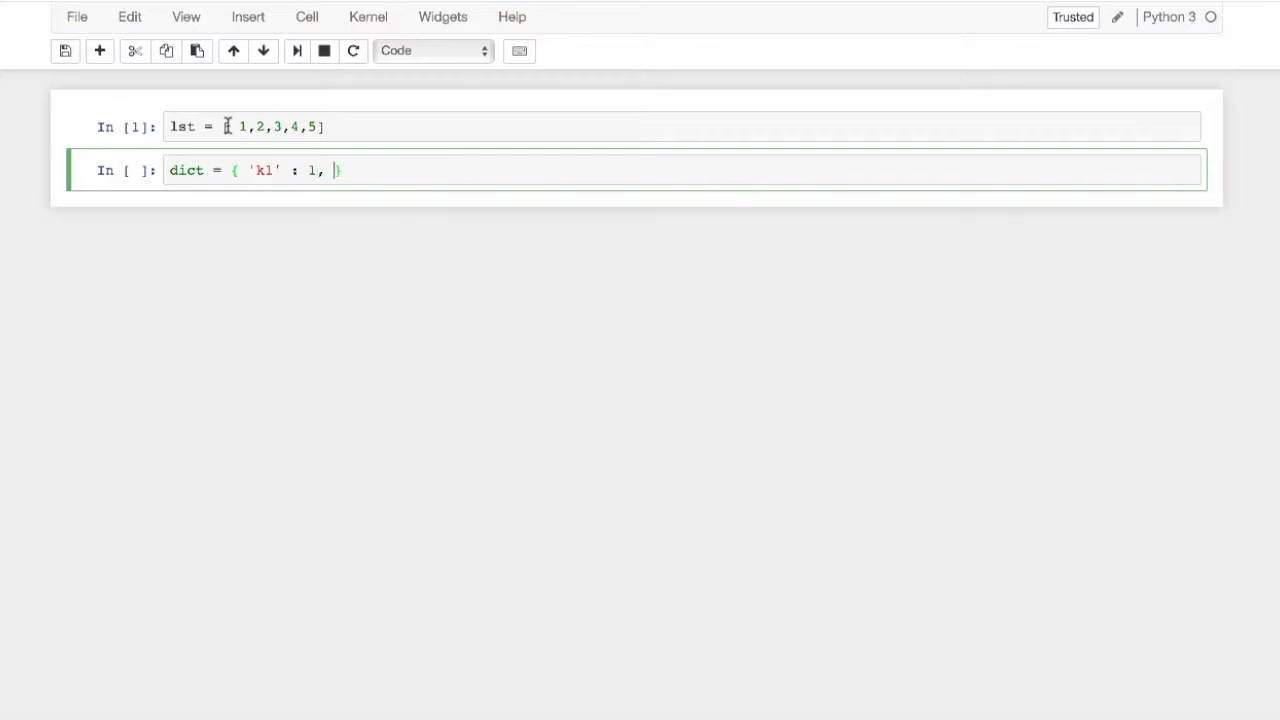
{"action": "type", "text": "'k2'}"}
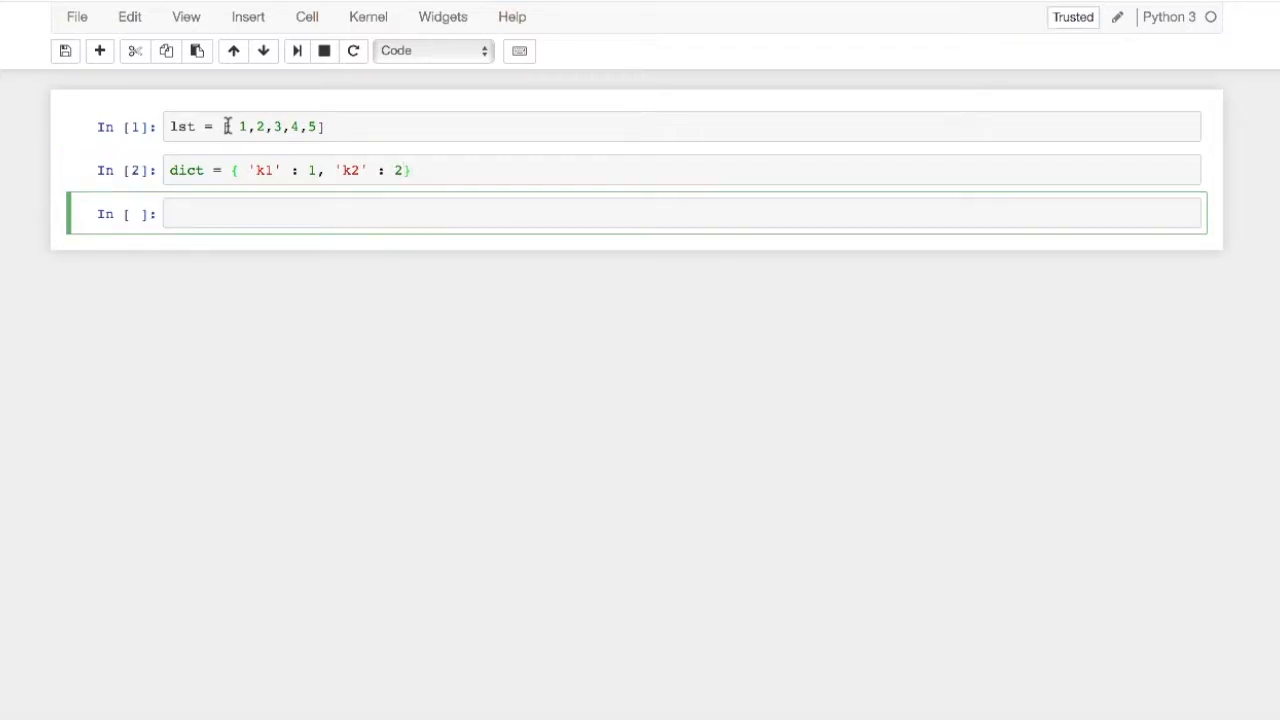
Define tup = (1,2,3,4,5) in the third cell and run it.
{"action": "type", "text": "tup"}
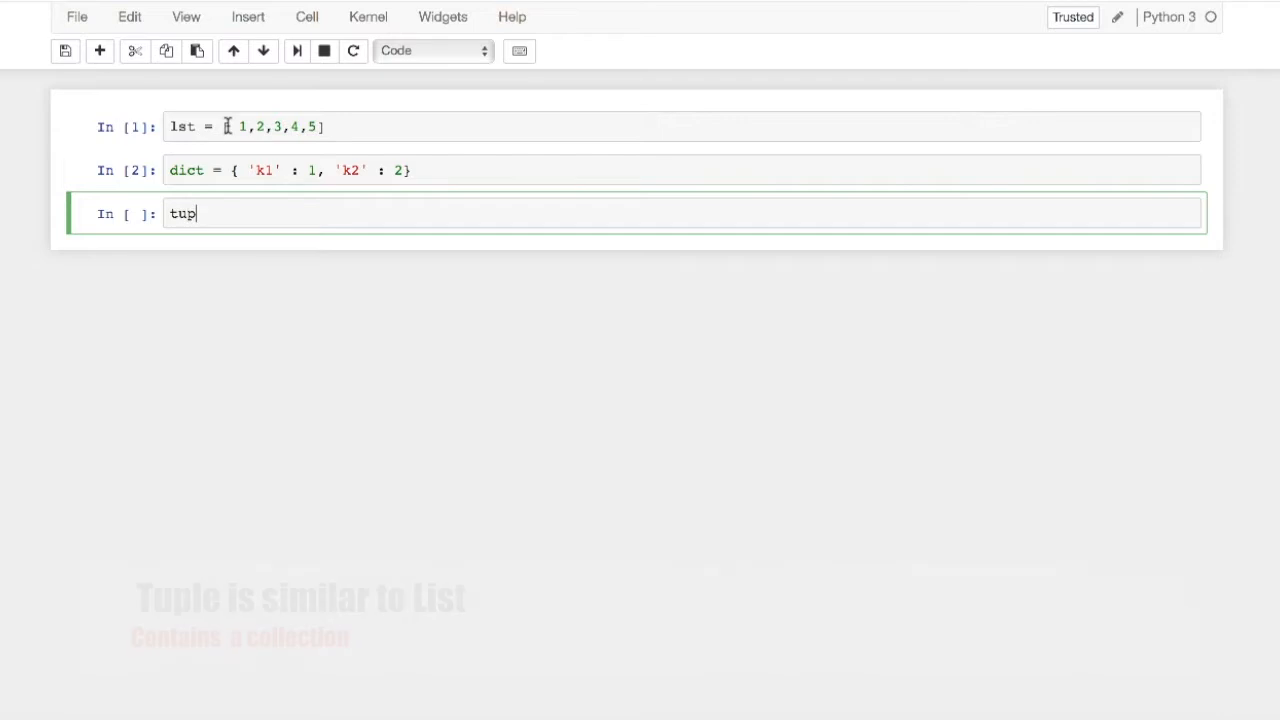
{"action": "type", "text": "= ()"}
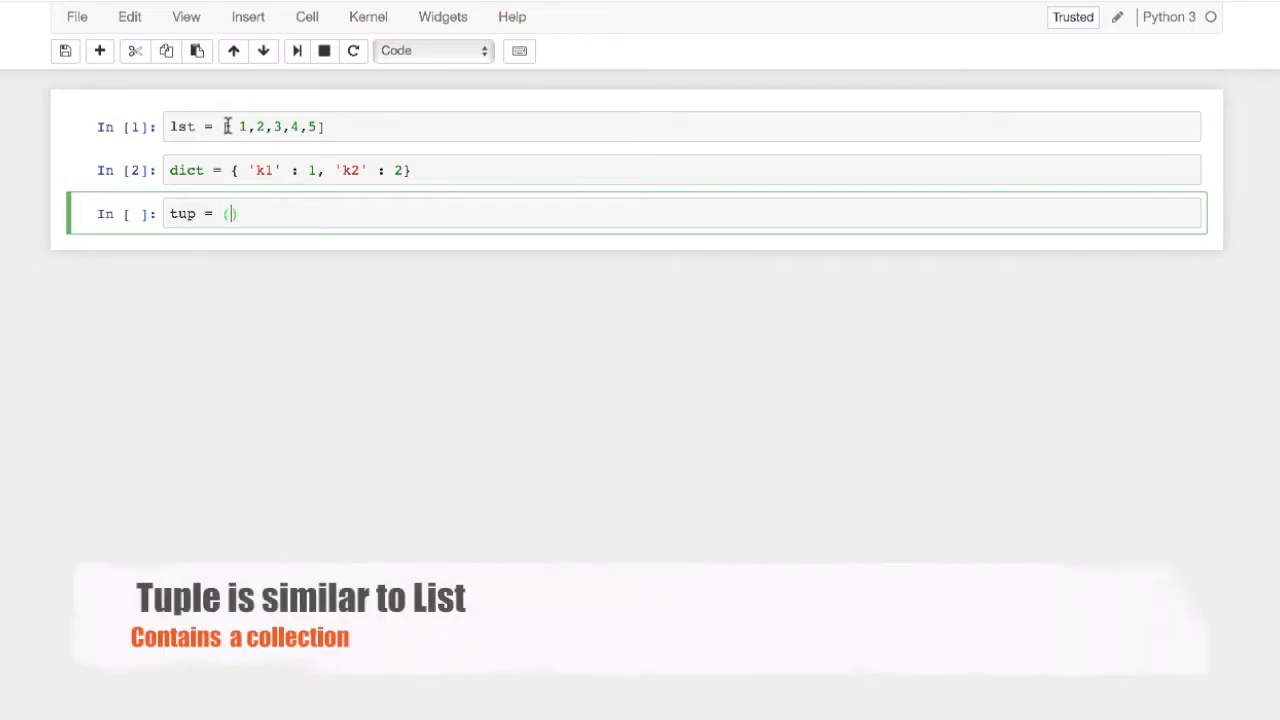
{"action": "type", "text": "1,2,3,4,5"}
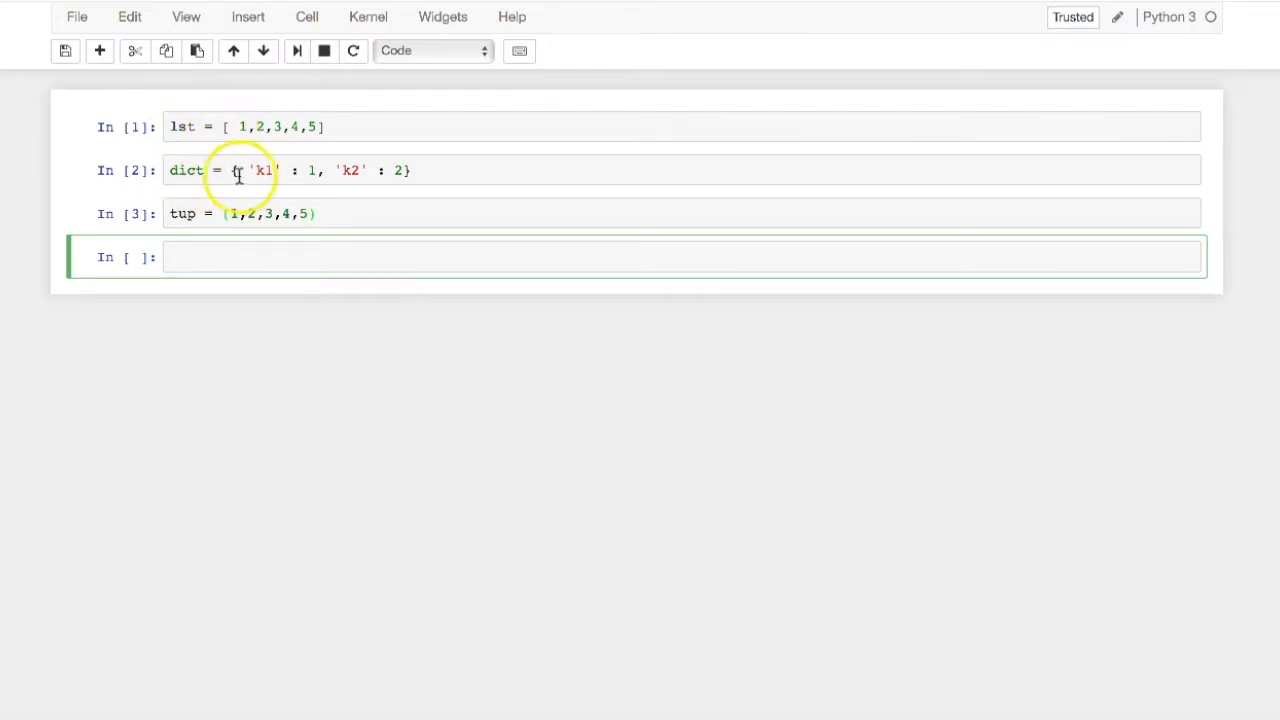
{"action": "mouse_move", "coordinate": [195, 221]}
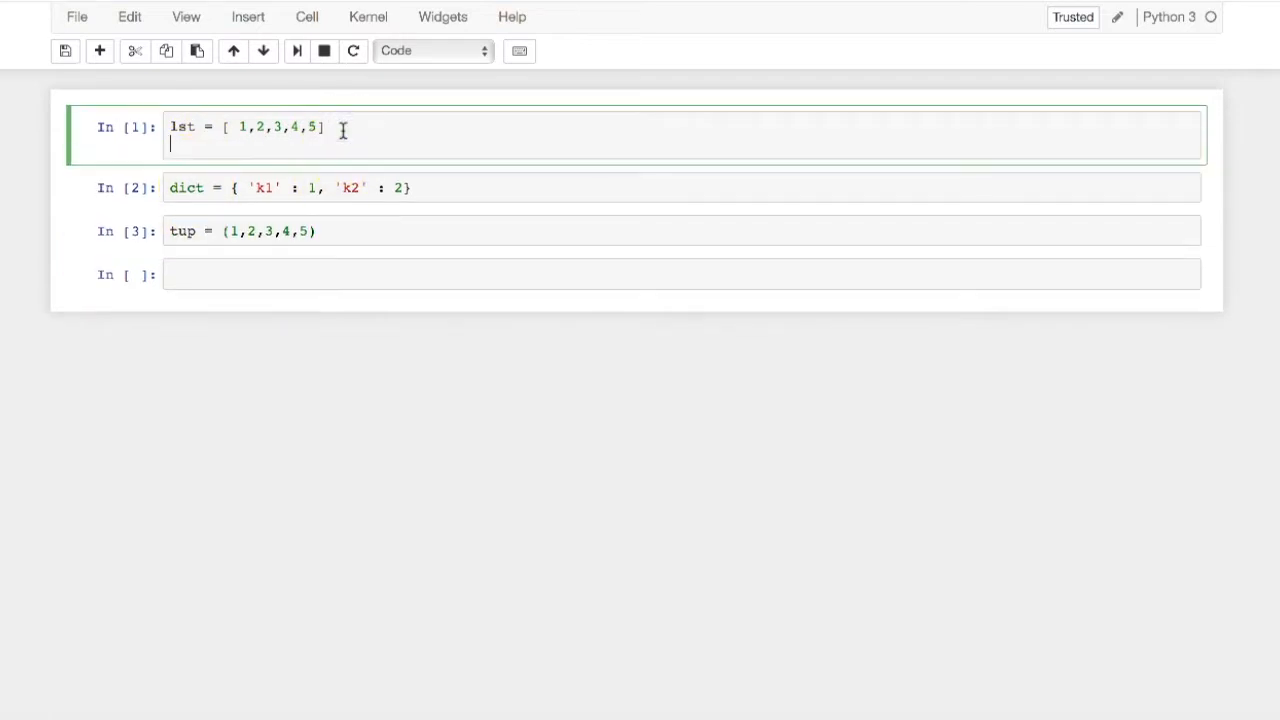
Add print(lst), print(dict) and print(tup) lines to the three cells and run them.
{"action": "type", "text": "pint()"}
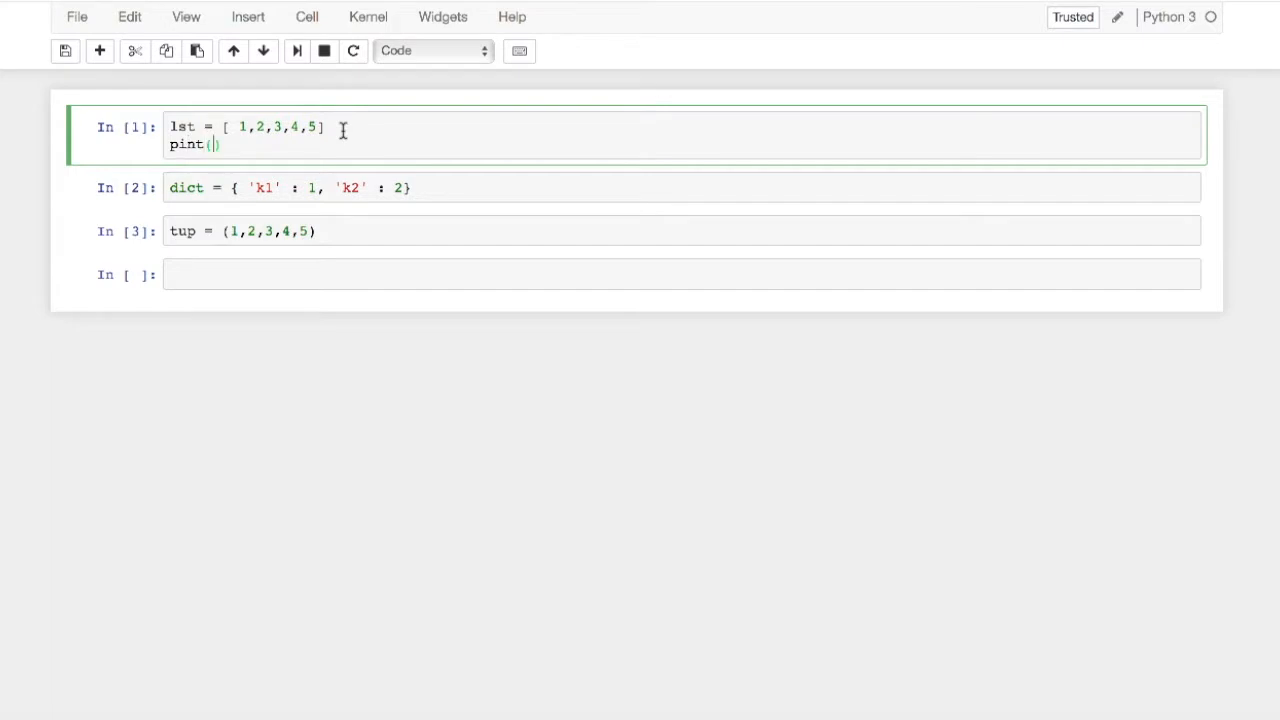
{"action": "type", "text": "print"}
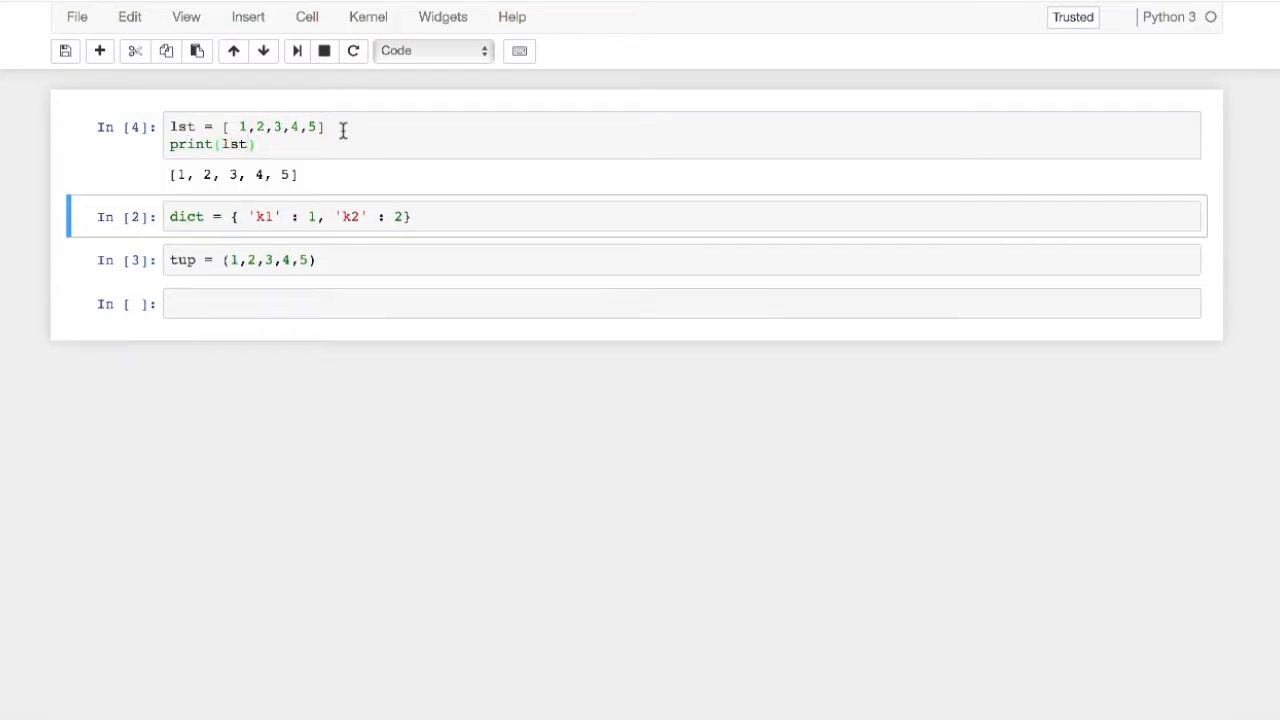
{"action": "left_click", "coordinate": [411, 216]}
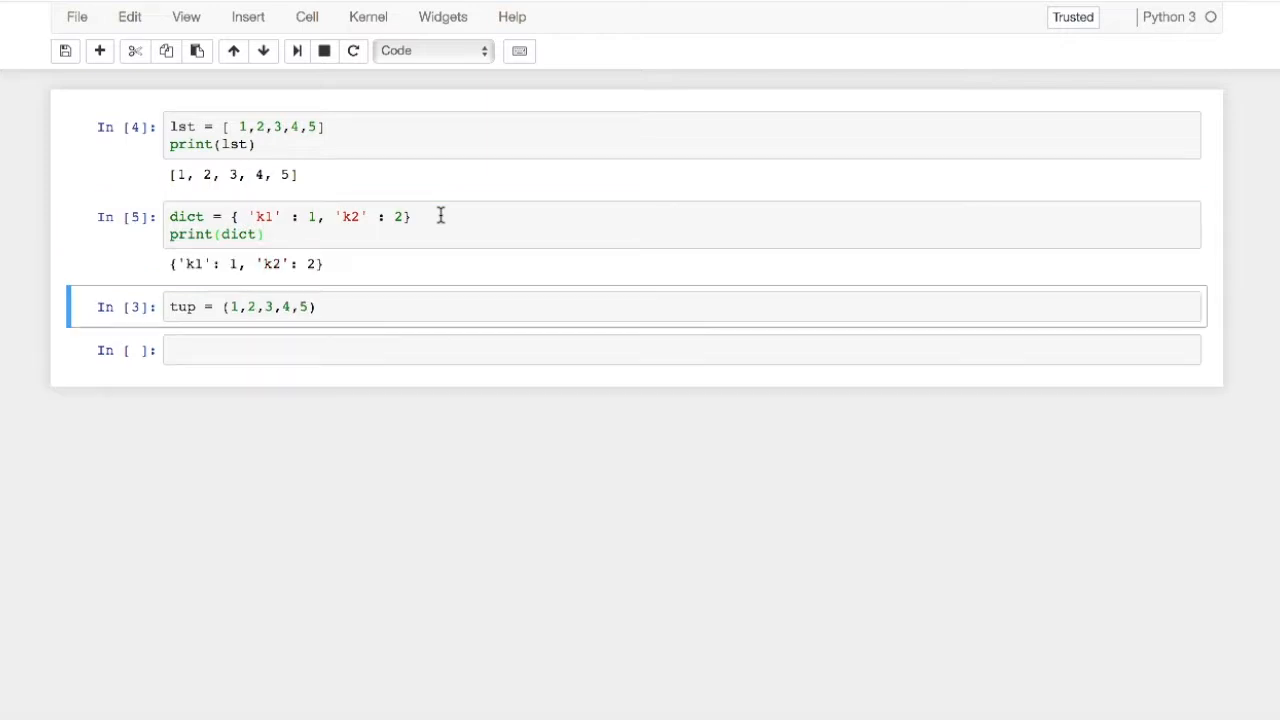
{"action": "left_click", "coordinate": [390, 307]}
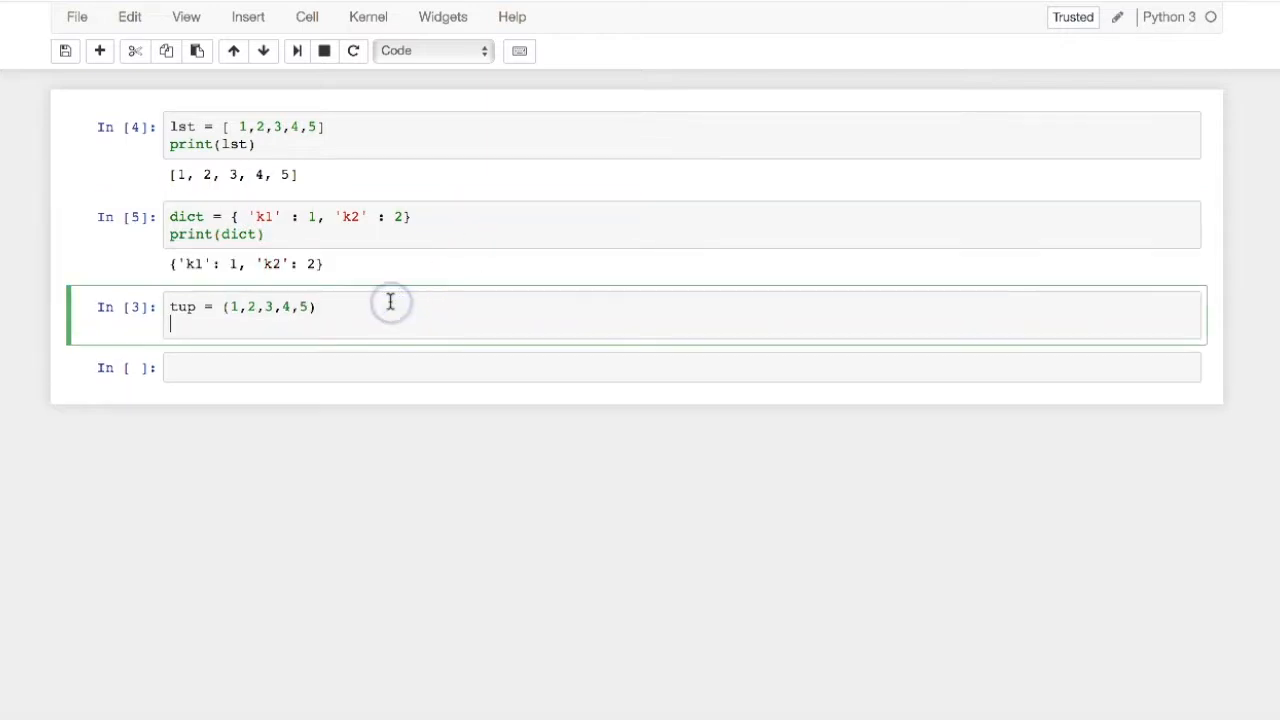
{"action": "type", "text": "print(tup"}
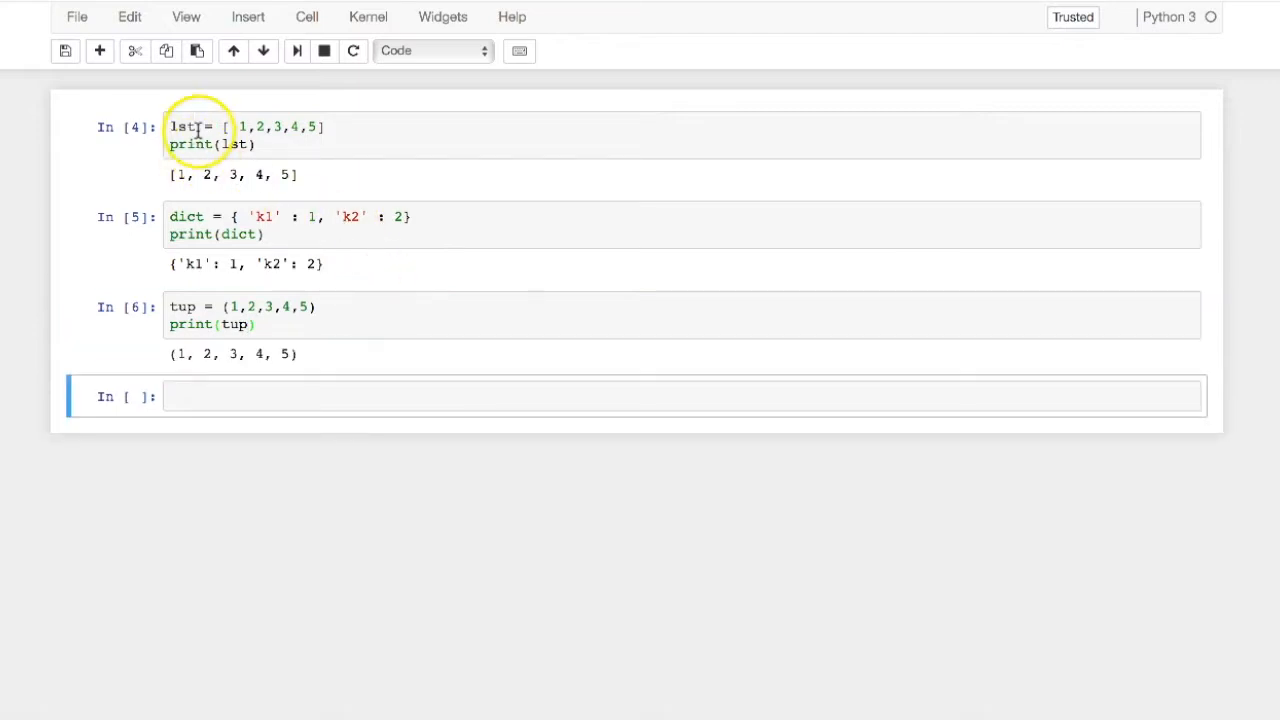
{"action": "mouse_move", "coordinate": [228, 127]}
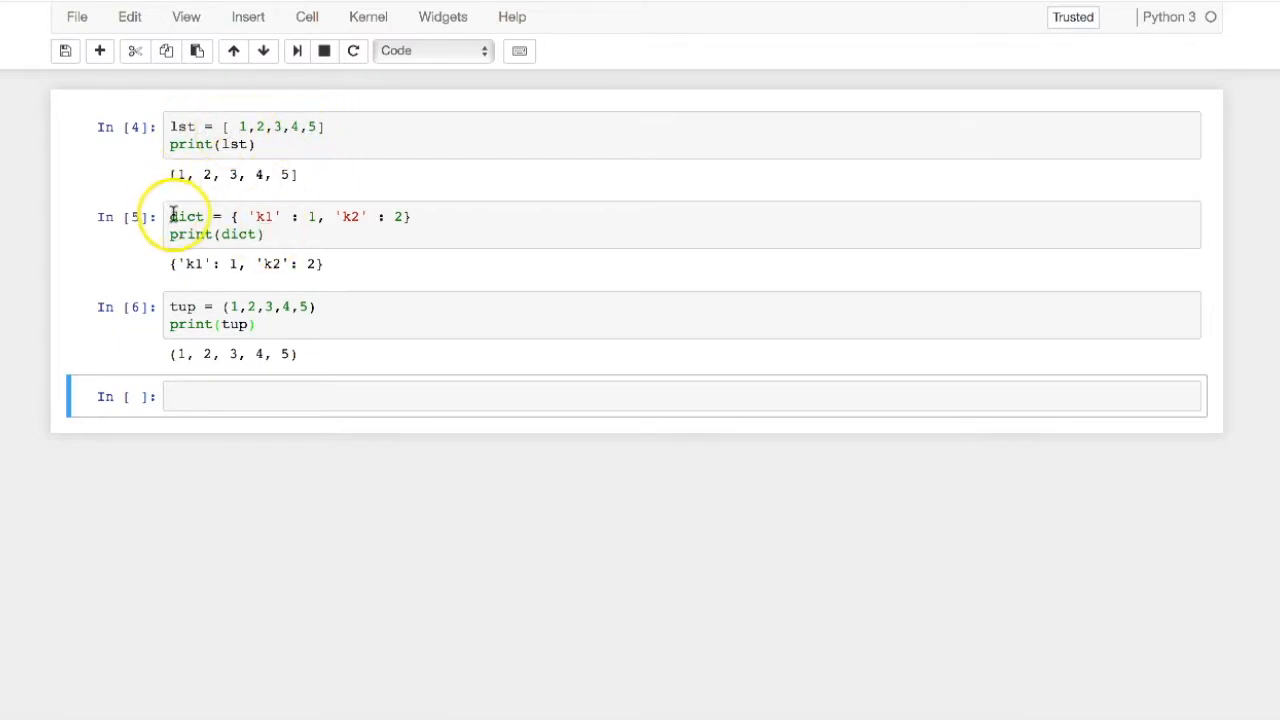
{"action": "mouse_move", "coordinate": [255, 217]}
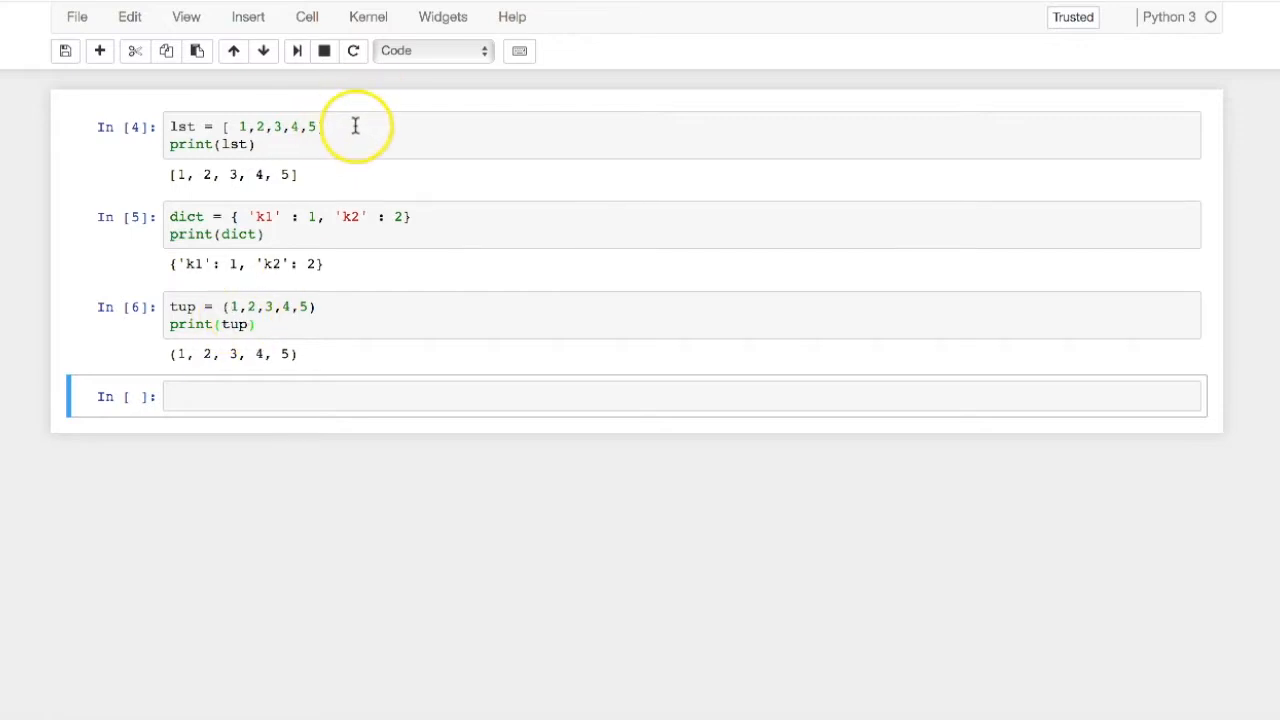
Append 10 to the list with lst.append(10).
{"action": "left_click", "coordinate": [356, 135]}
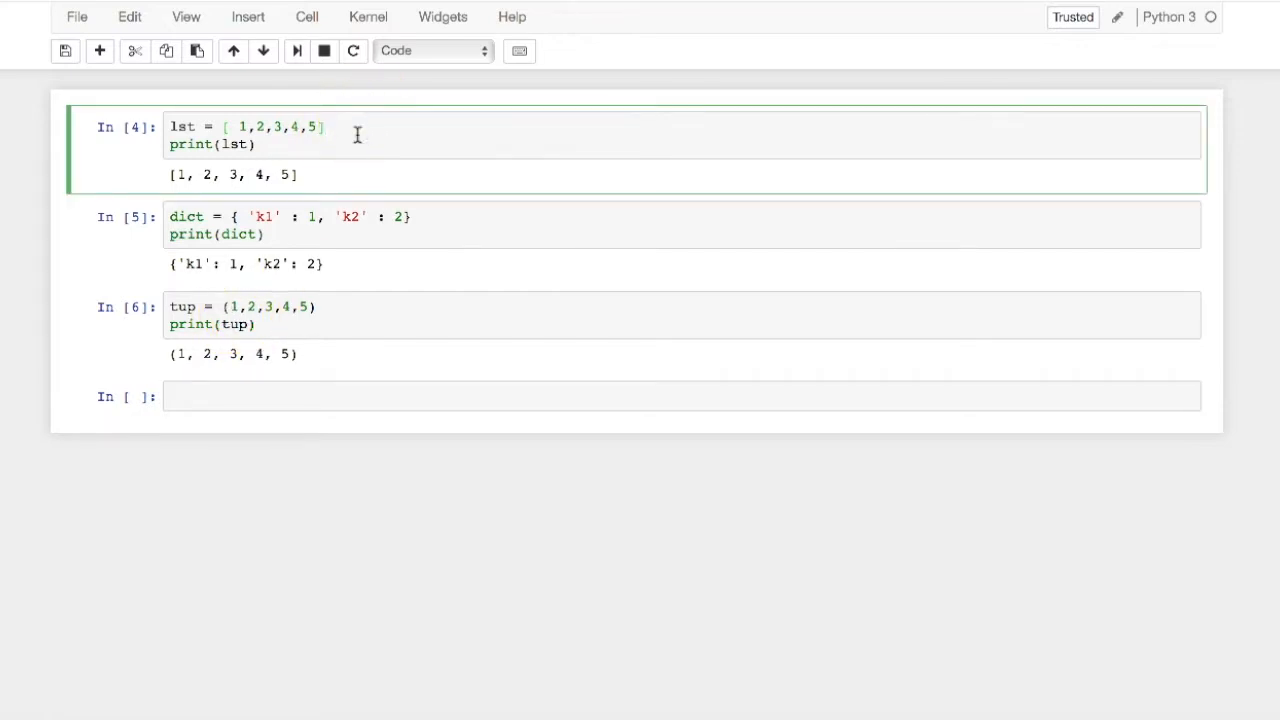
{"action": "type", "text": "lst"}
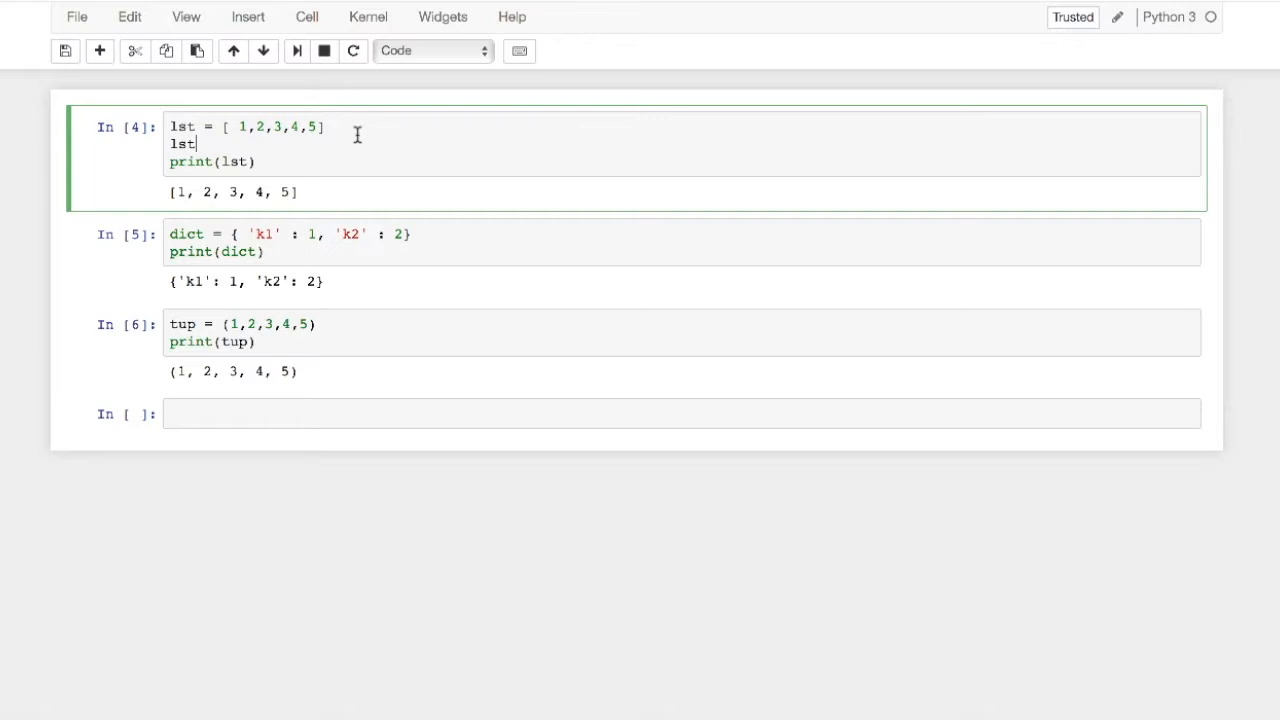
{"action": "type", "text": ".append"}
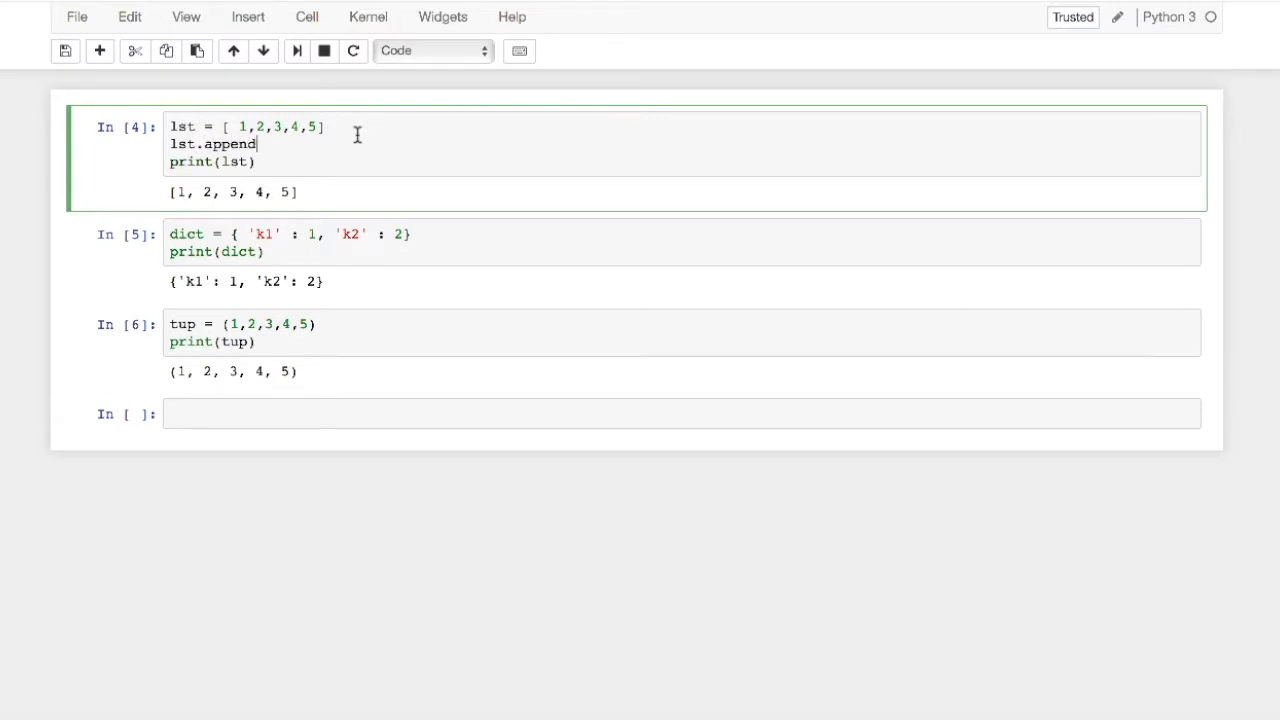
{"action": "type", "text": "(10)"}
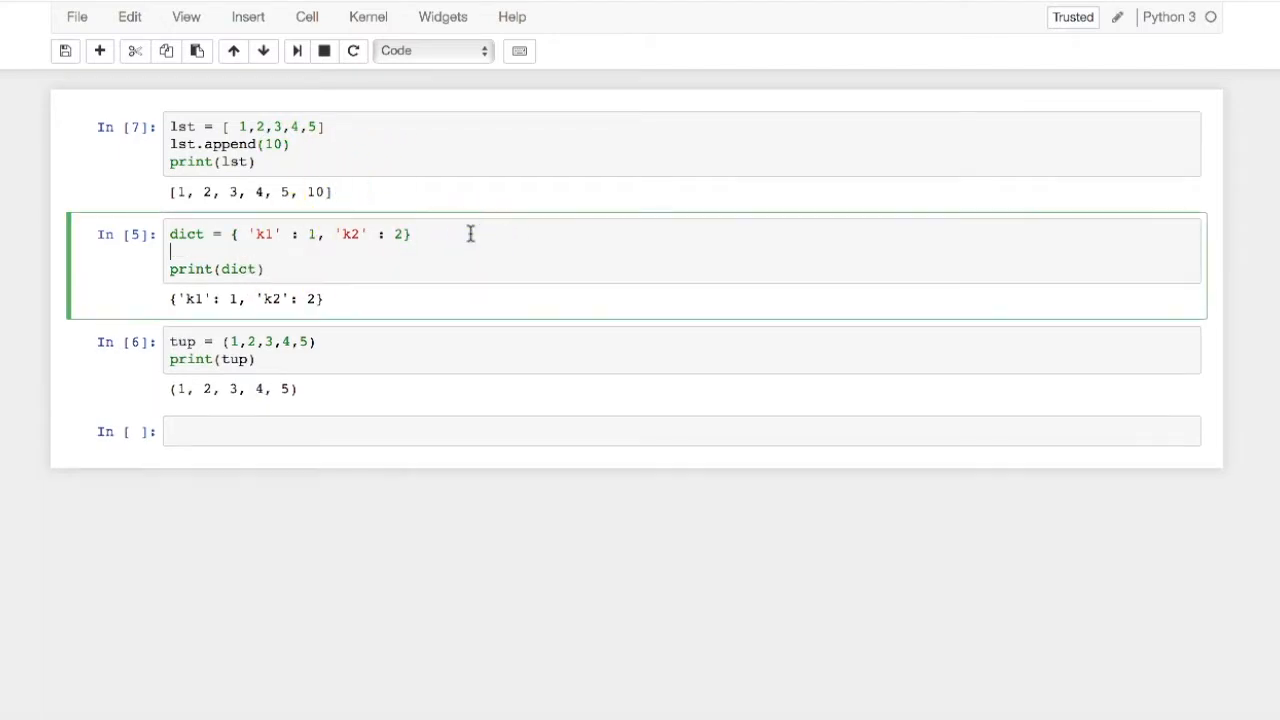
Update the dictionary with {'k3': 3, 'k4': 4} and run the cell.
{"action": "type", "text": "dict."}
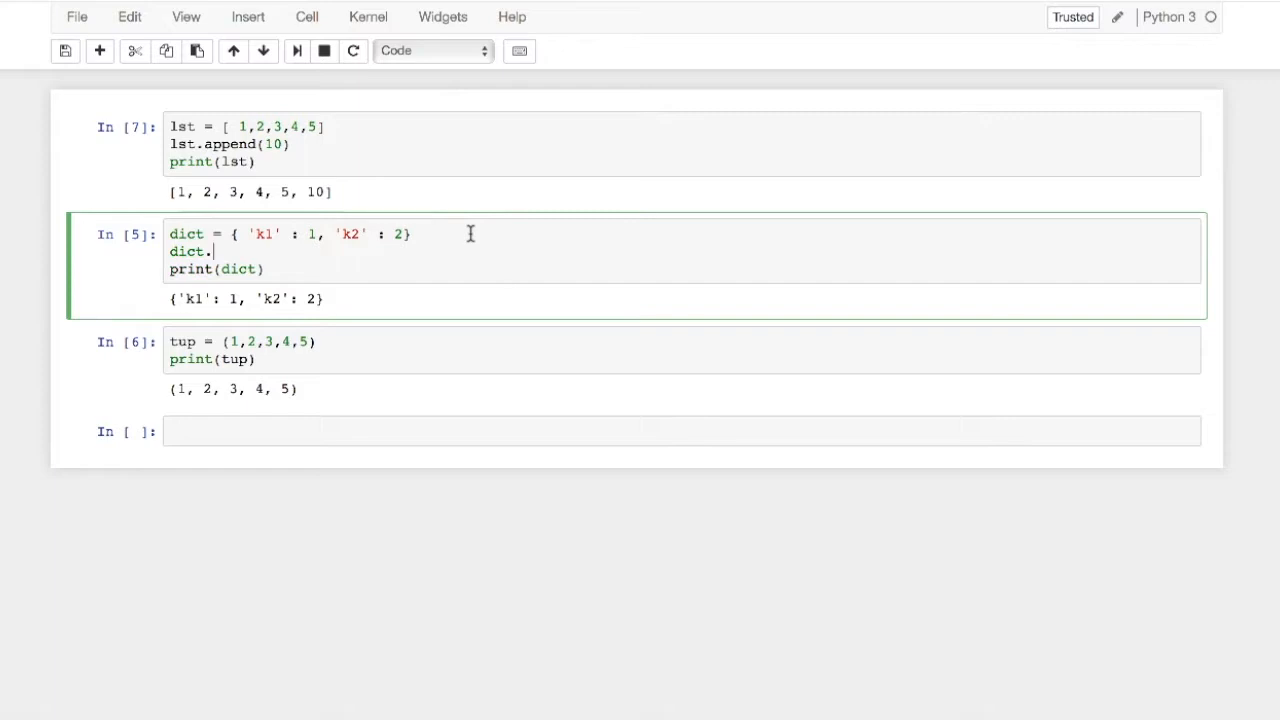
{"action": "type", "text": "update()"}
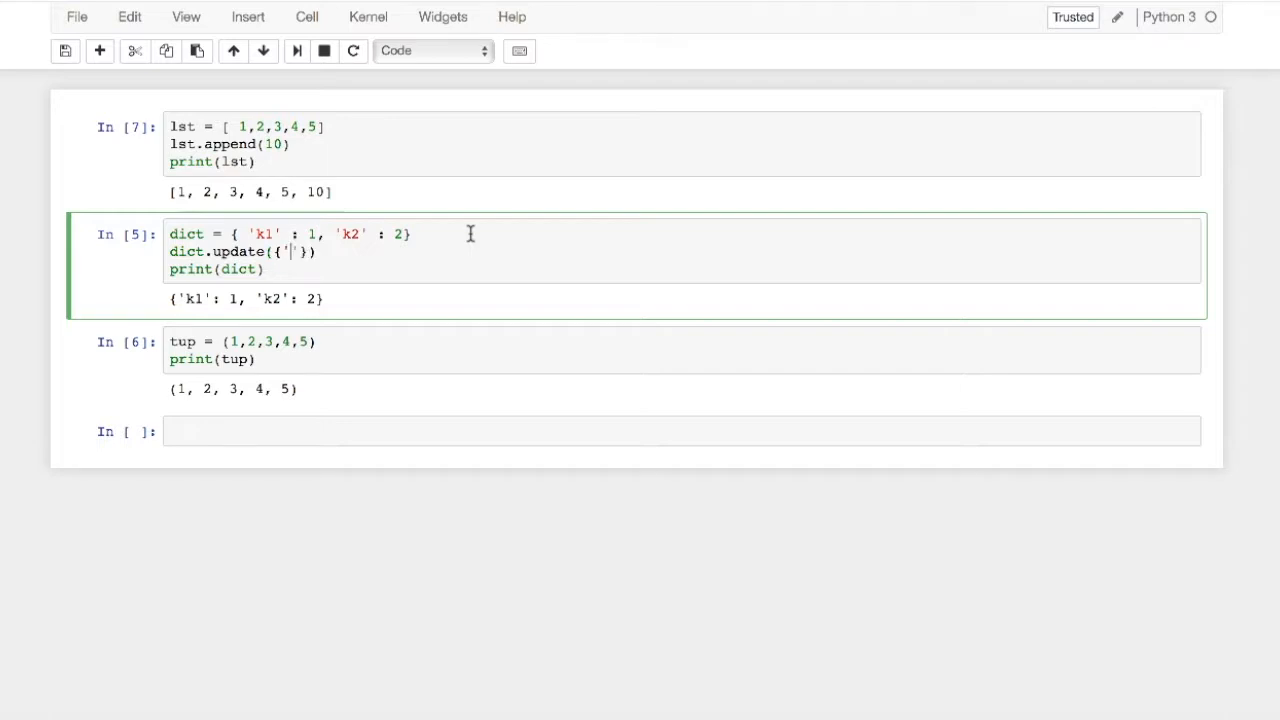
{"action": "type", "text": "k3'"}
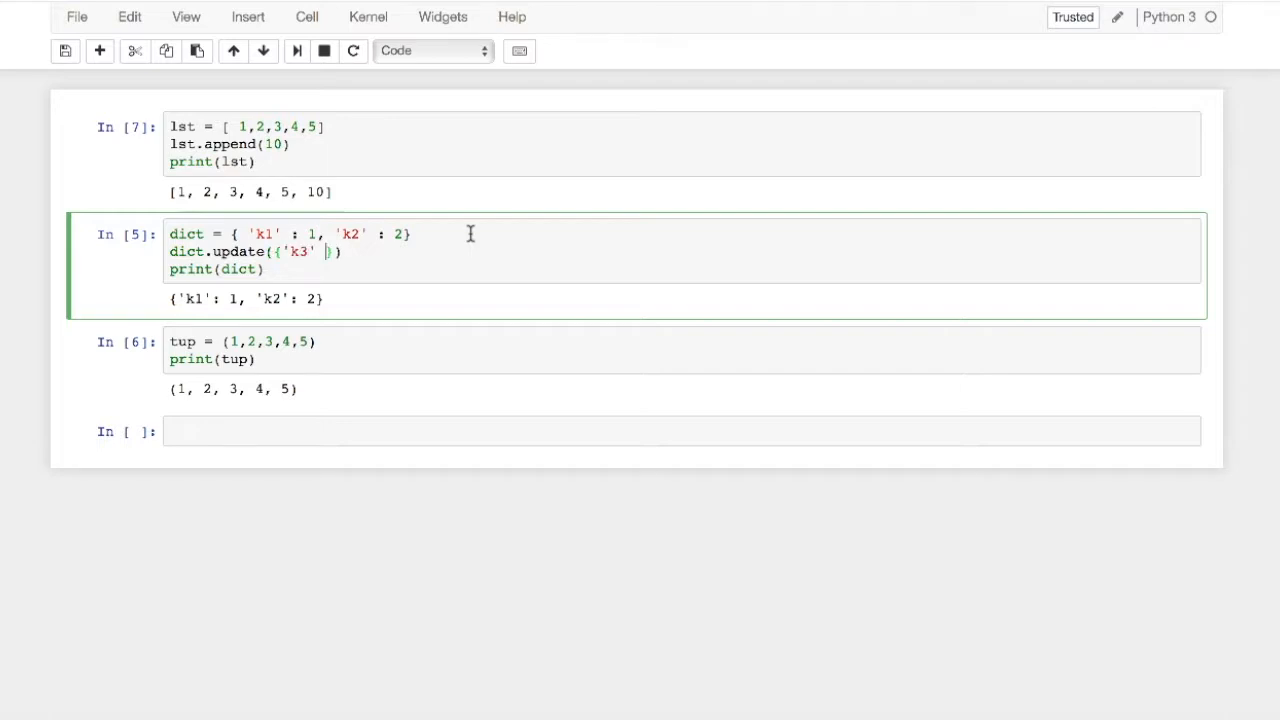
{"action": "type", "text": ":"}
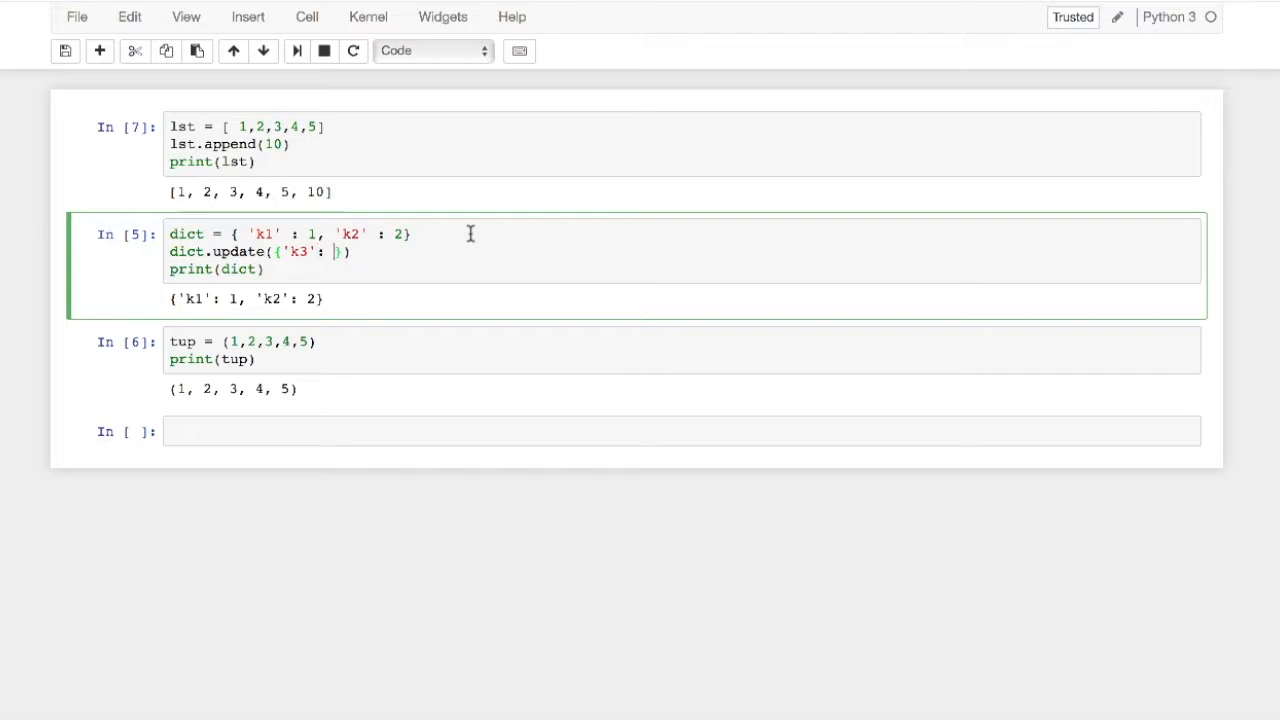
{"action": "type", "text": "3"}
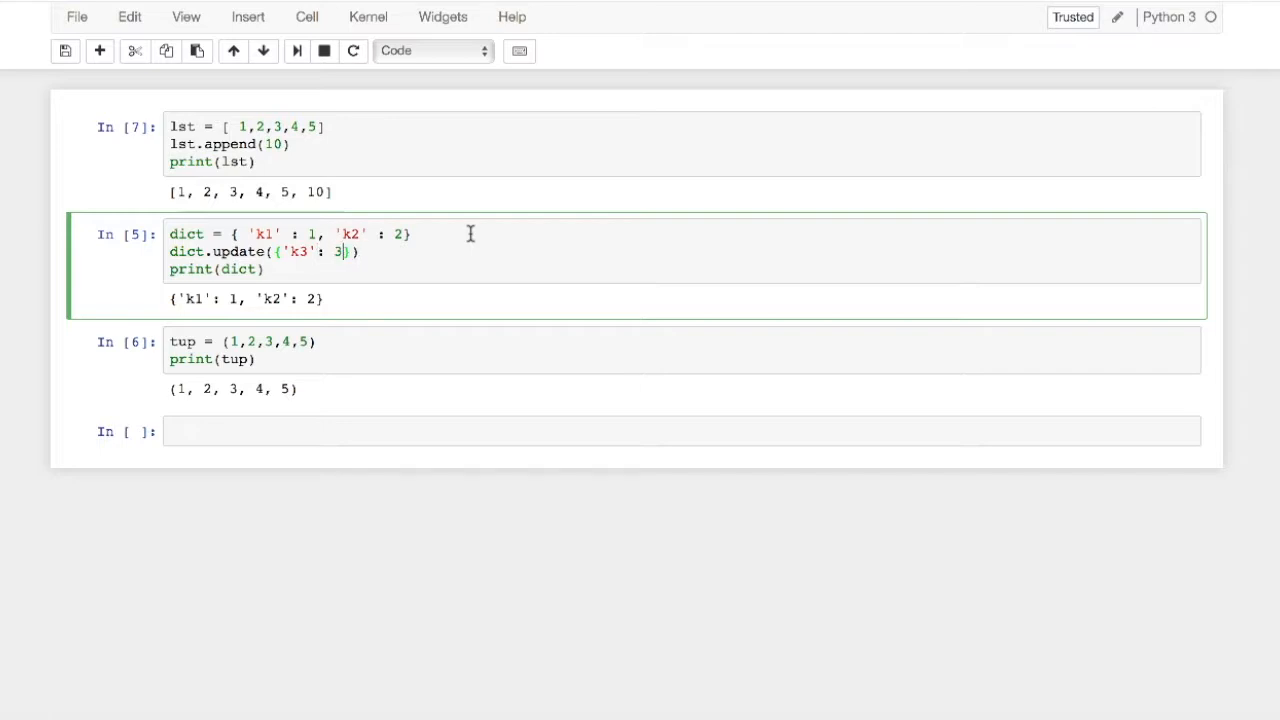
{"action": "type", "text": ","}
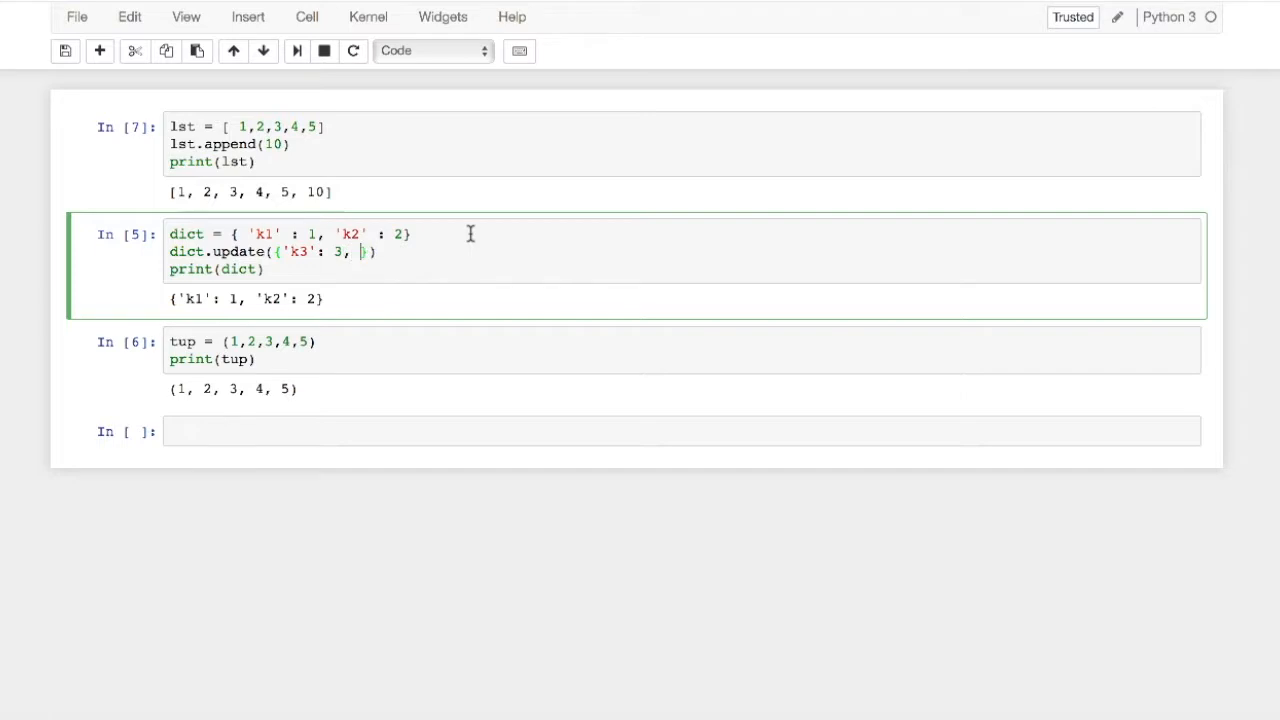
{"action": "type", "text": "'k4 '"}
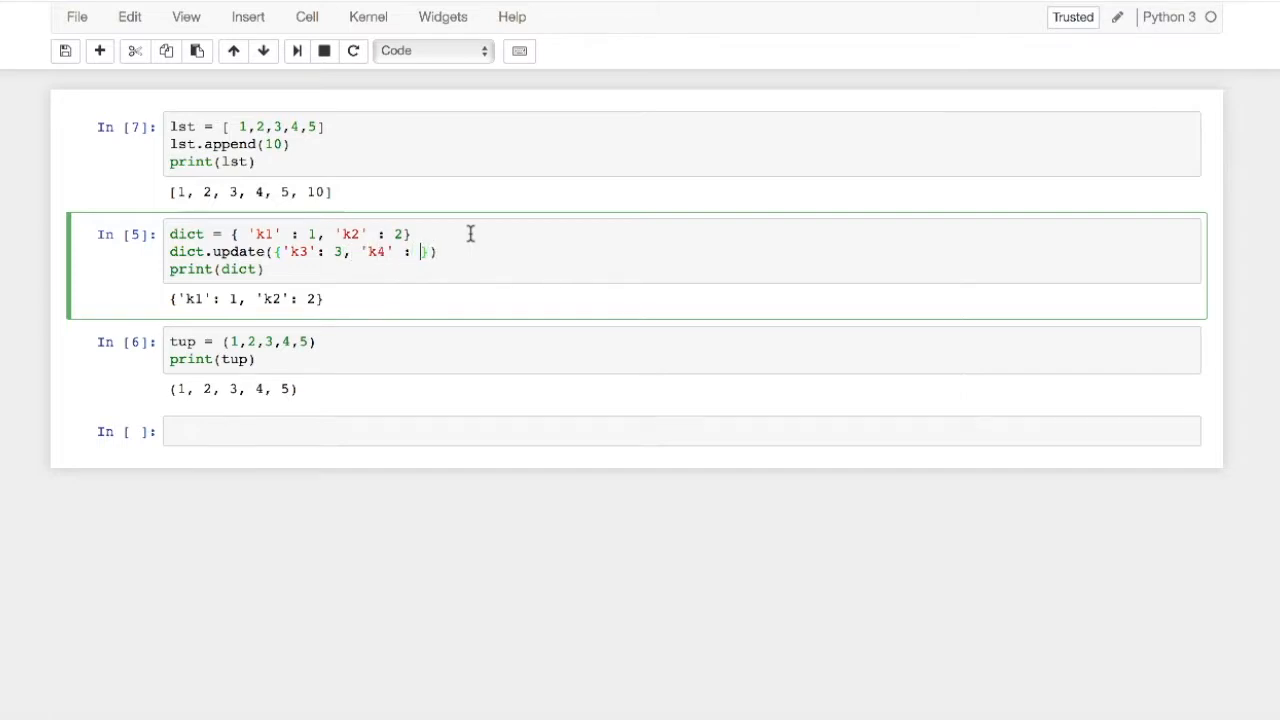
{"action": "type", "text": "4"}
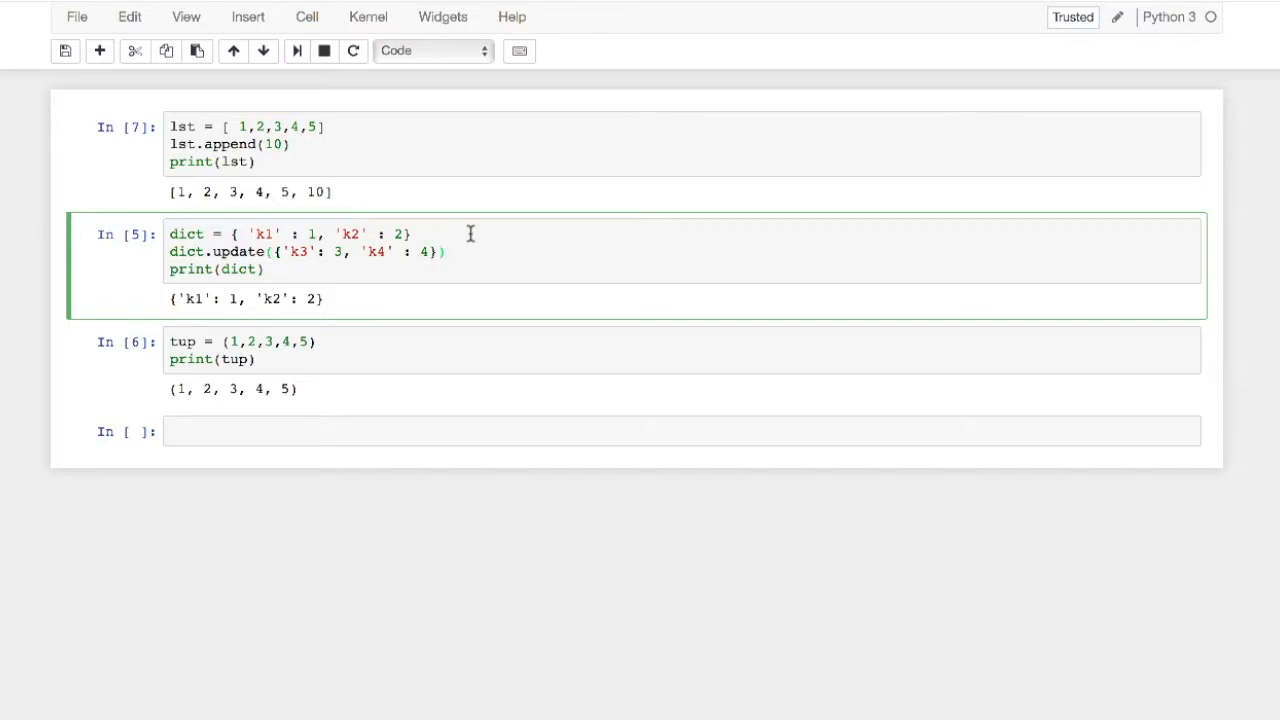
{"action": "key", "text": "shift+enter"}
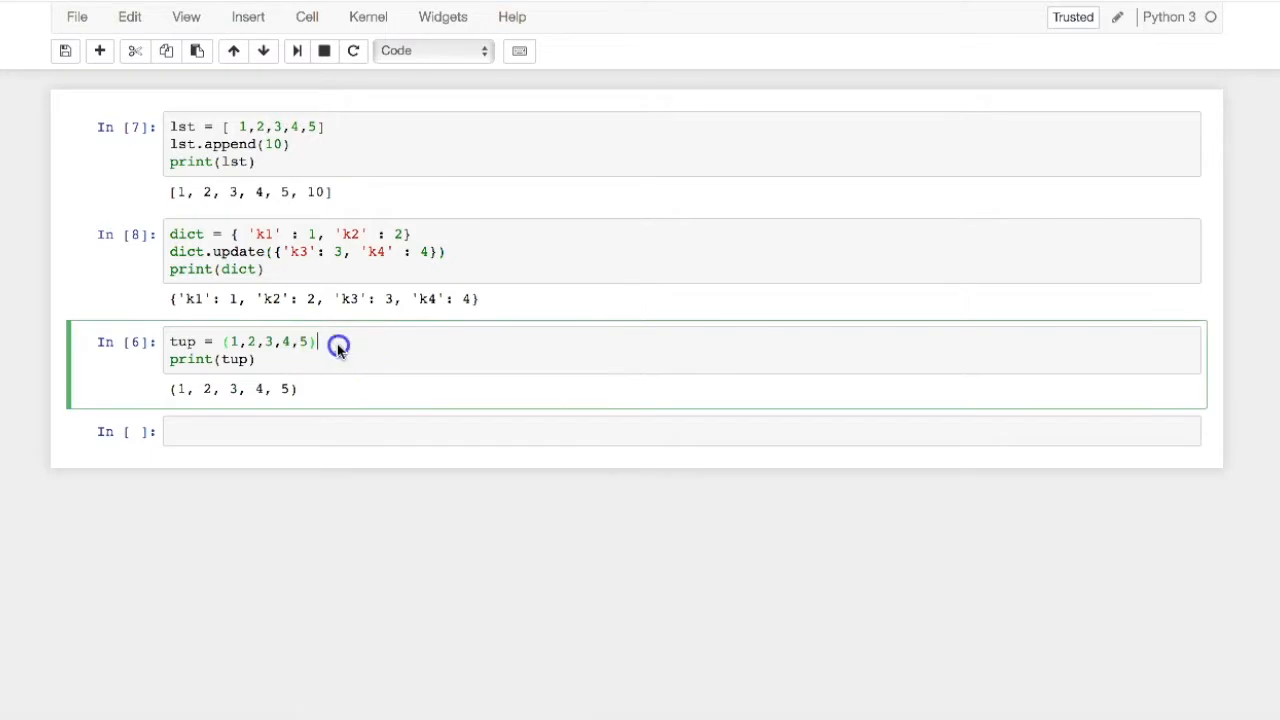
Type tup.append in the tuple cell, then select it for removal.
{"action": "type", "text": "tu"}
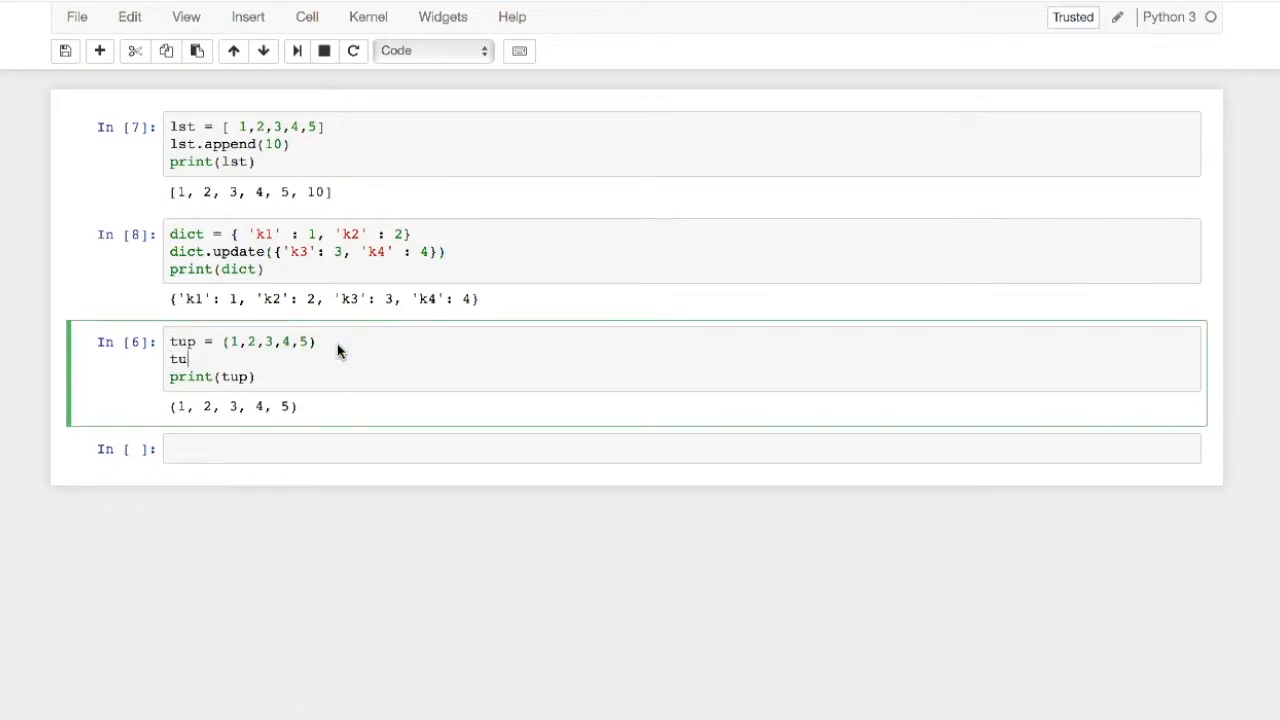
{"action": "type", "text": "p.ap"}
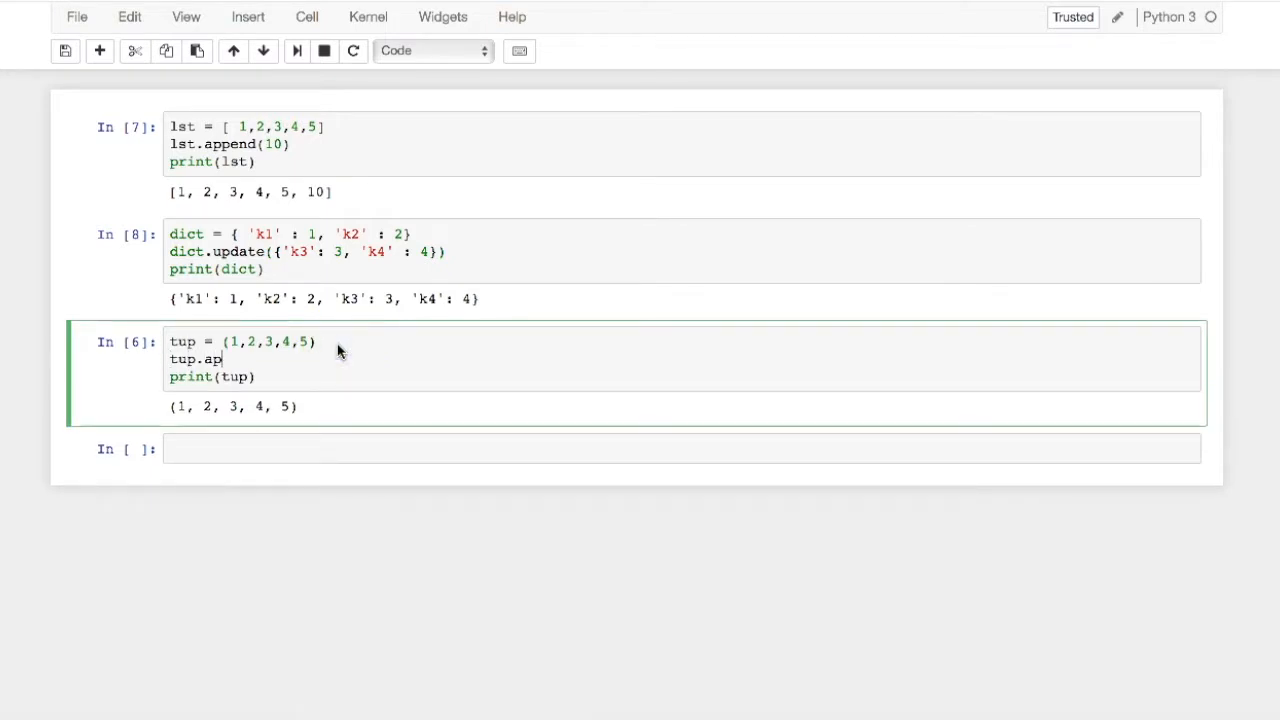
{"action": "type", "text": "pend"}
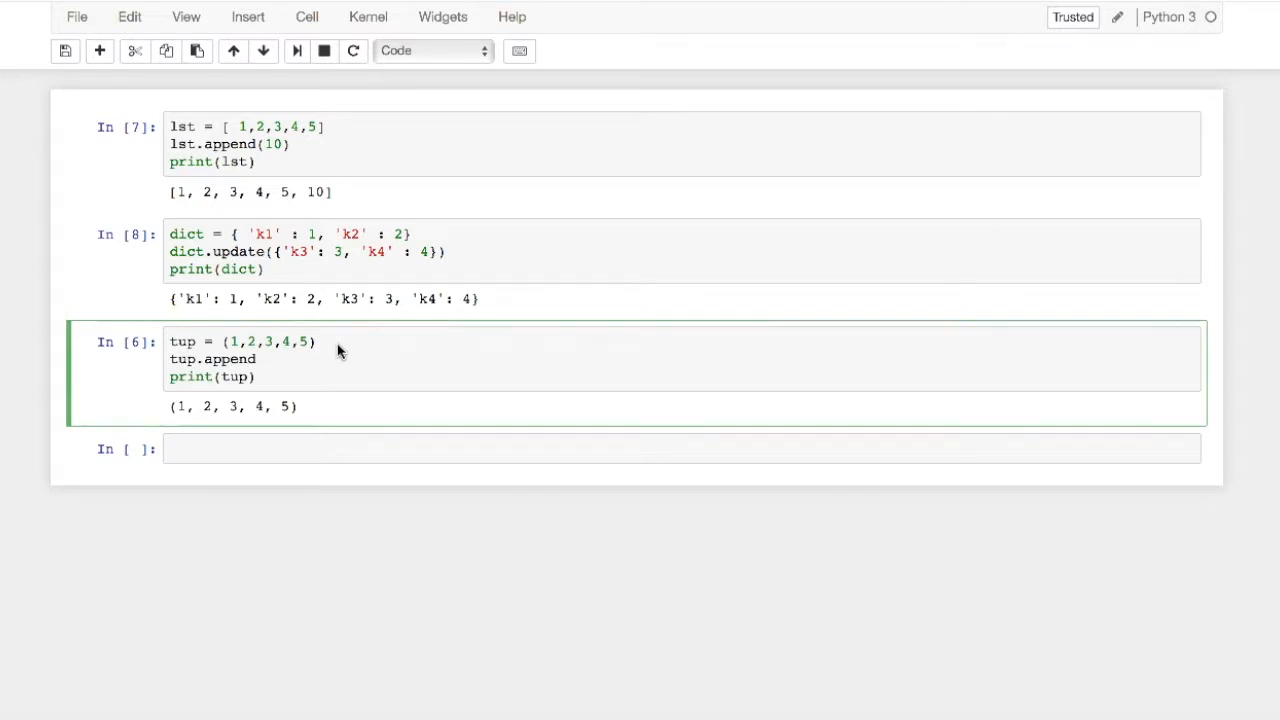
{"action": "double_click", "coordinate": [212, 358]}
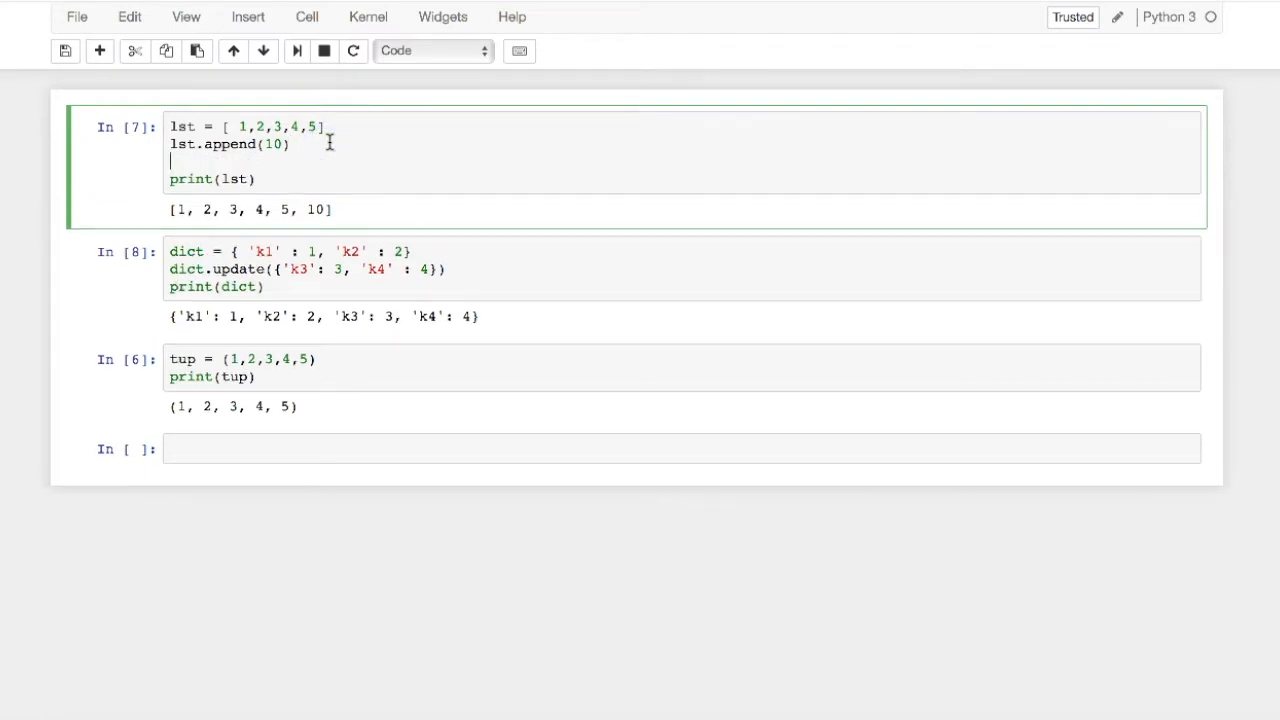
Insert 13 at index 3 with lst.insert(3,13) and run the list cell.
{"action": "type", "text": "lst."}
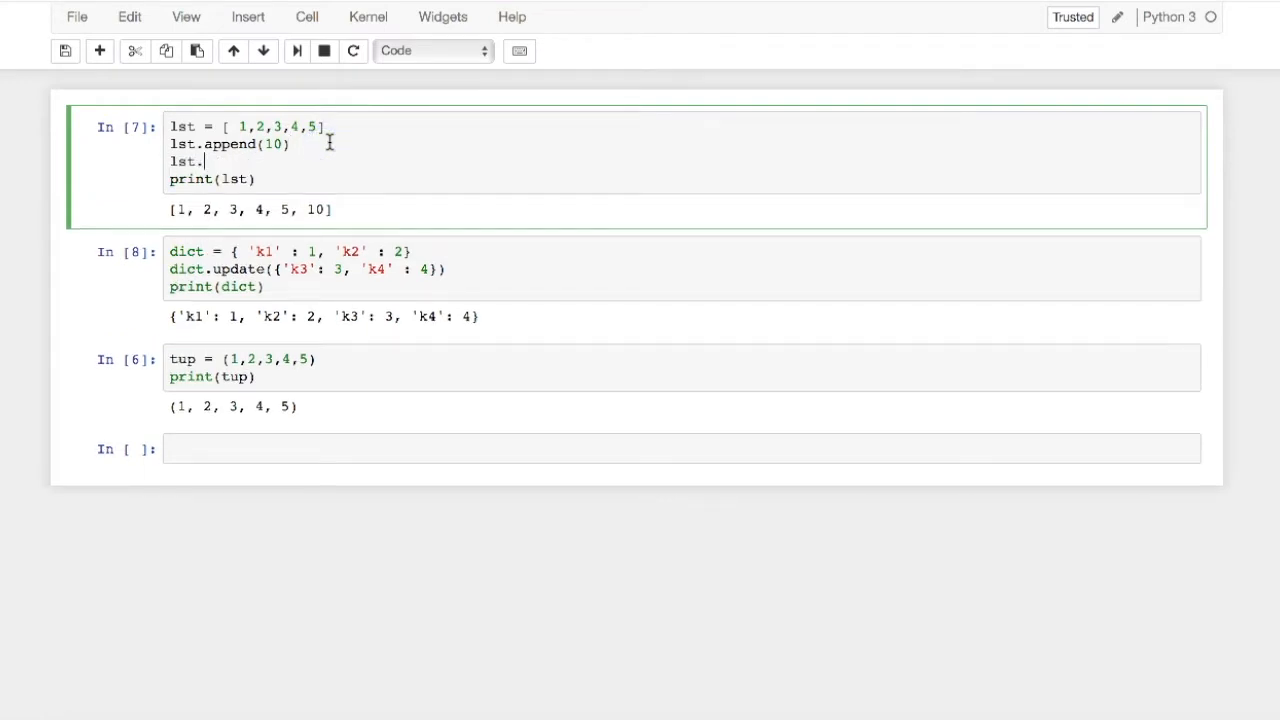
{"action": "type", "text": "insert()"}
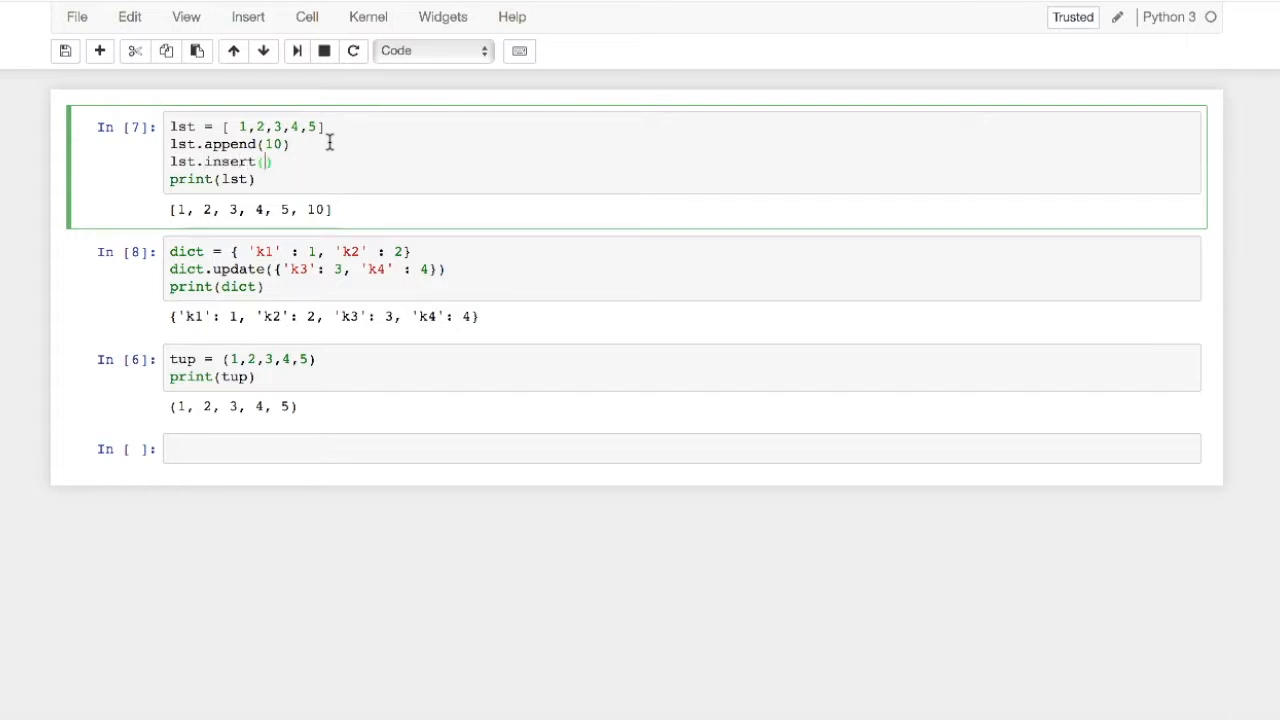
{"action": "type", "text": "3,13"}
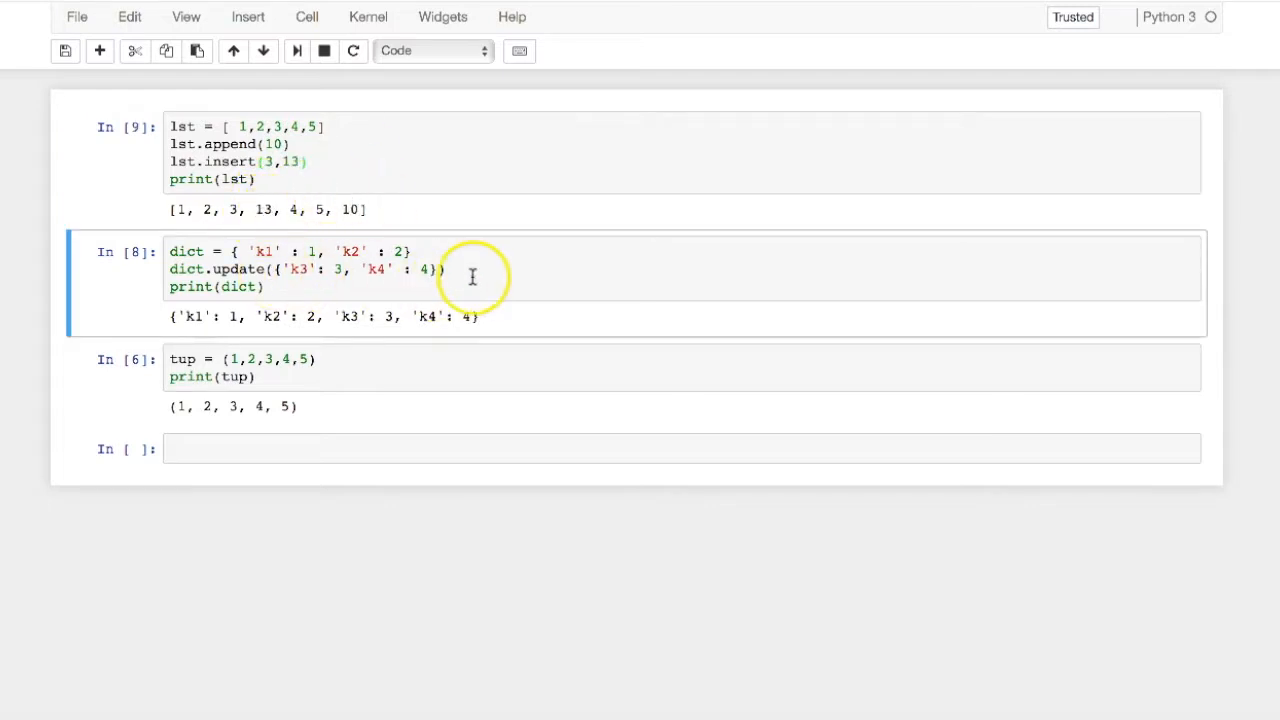
{"action": "left_click", "coordinate": [478, 270]}
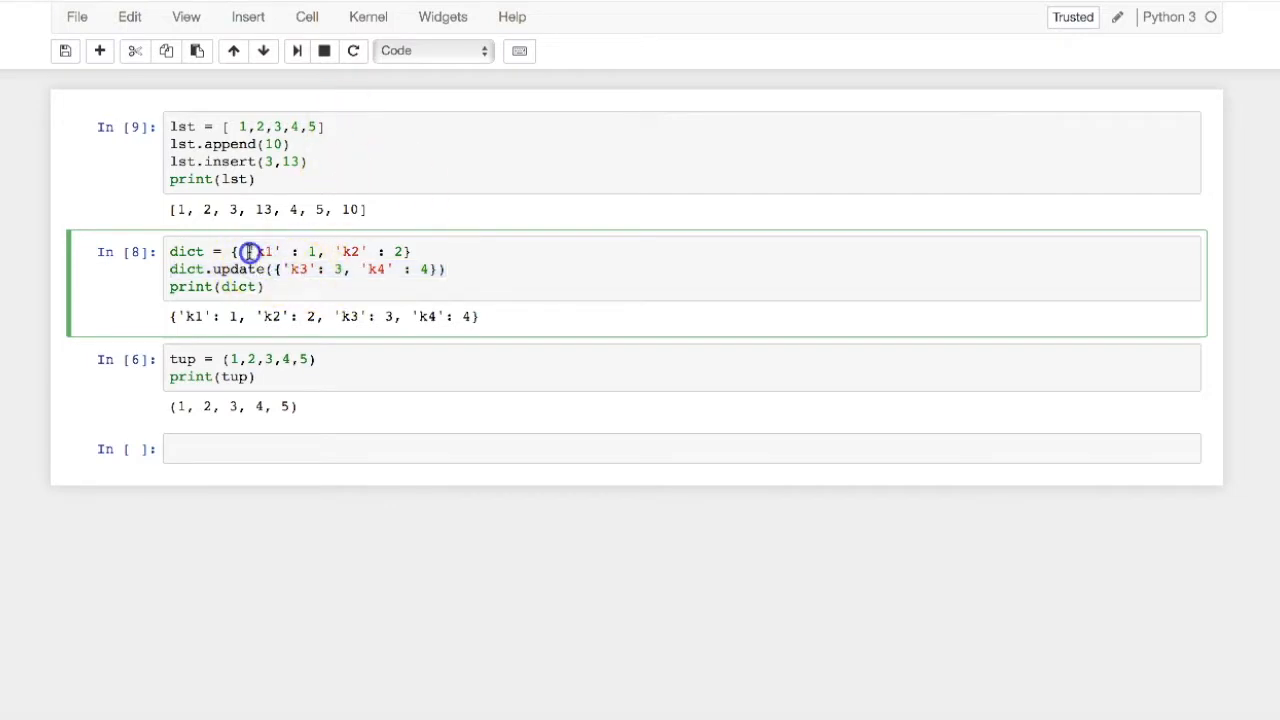
{"action": "double_click", "coordinate": [263, 251]}
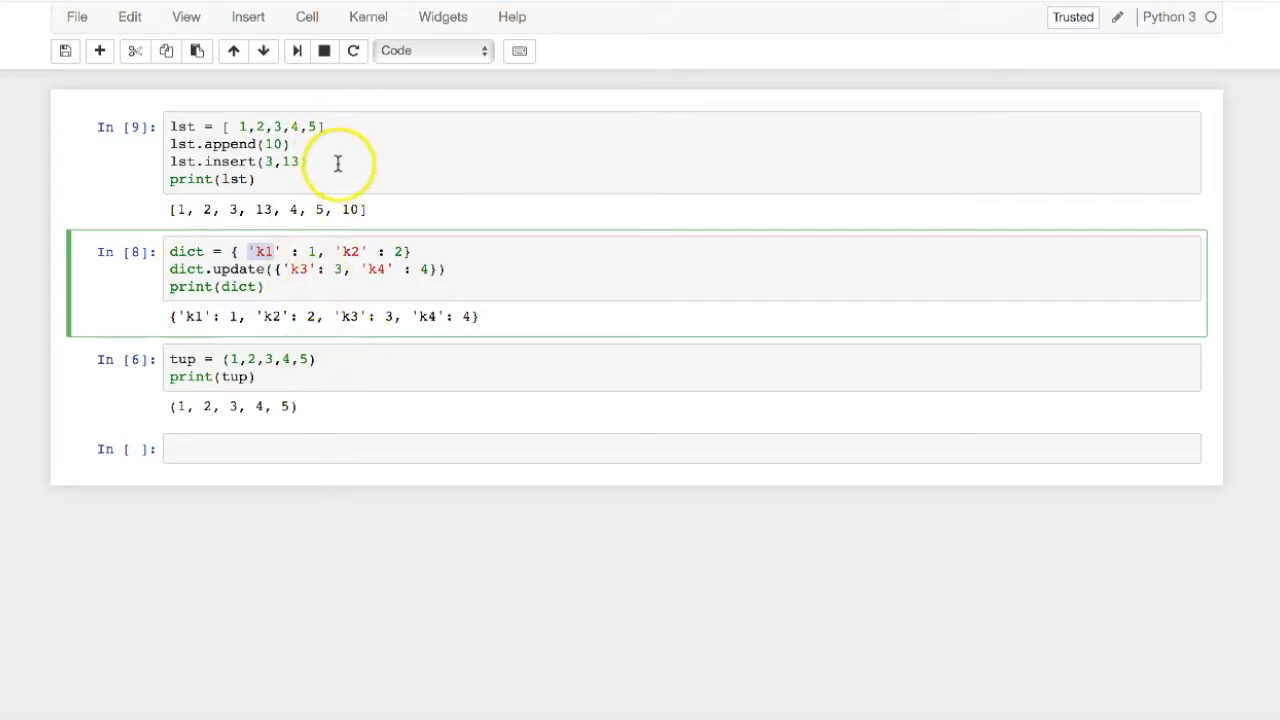
{"action": "left_click", "coordinate": [338, 162]}
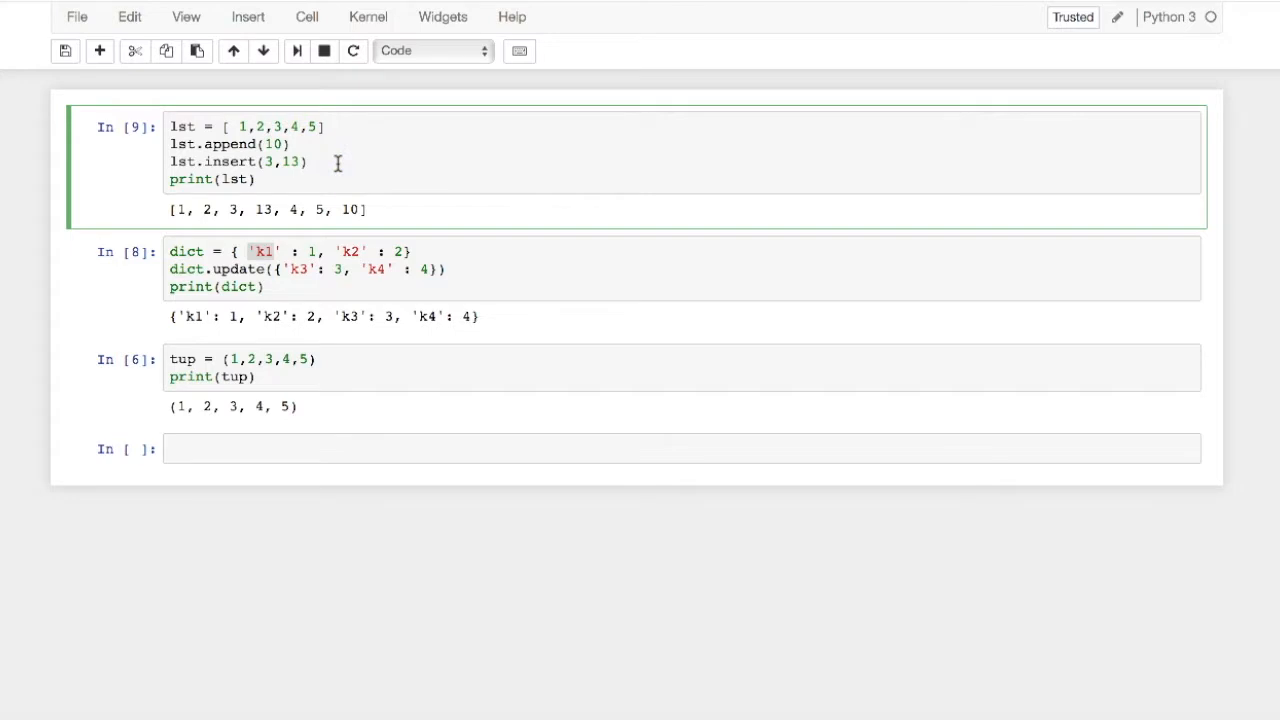
Add lst.pop() to the list cell to remove the trailing 10.
{"action": "type", "text": "lst."}
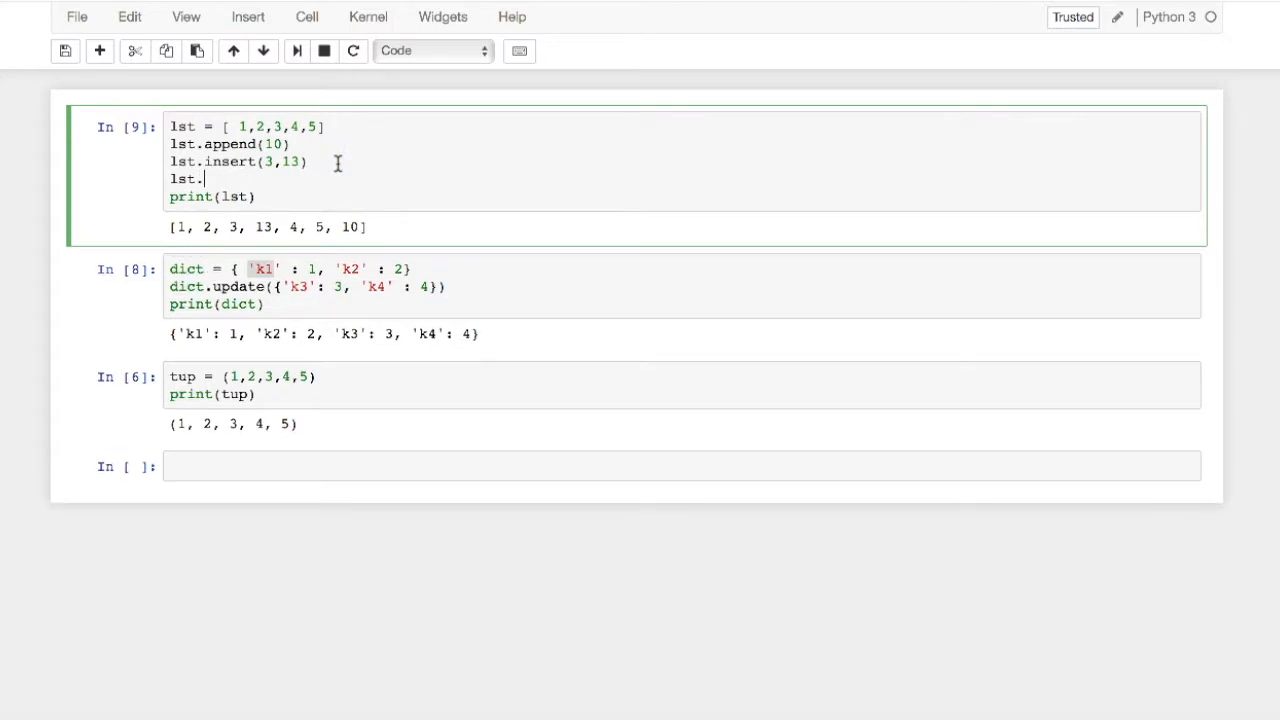
{"action": "type", "text": "pop()"}
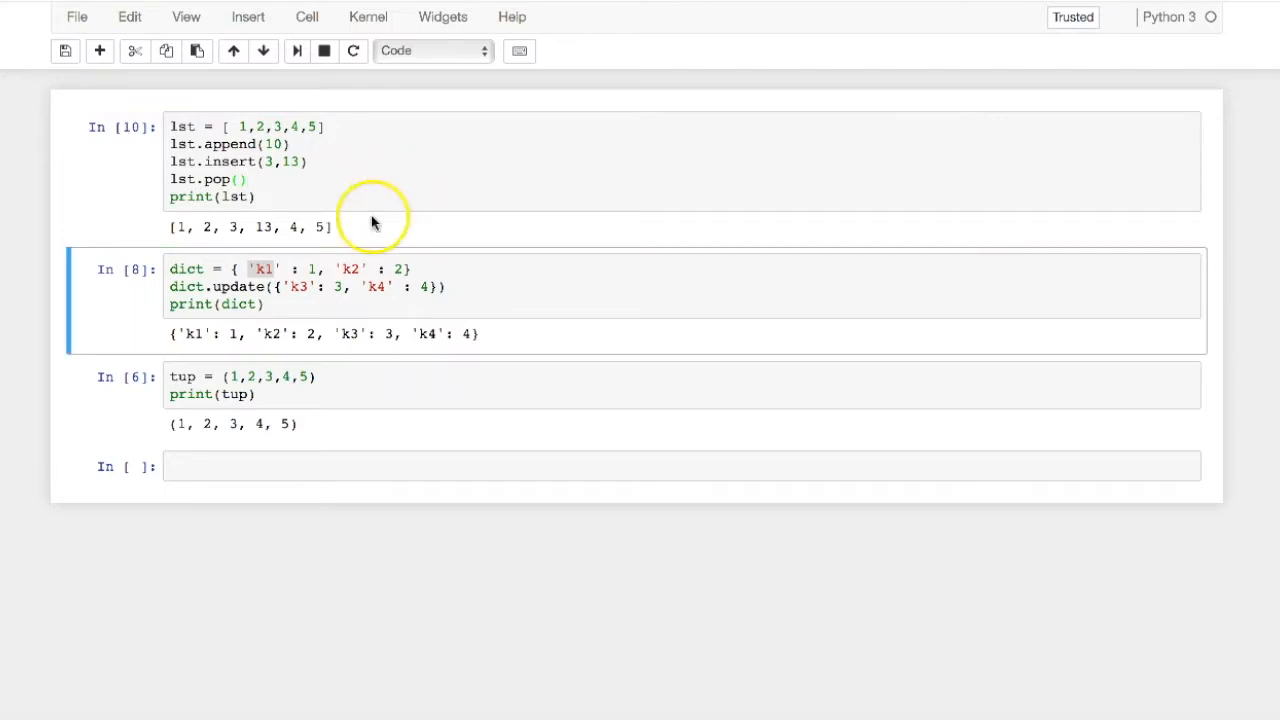
{"action": "mouse_move", "coordinate": [358, 256]}
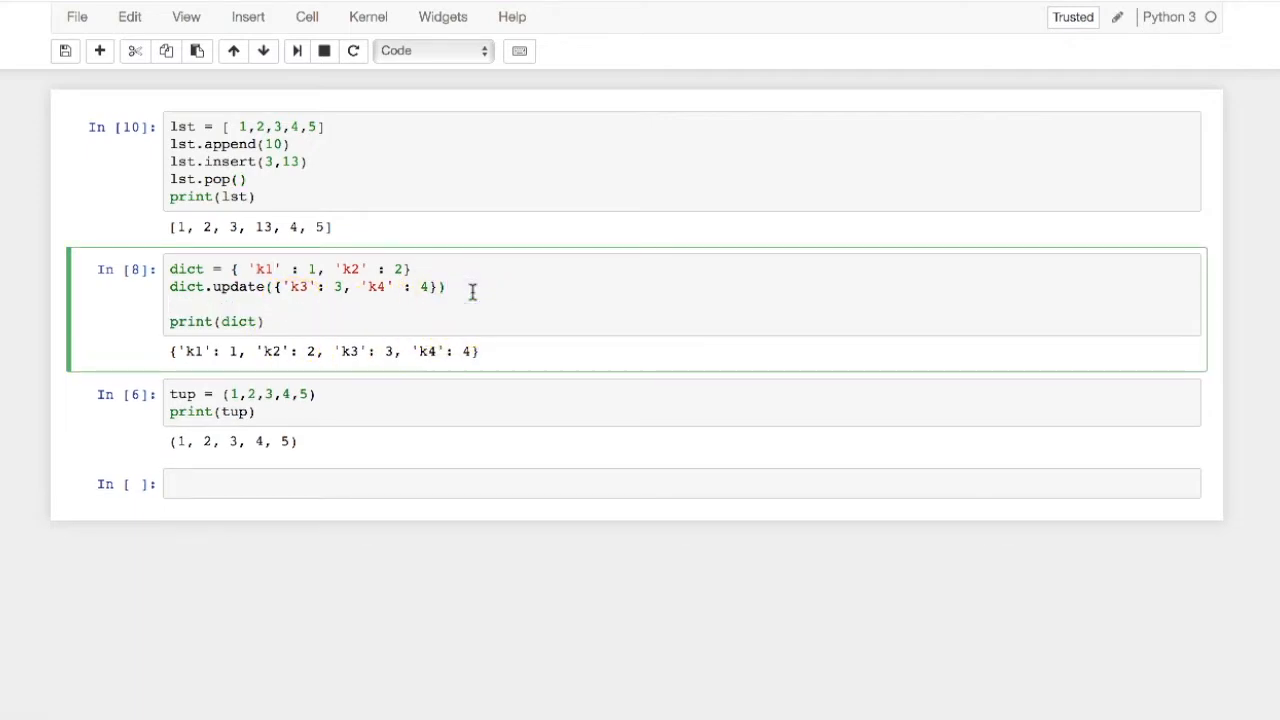
Add dict.pop('k3') to the dictionary cell and run it.
{"action": "type", "text": "dict."}
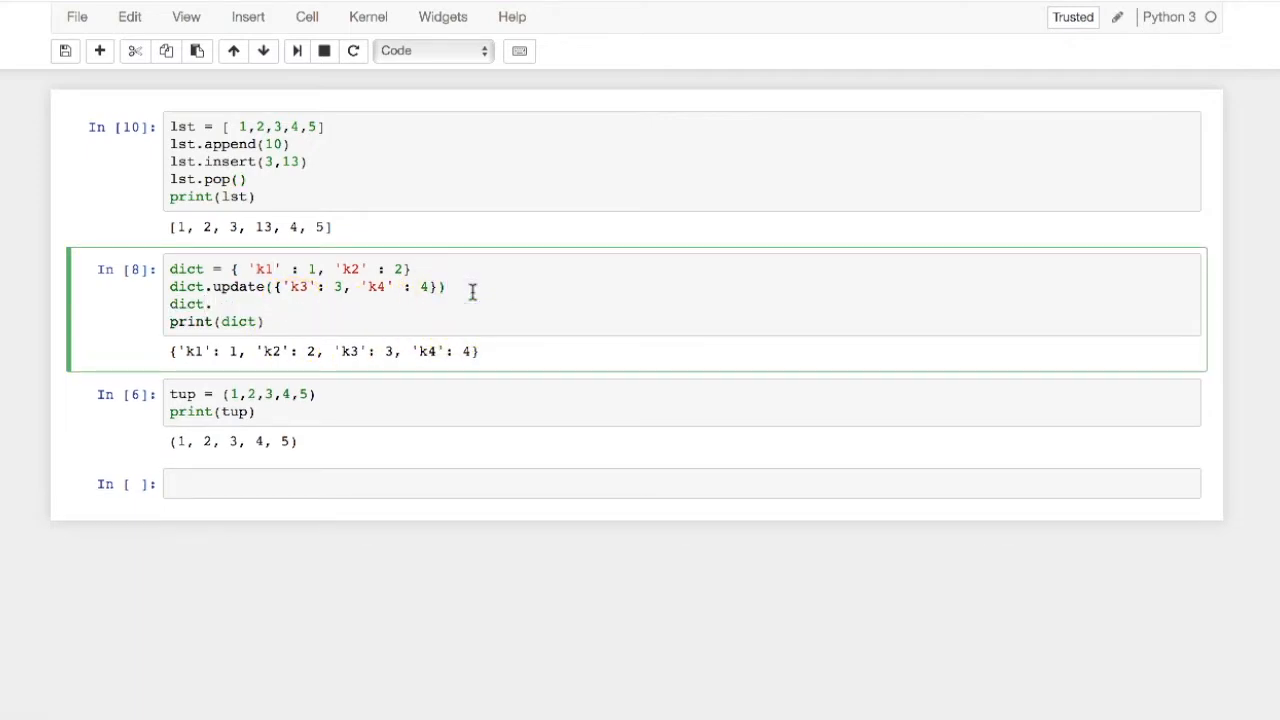
{"action": "type", "text": "pop"}
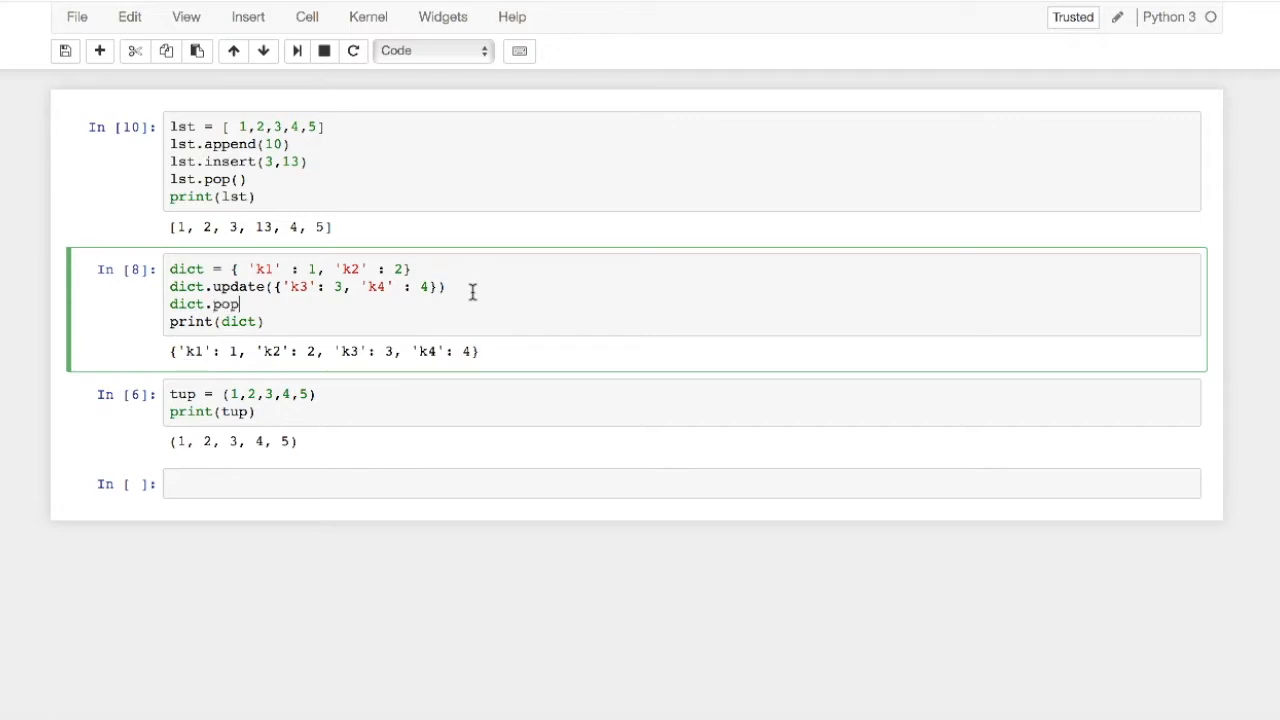
{"action": "type", "text": "('"}
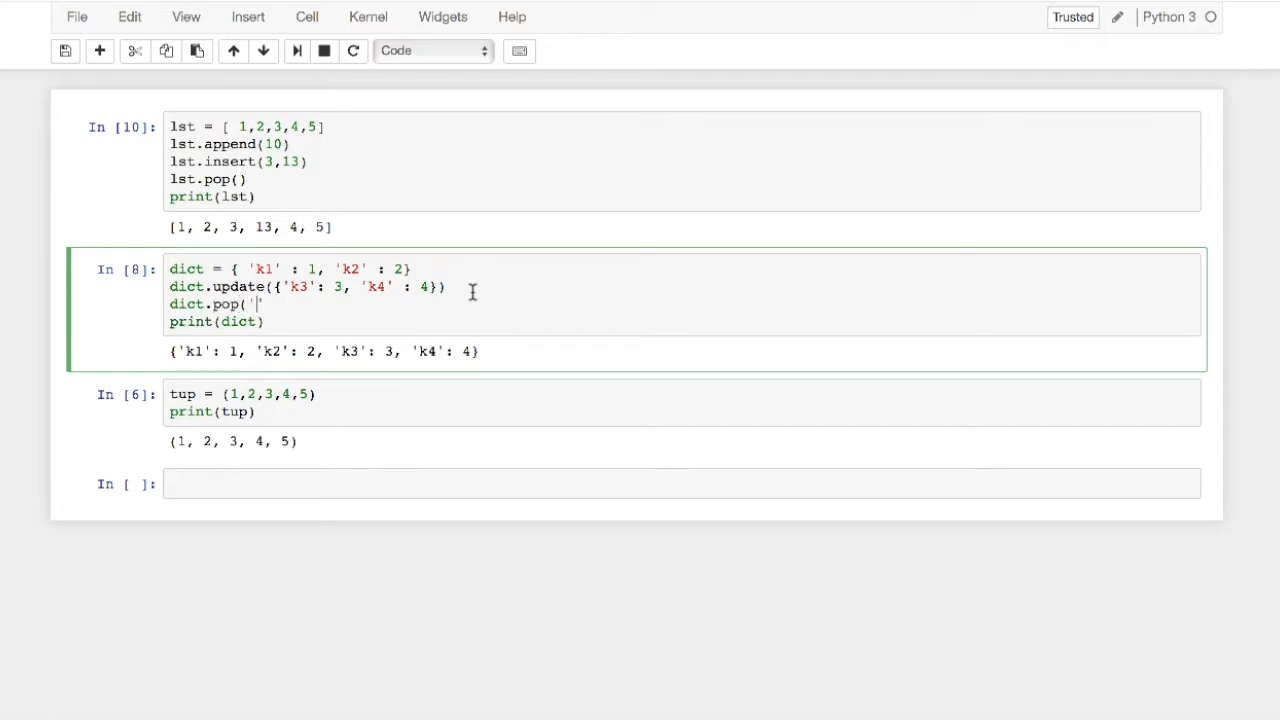
{"action": "type", "text": "k3'"}
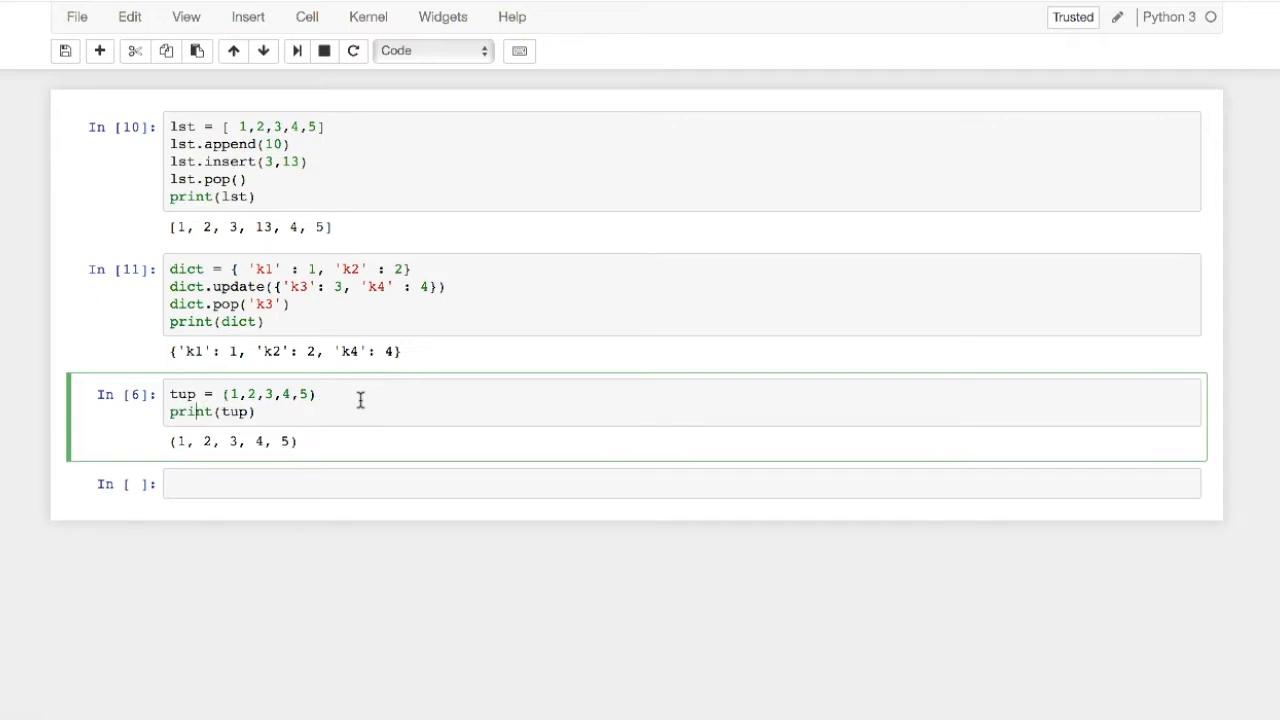
Print tup.count(1), then add a second leading 1 to the tuple.
{"action": "type", "text": ".c"}
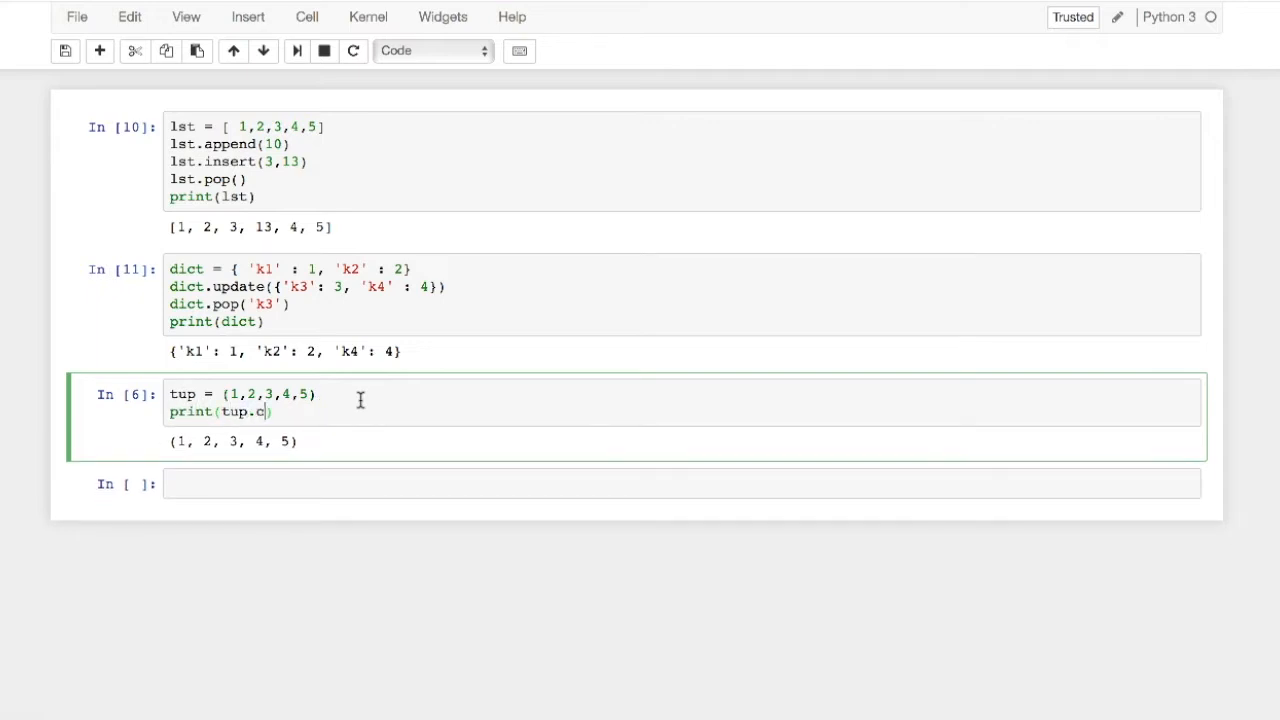
{"action": "type", "text": "ount(1"}
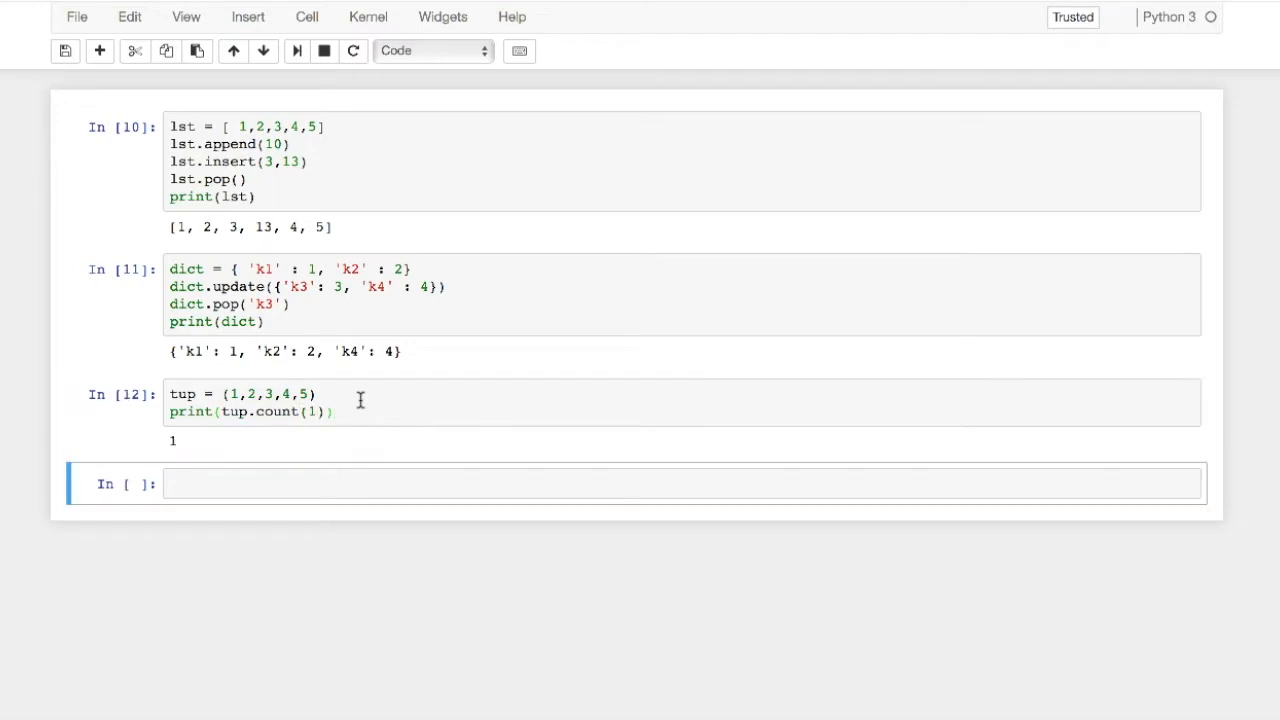
{"action": "left_click", "coordinate": [290, 411]}
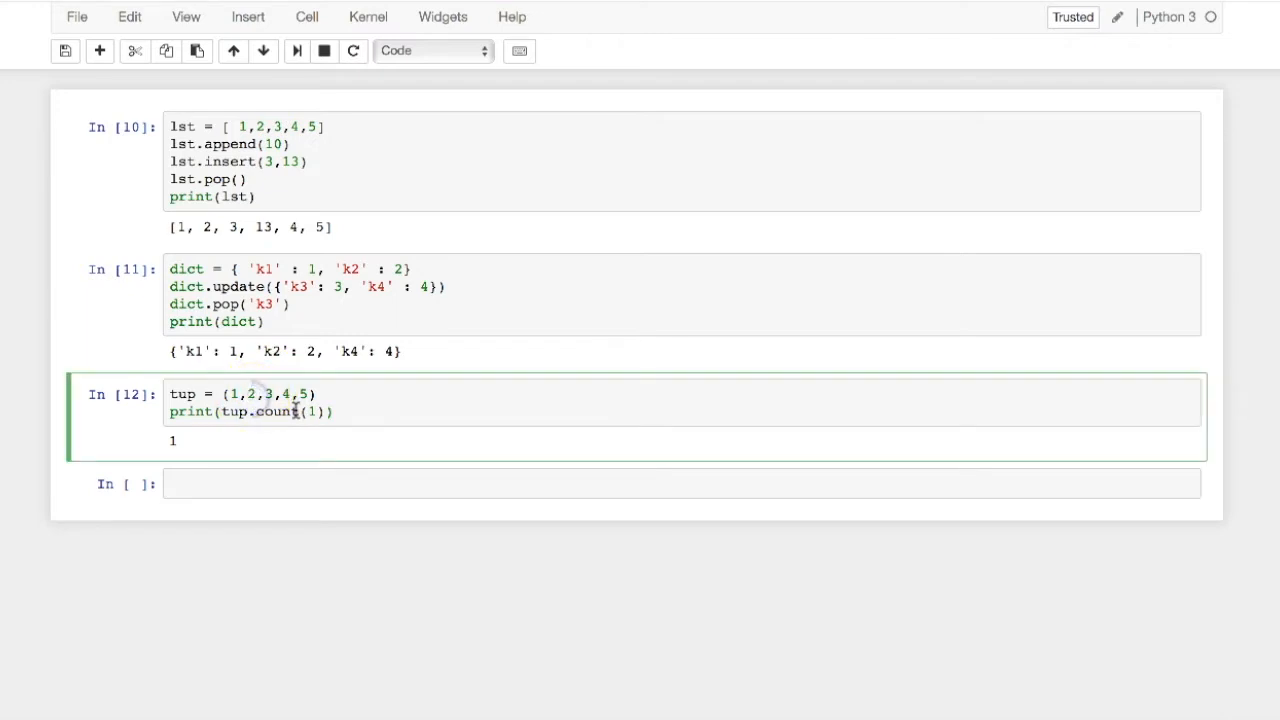
{"action": "type", "text": "1,"}
{"action": "type", "text": "index"}
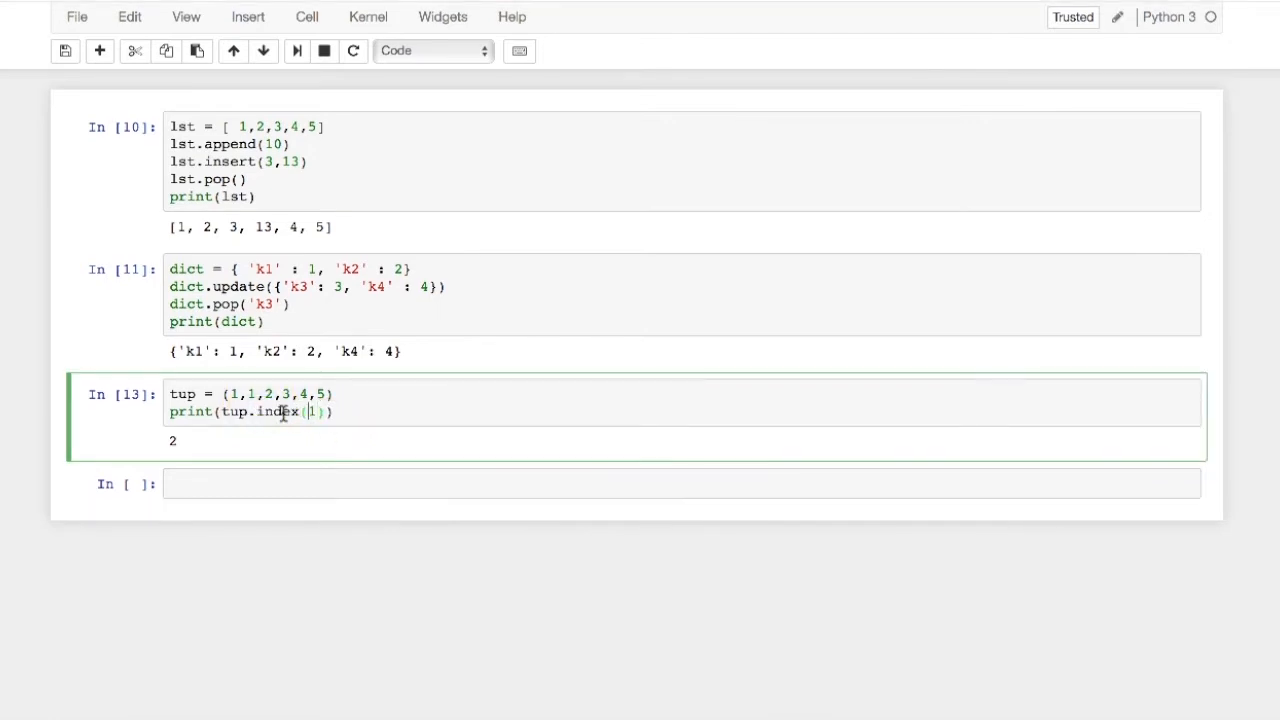
{"action": "type", "text": "3"}
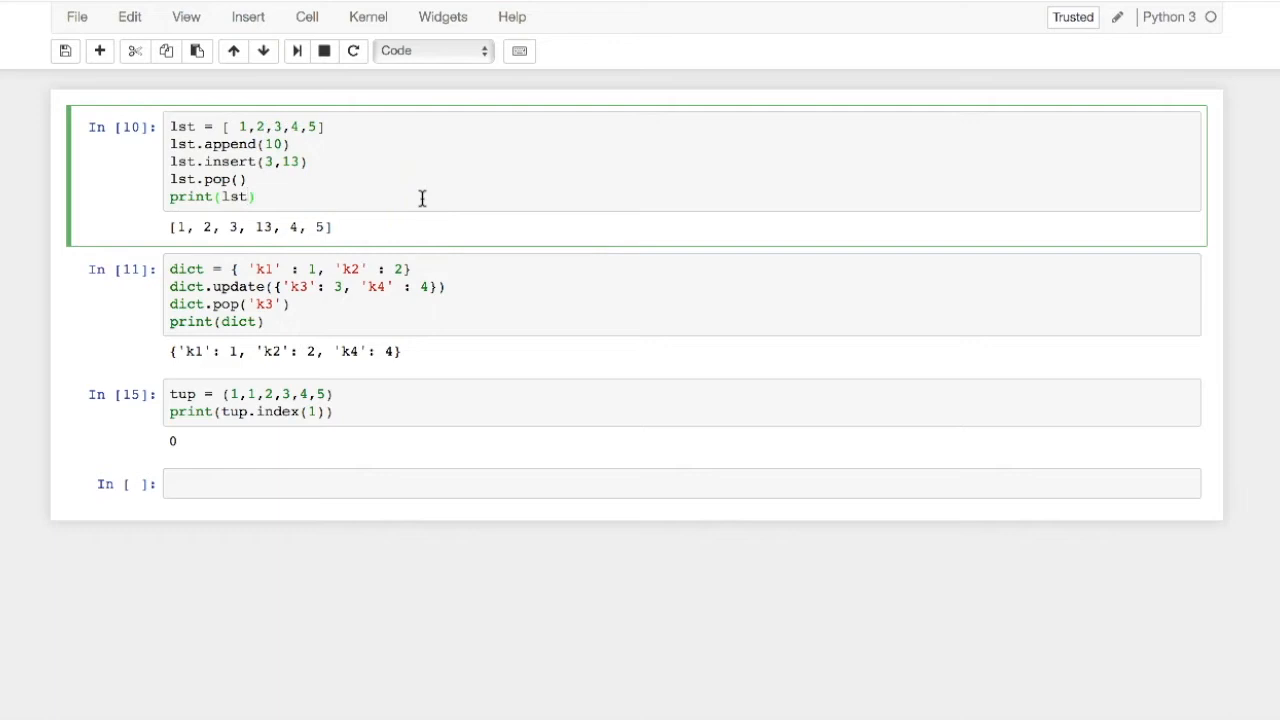
Count the 3s in the list, then end the cell with lst to show [1, 2, 3, 13, 4, 5, 3].
{"action": "type", "text": ".cpunt("}
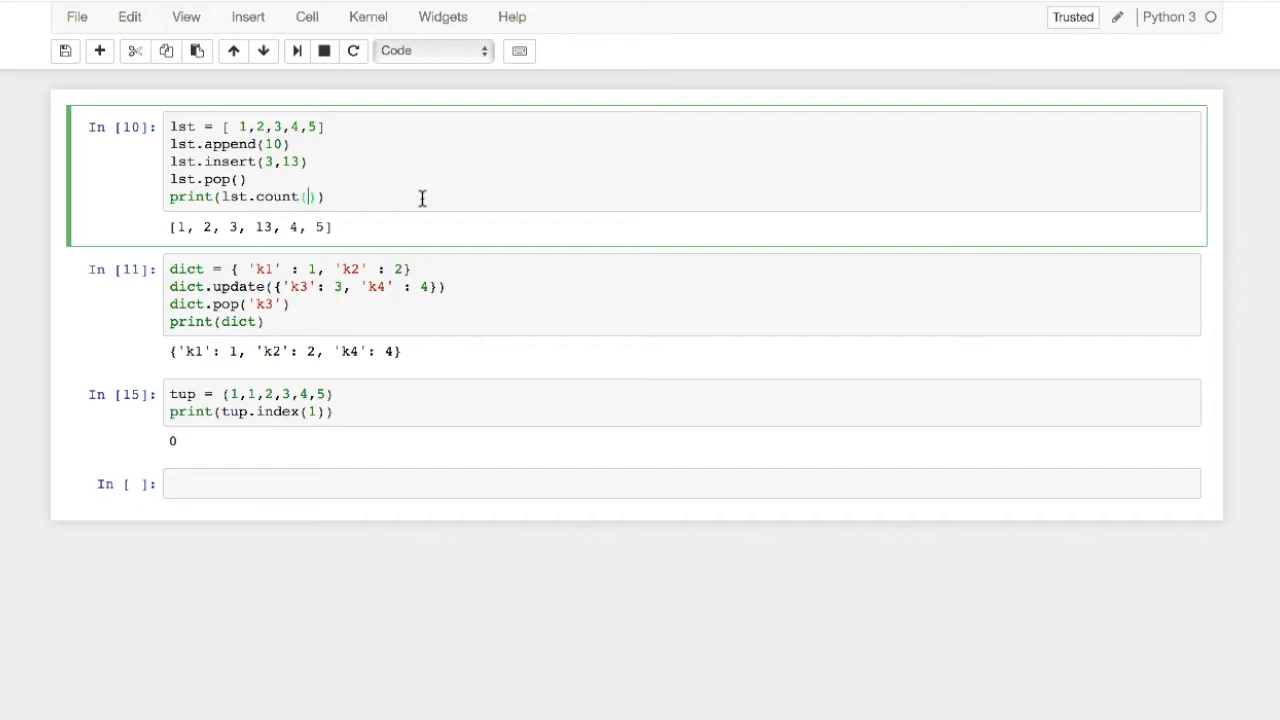
{"action": "type", "text": "3"}
{"action": "left_click", "coordinate": [249, 126]}
{"action": "type", "text": ", 3"}
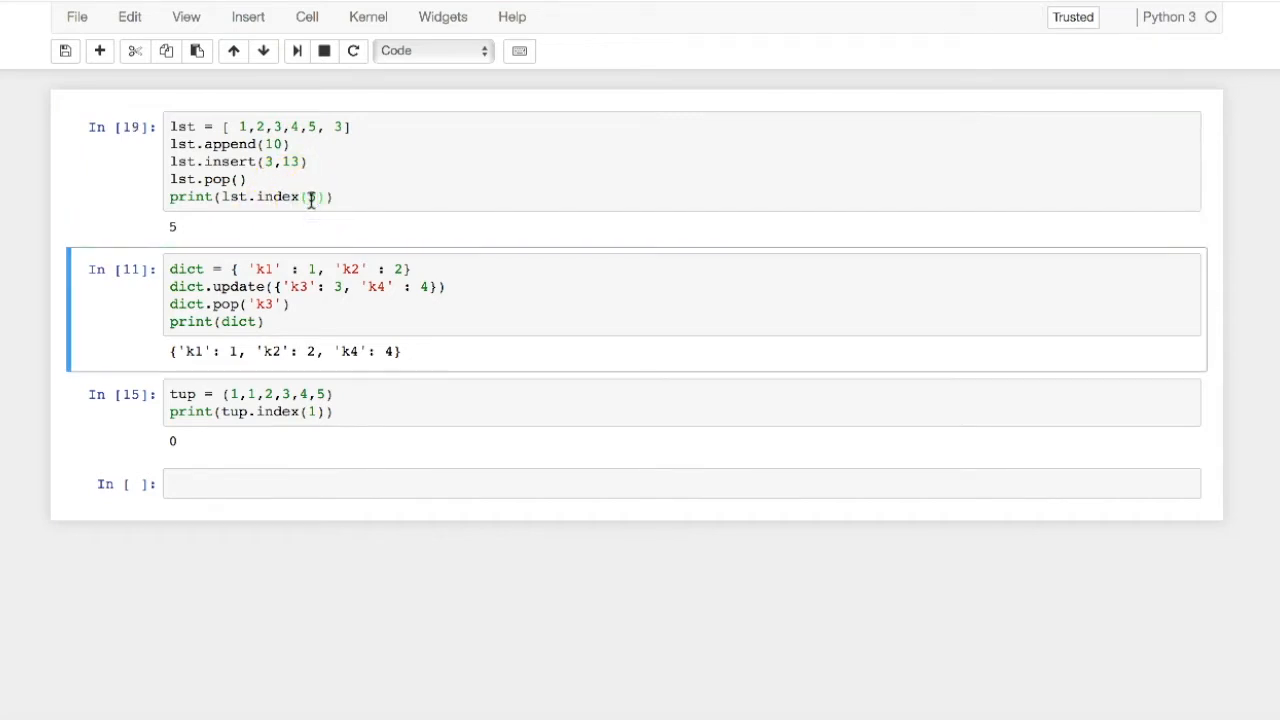
{"action": "left_click", "coordinate": [320, 196]}
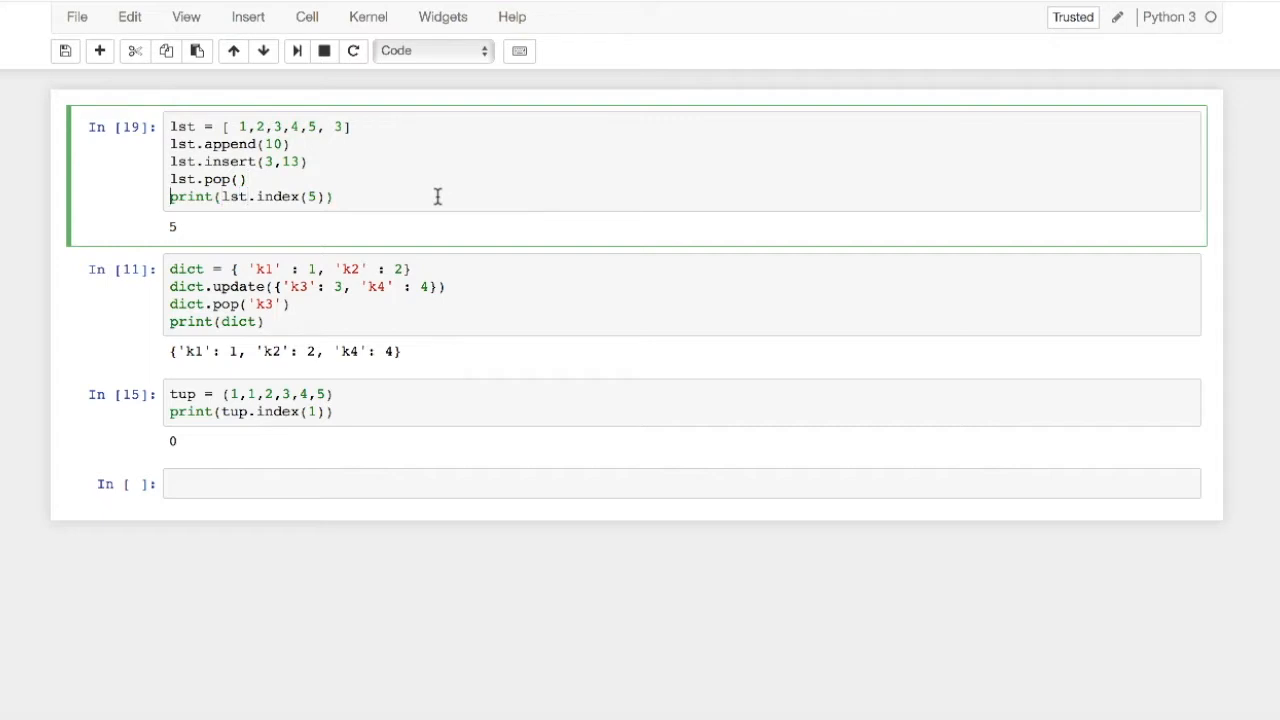
{"action": "type", "text": "lst"}
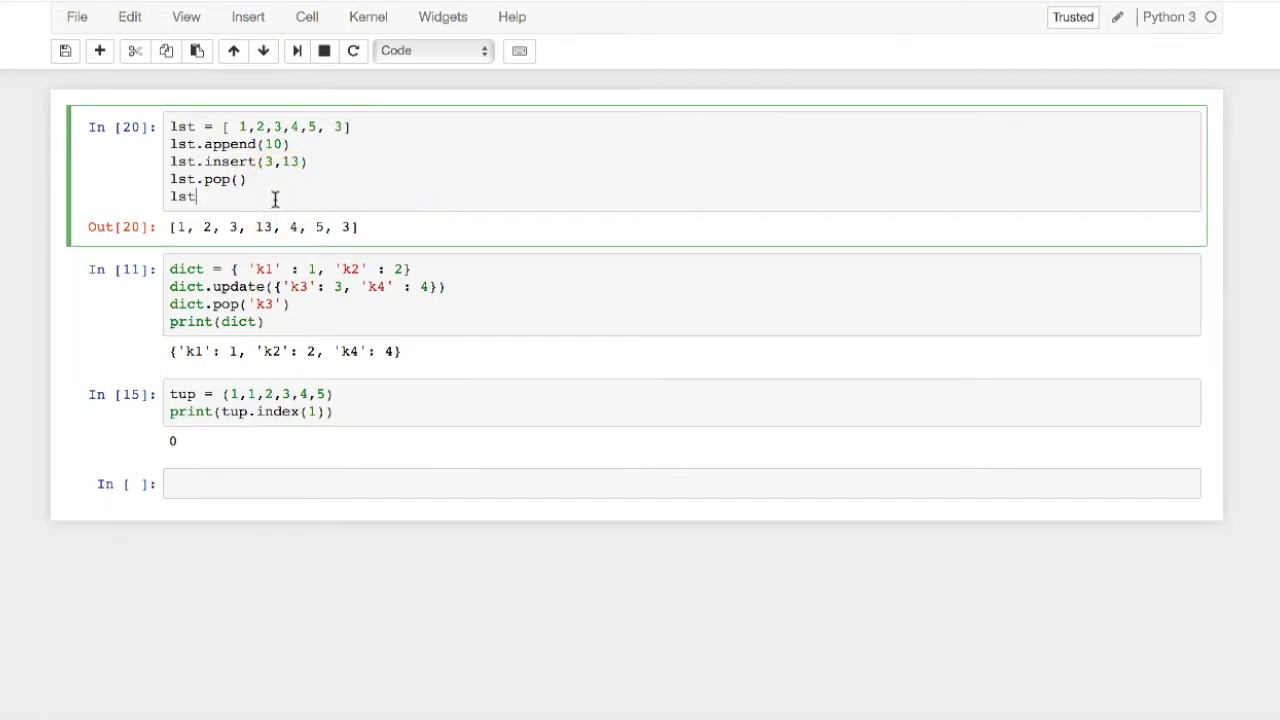
Run the list slices lst[:] and lst[0:3].
{"action": "type", "text": "[:]"}
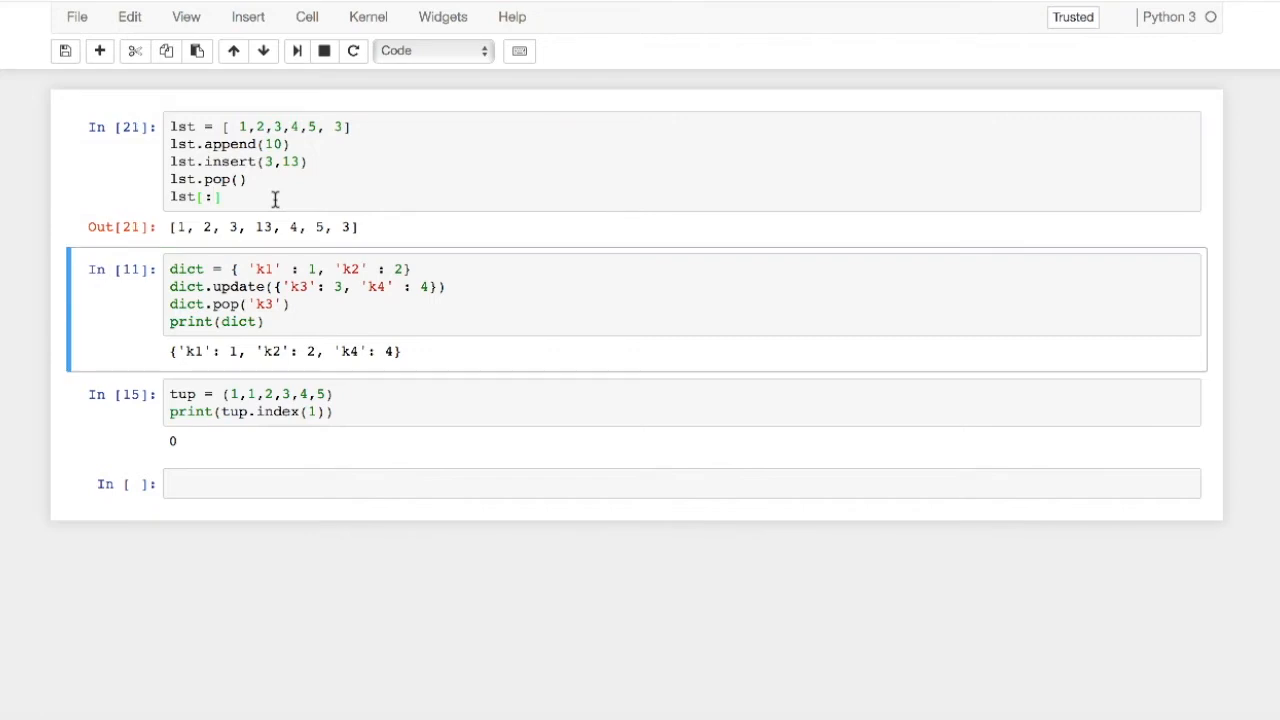
{"action": "left_click", "coordinate": [205, 196]}
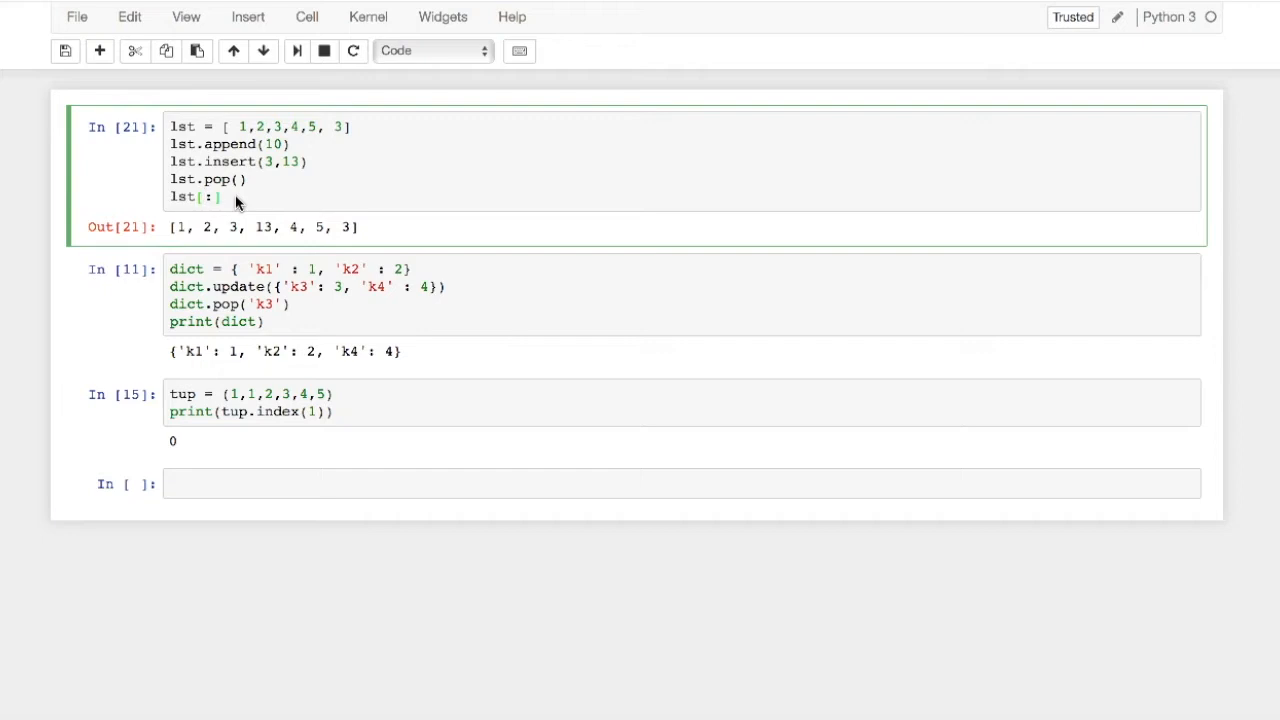
{"action": "type", "text": "0"}
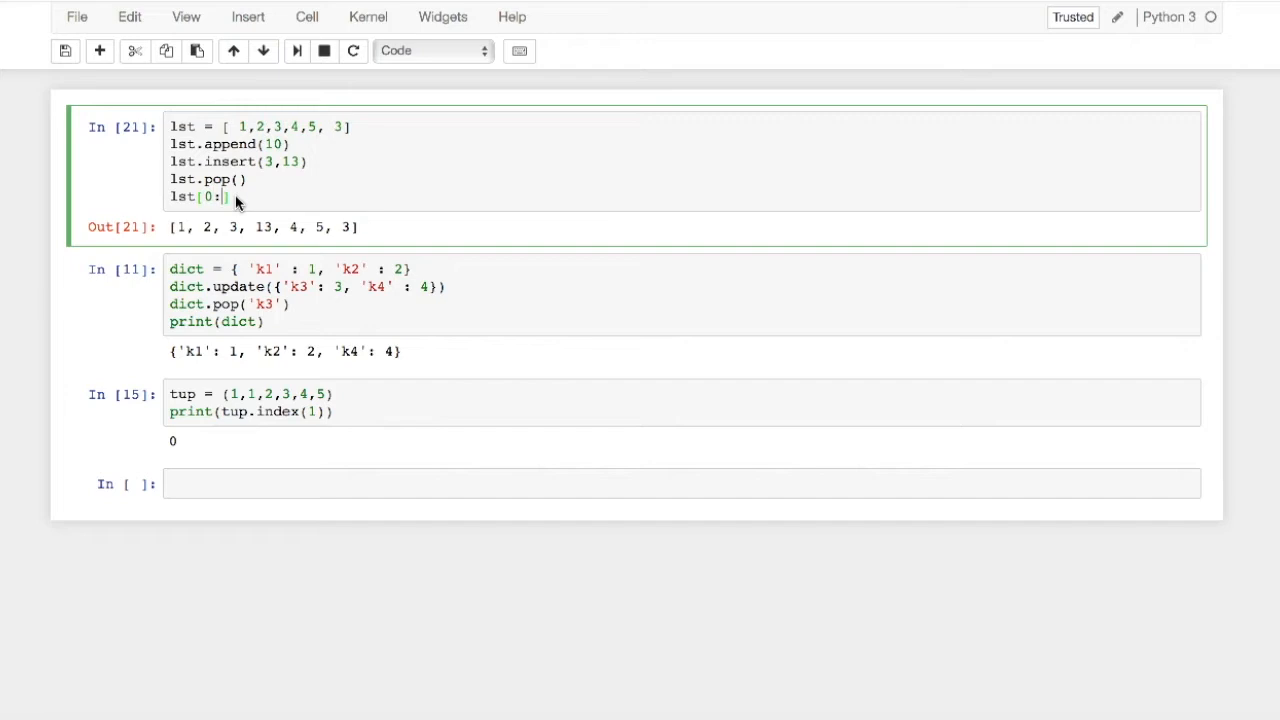
{"action": "type", "text": "3"}
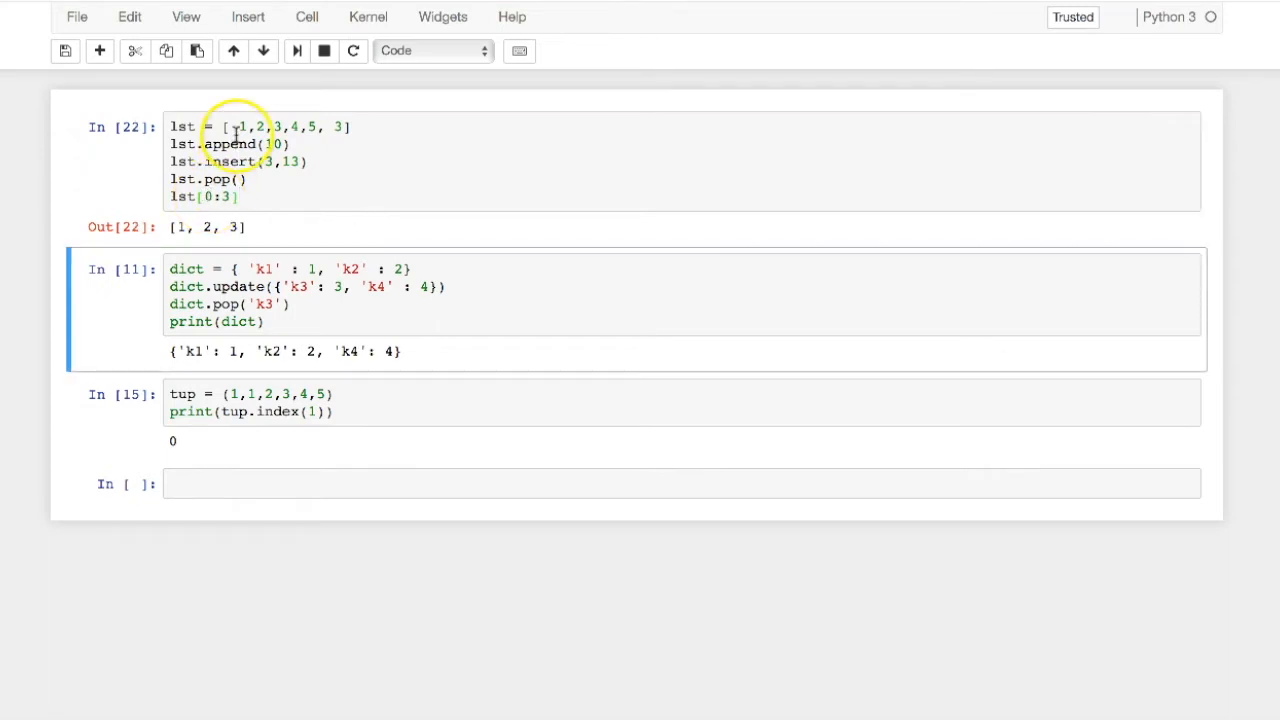
Change the slice to lst[0:] and then lst[1:], giving [2, 3, 13, 4, 5, 3].
{"action": "left_click", "coordinate": [318, 252]}
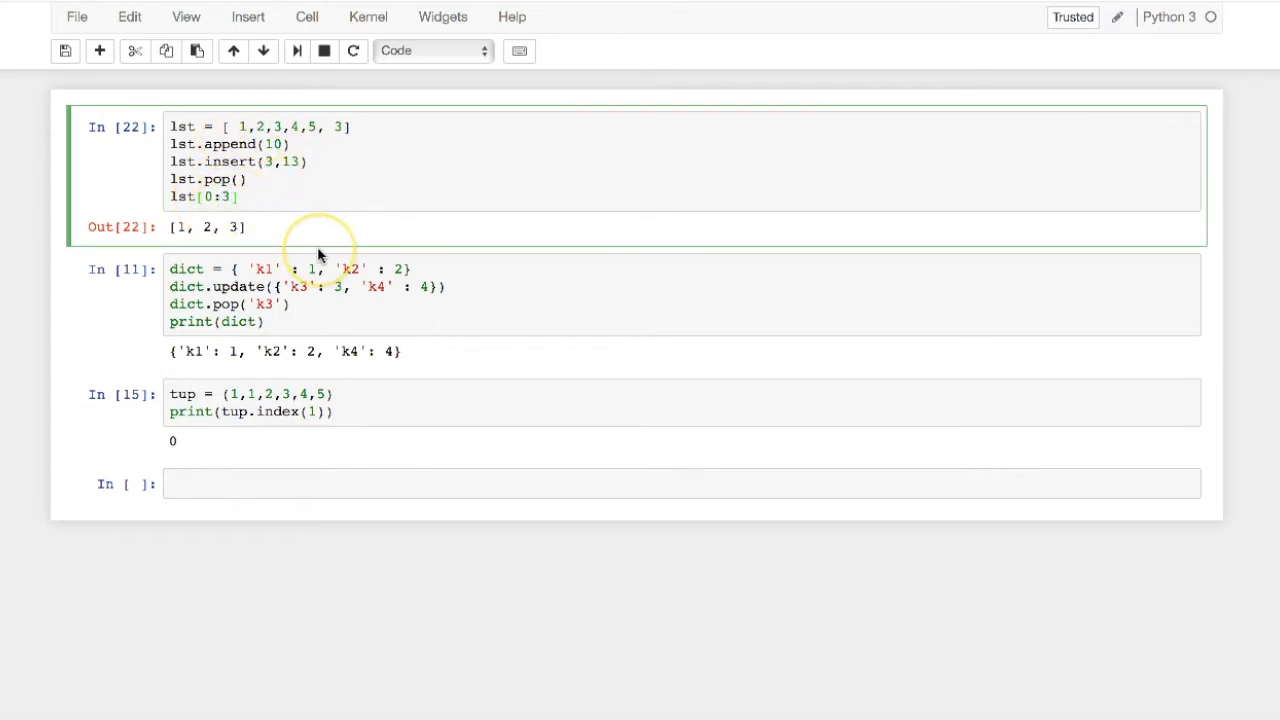
{"action": "key", "text": "Backspace"}
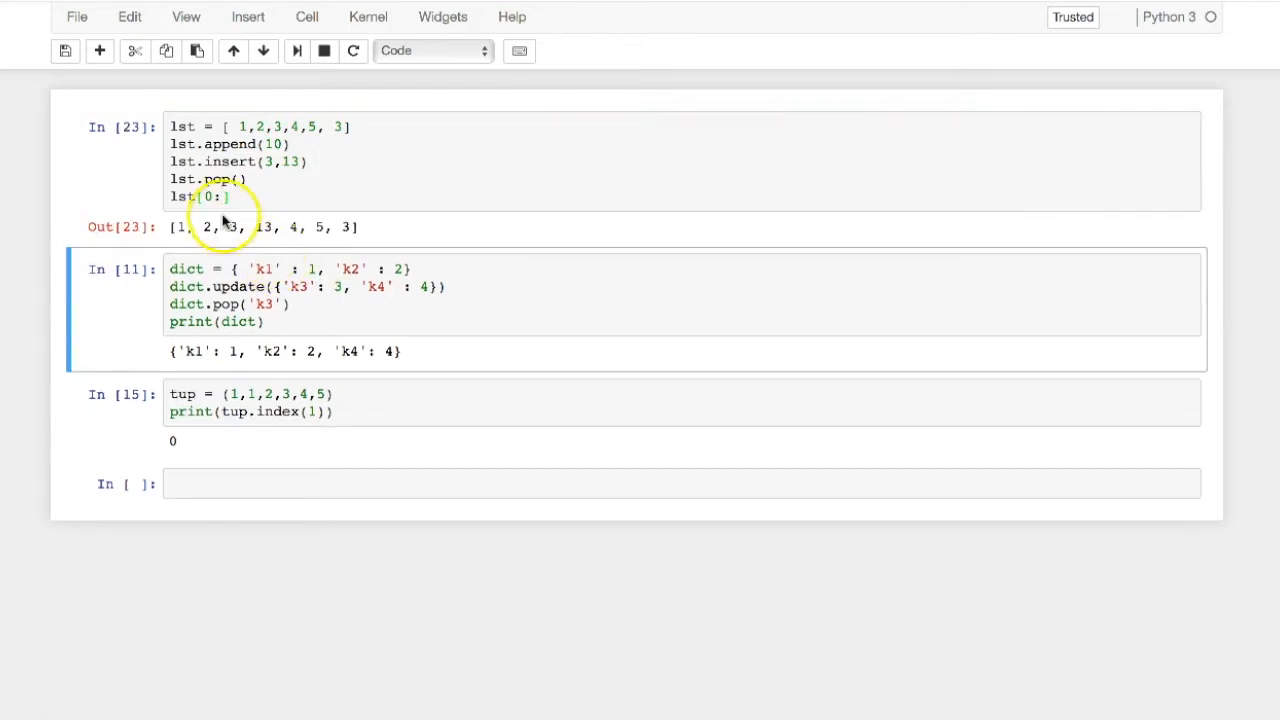
{"action": "left_click", "coordinate": [210, 196]}
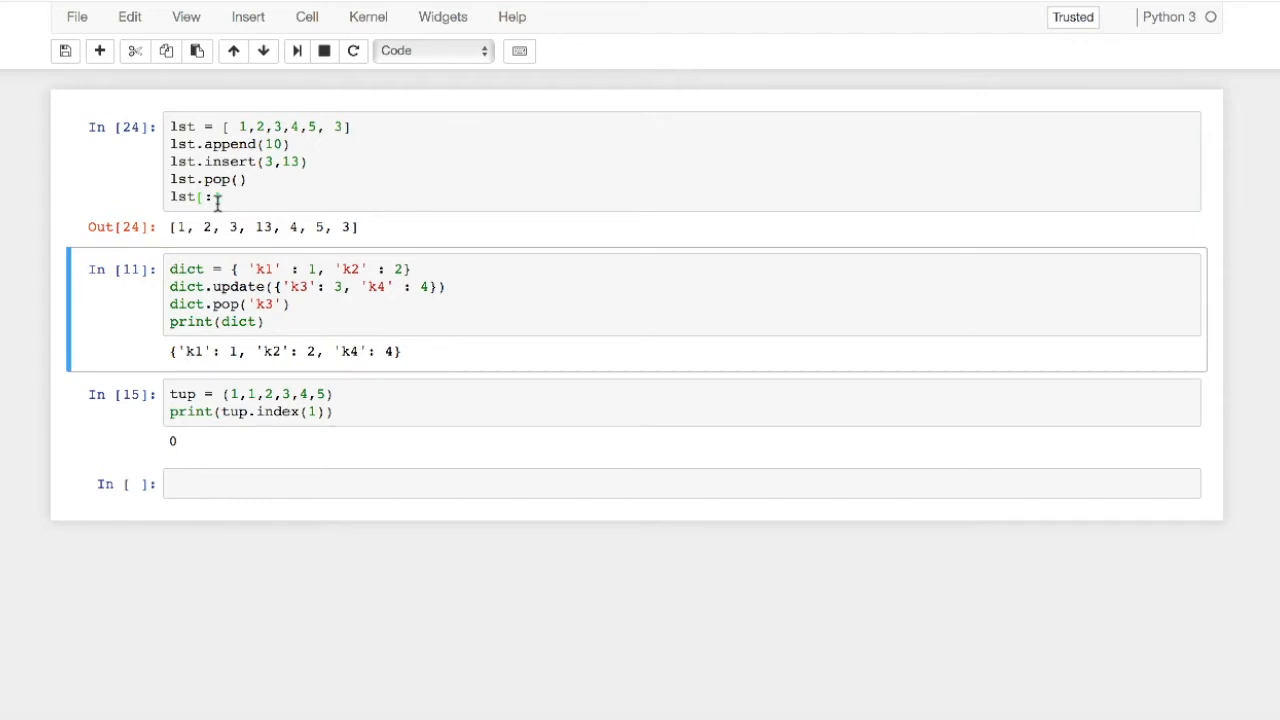
{"action": "left_click", "coordinate": [210, 197]}
{"action": "type", "text": "1"}
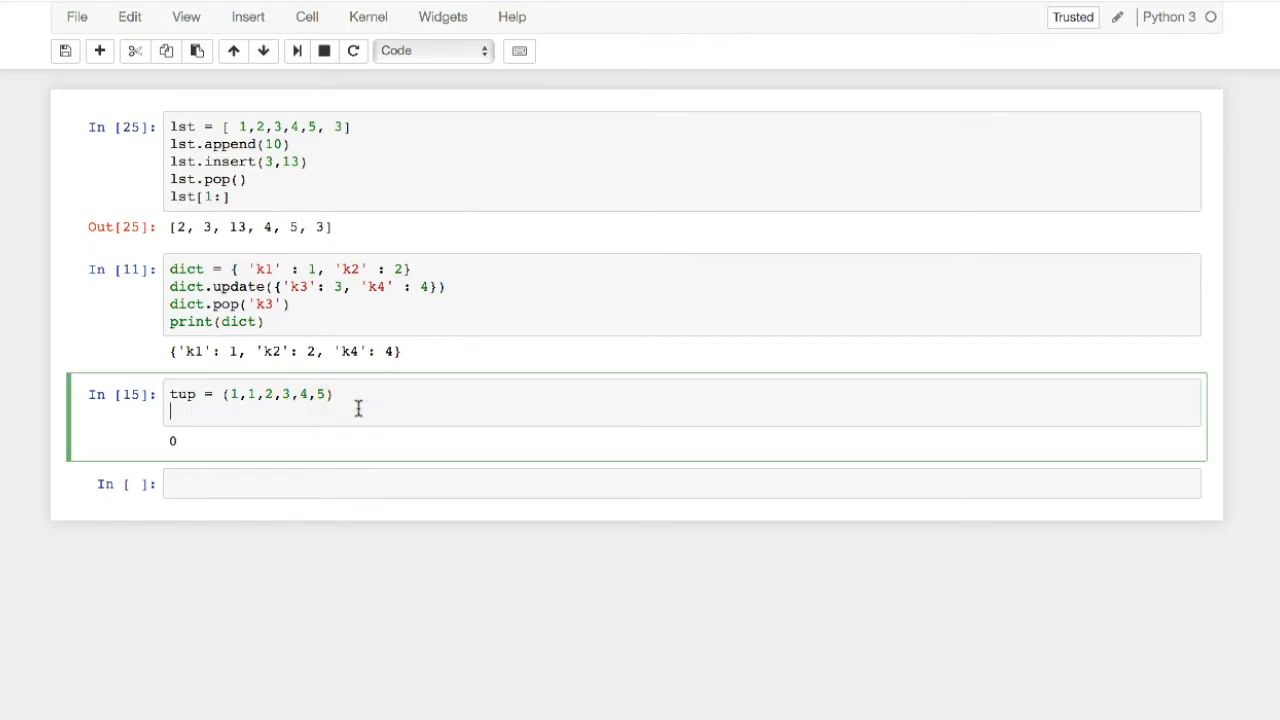
Replace the tuple's print line with tup[:], then run tup[0:2] to get (1, 1).
{"action": "type", "text": "tup[:"}
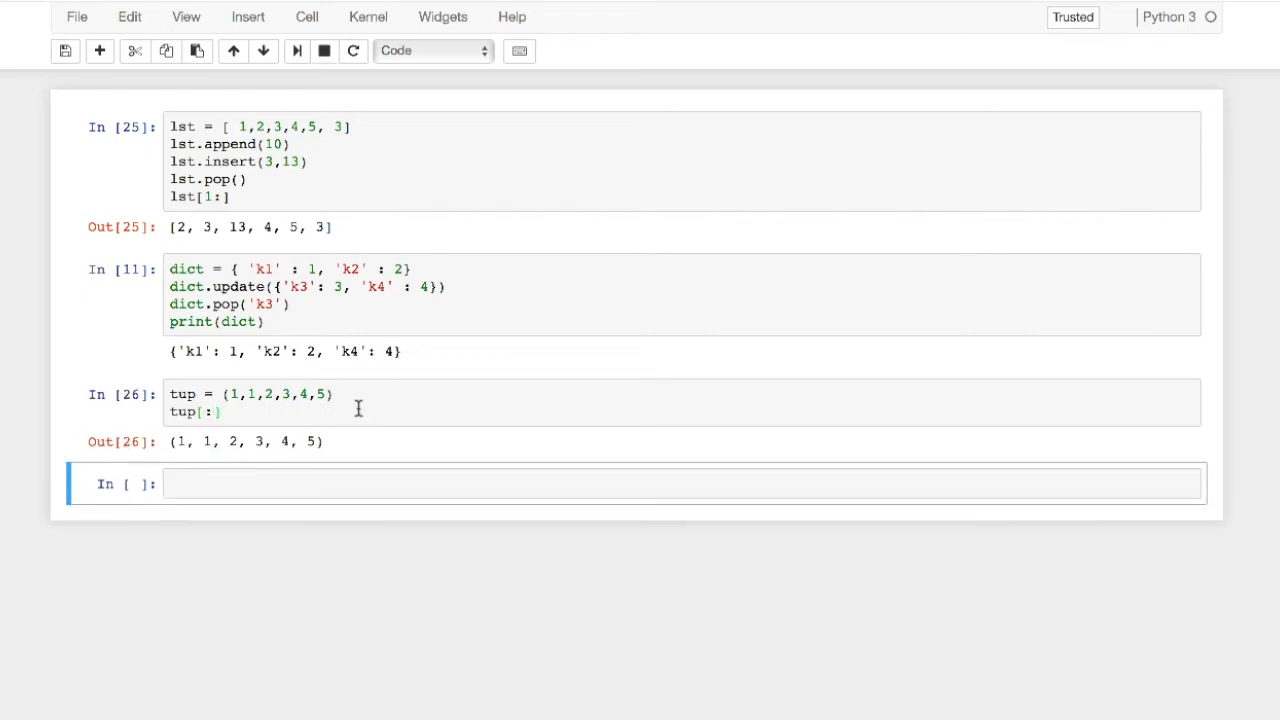
{"action": "left_click", "coordinate": [270, 400]}
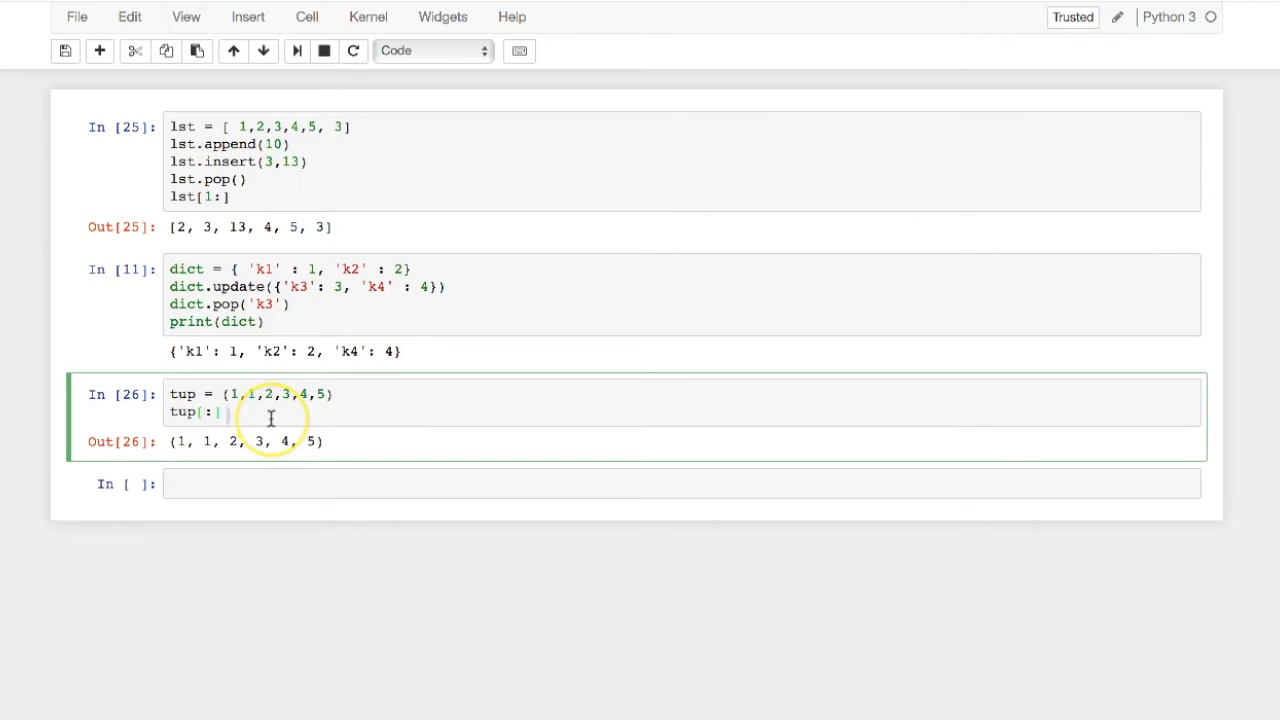
{"action": "type", "text": "0"}
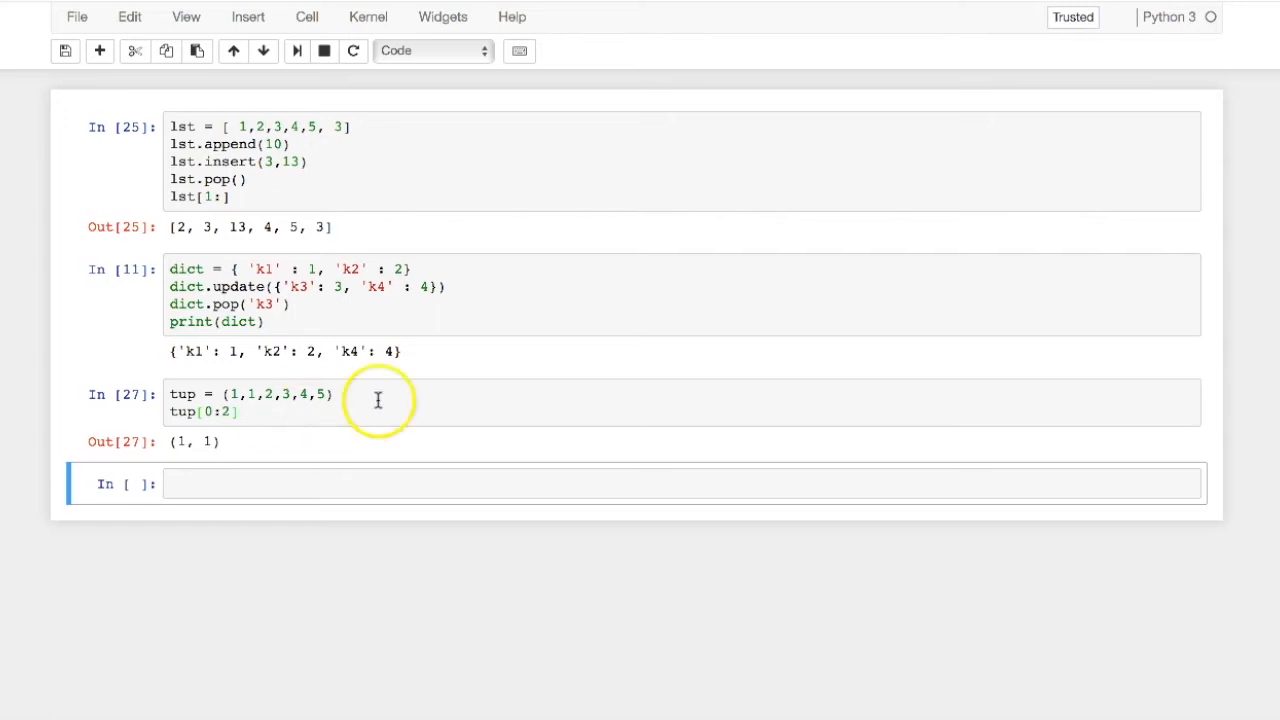
{"action": "left_click", "coordinate": [340, 393]}
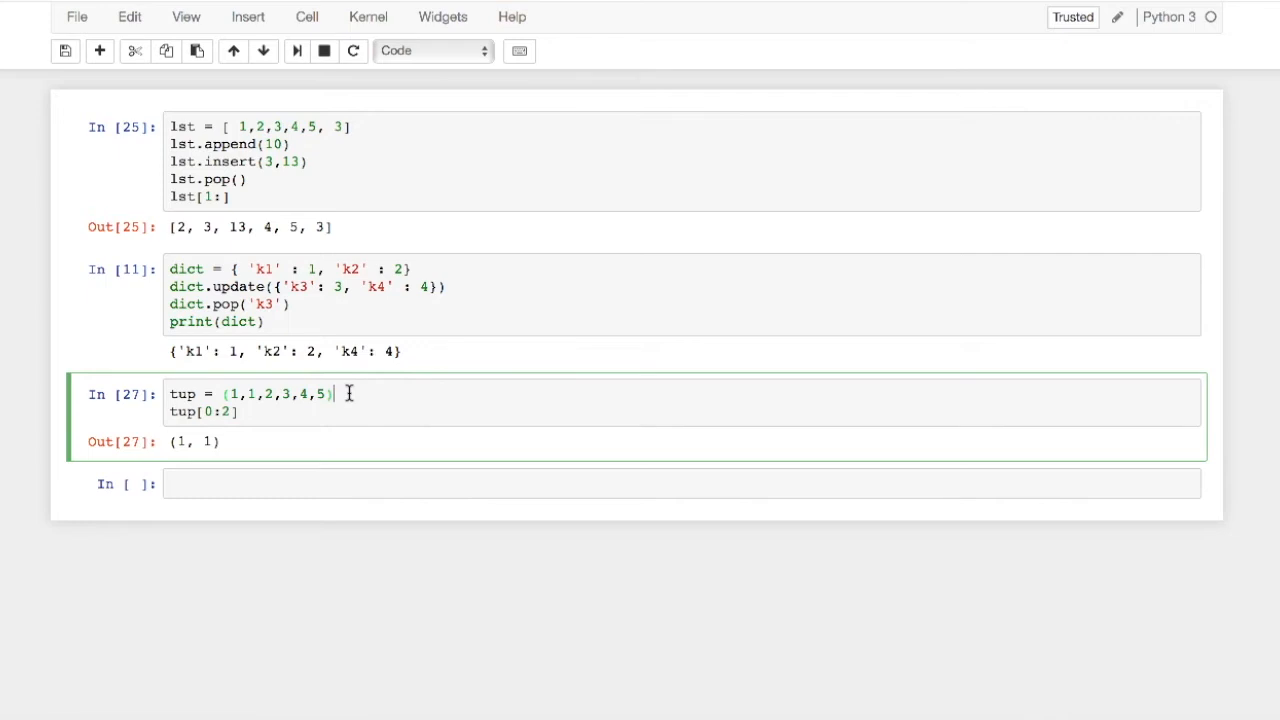
Add an #immutable comment and rewrite the tuple as (1,2,[10,20,30]).
{"action": "type", "text": "#i"}
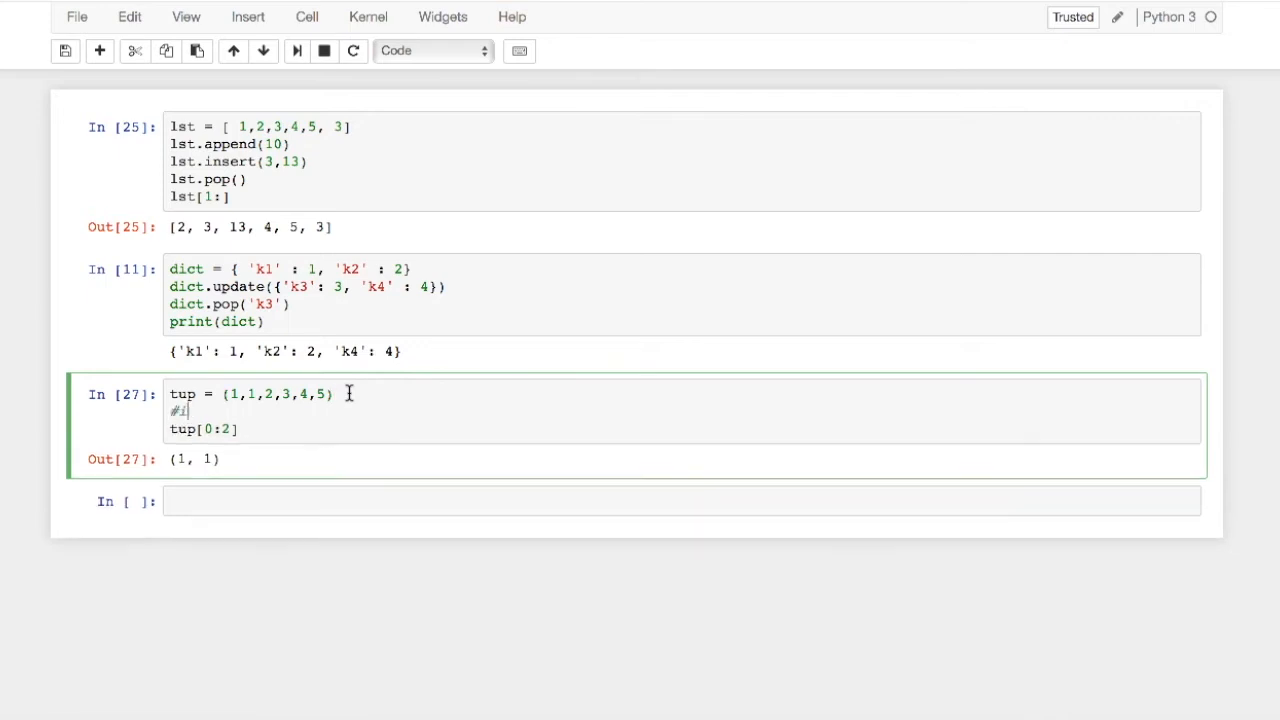
{"action": "type", "text": "mmutable"}
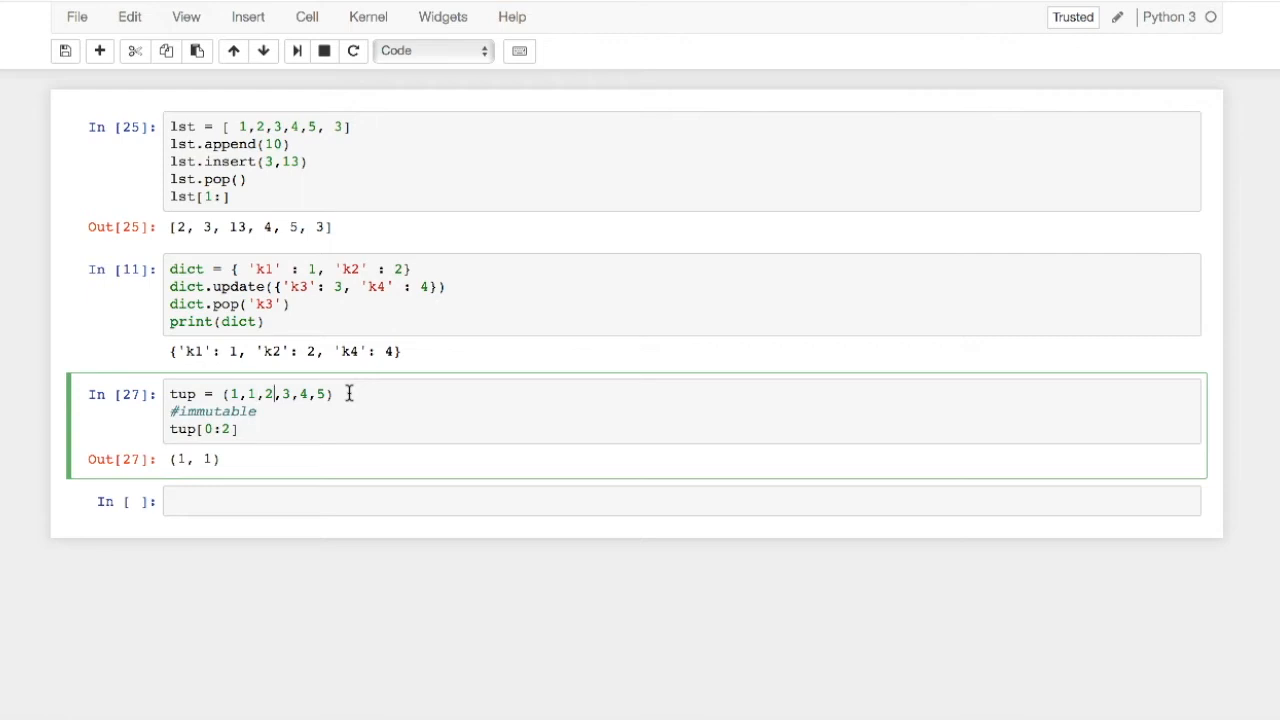
{"action": "key", "text": "Backspace"}
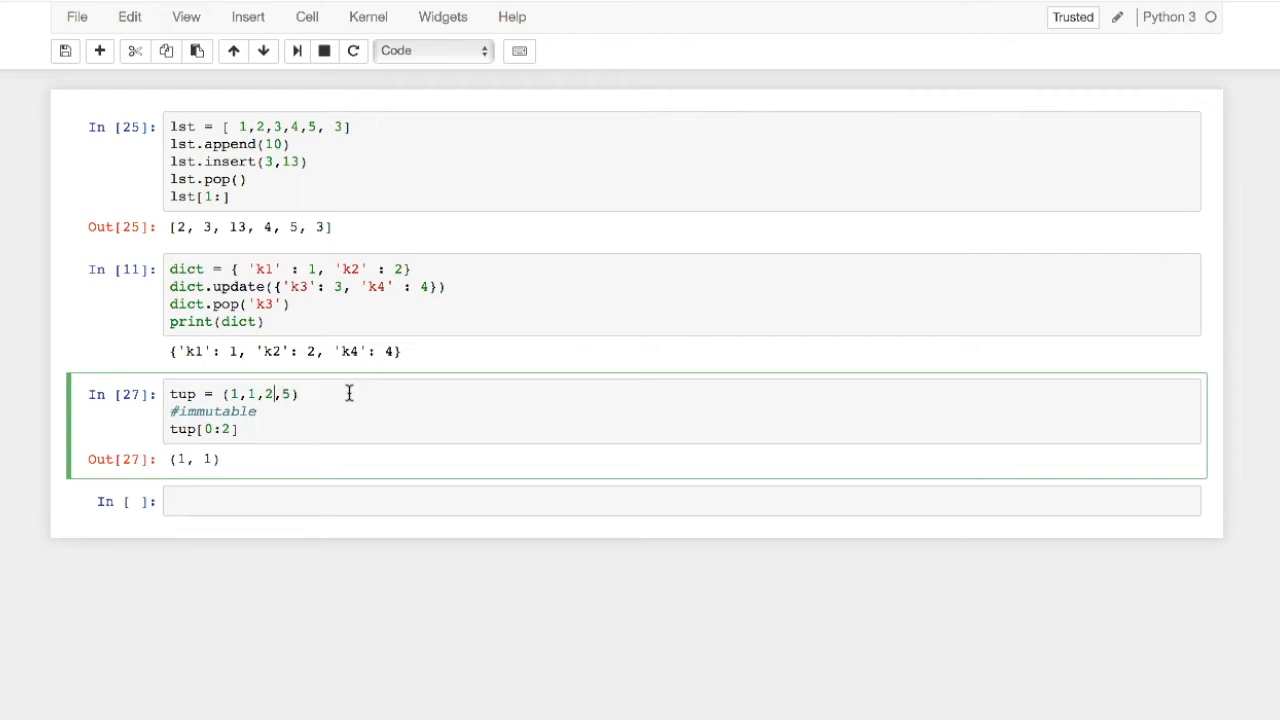
{"action": "key", "text": "Backspace"}
{"action": "type", "text": "["}
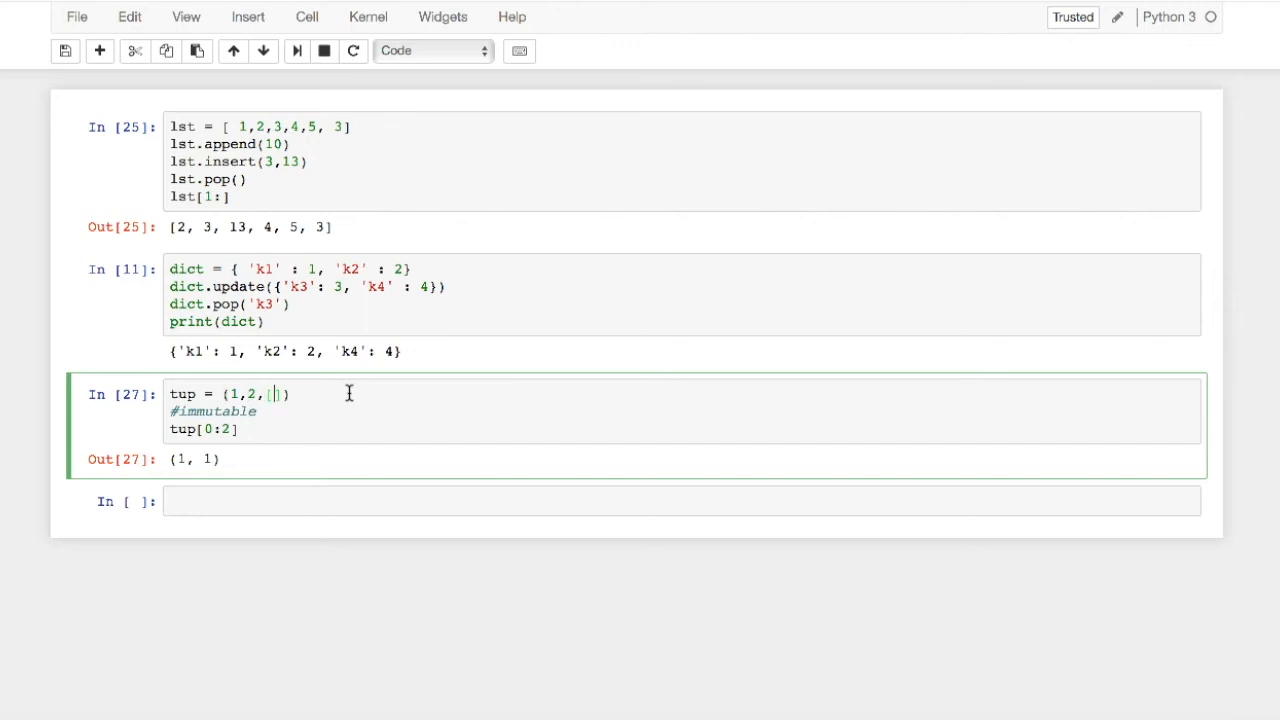
{"action": "type", "text": "10,20,30"}
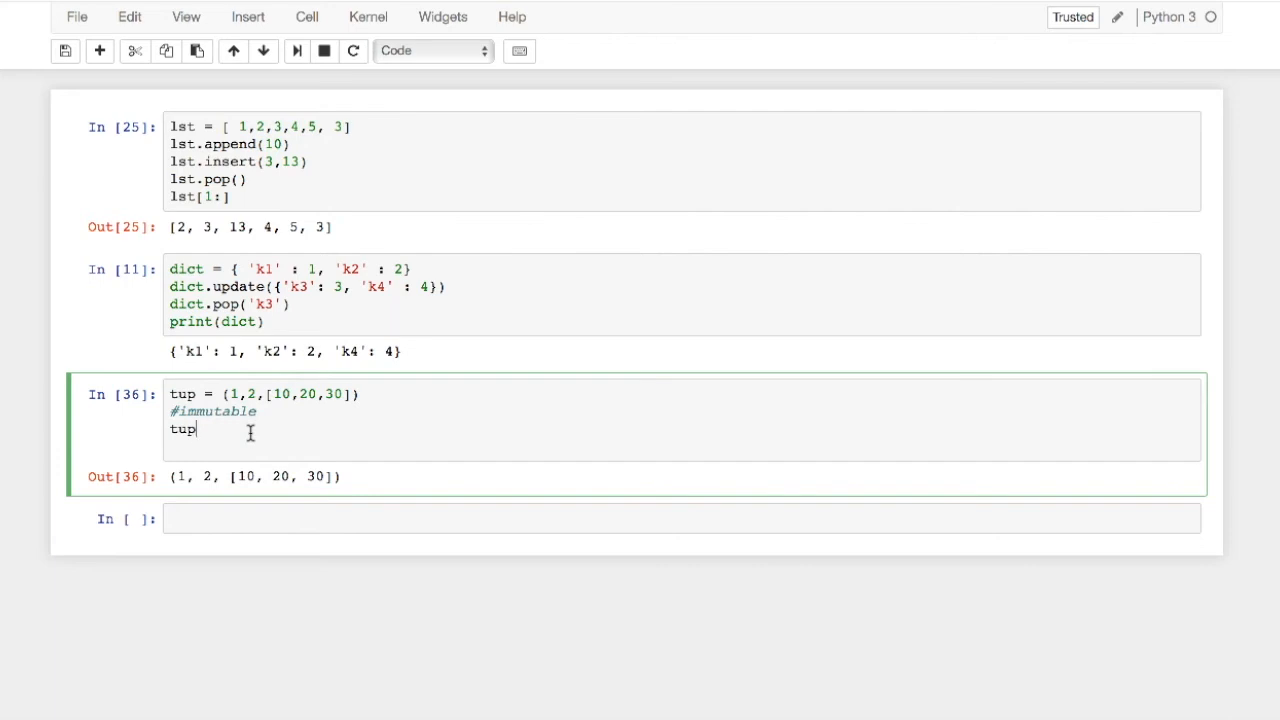
Append 200 to tup[2], then set tup[2][0] = 900, showing (1, 2, [900, 20, 30]).
{"action": "type", "text": "[]"}
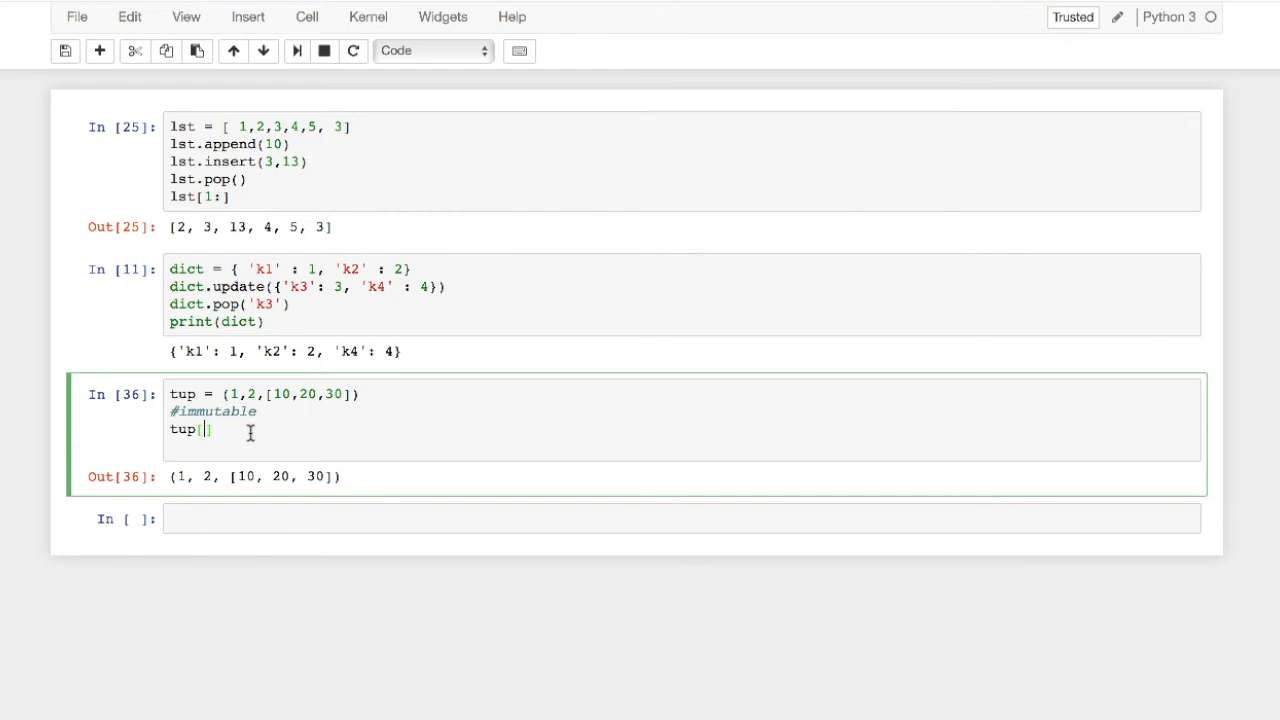
{"action": "type", "text": "2]."}
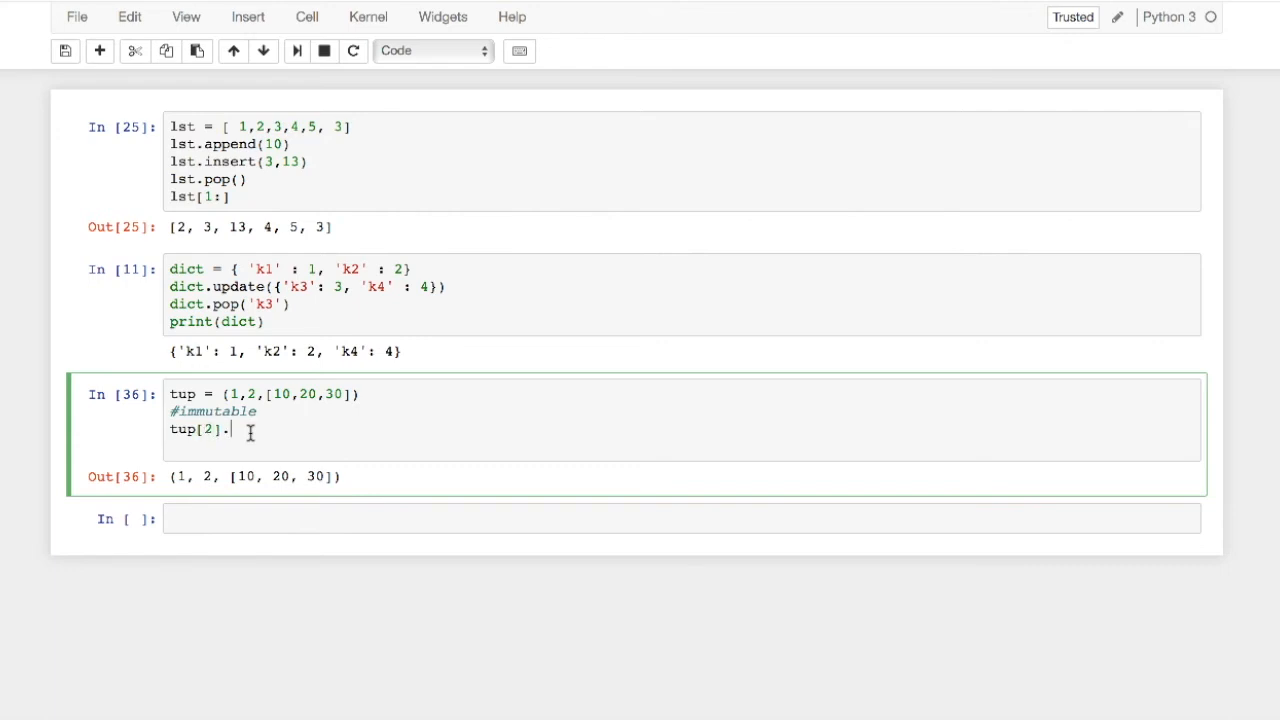
{"action": "type", "text": "append"}
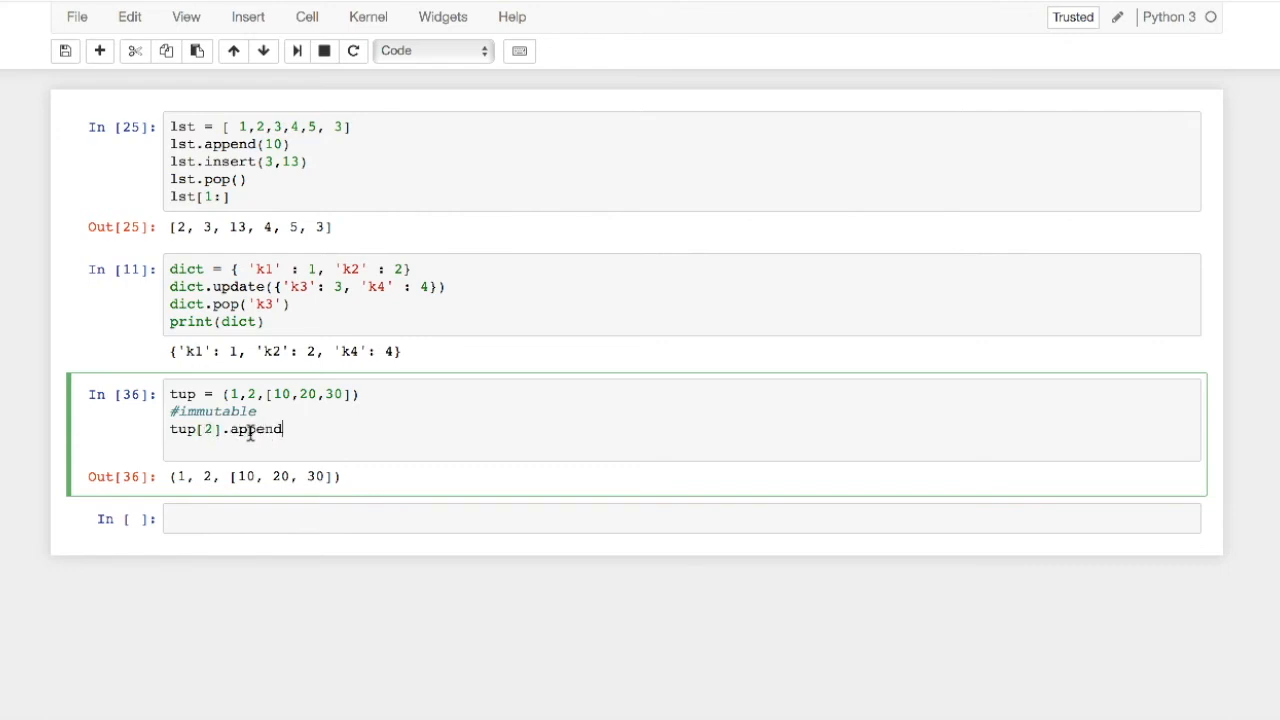
{"action": "type", "text": "(200)"}
{"action": "type", "text": "tup"}
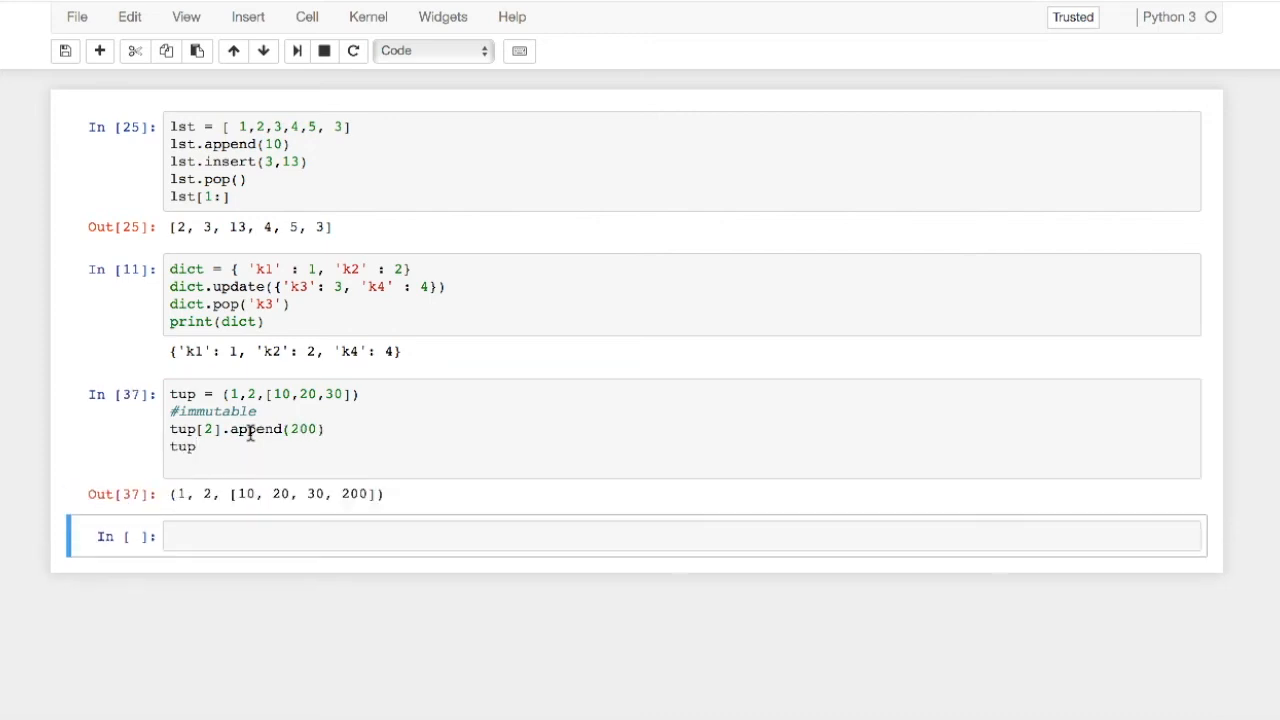
{"action": "left_click", "coordinate": [200, 446]}
{"action": "type", "text": "[0] = 1"}
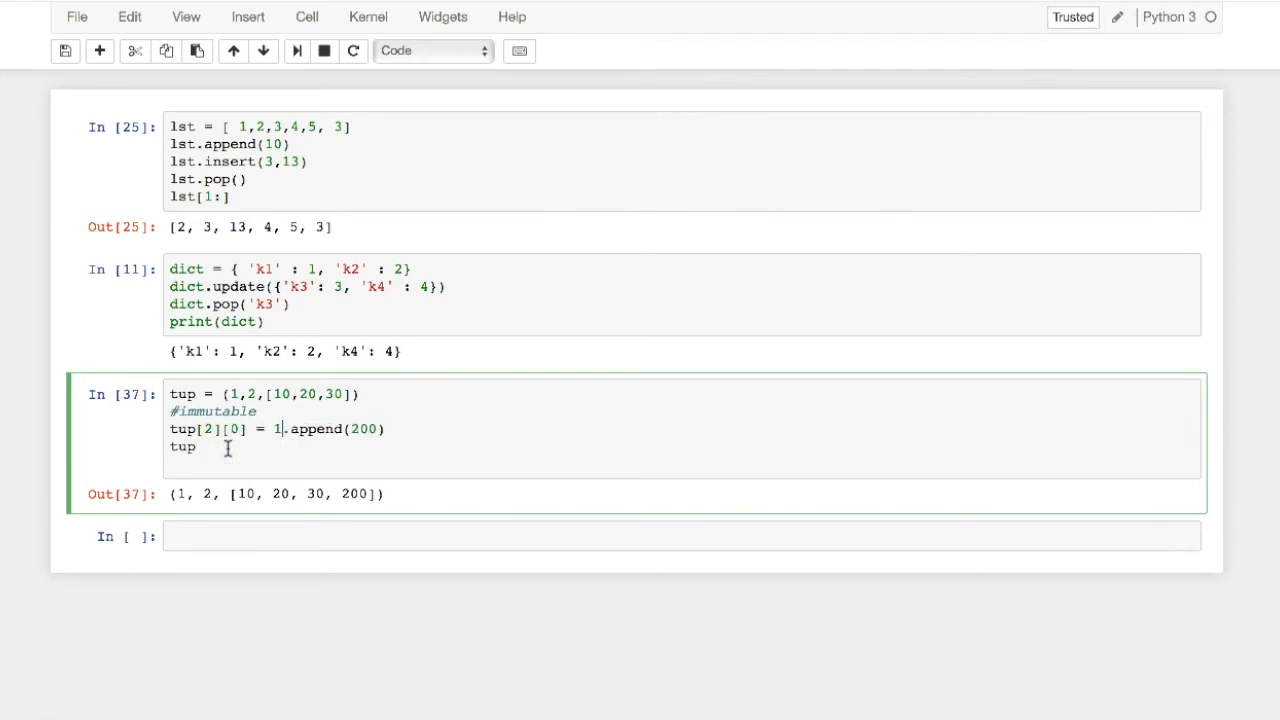
{"action": "type", "text": "900"}
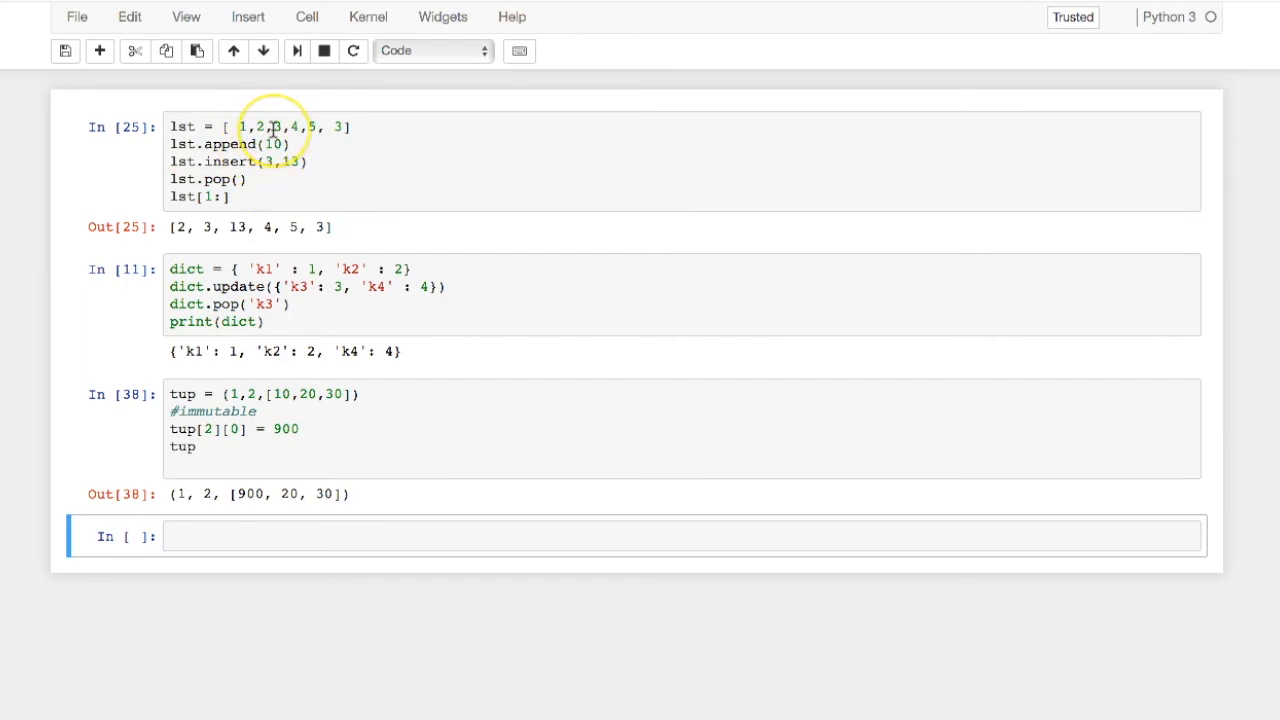
Replace the 3 in the lst definition with a string, typed so far as 'strin'.
{"action": "left_click", "coordinate": [285, 127]}
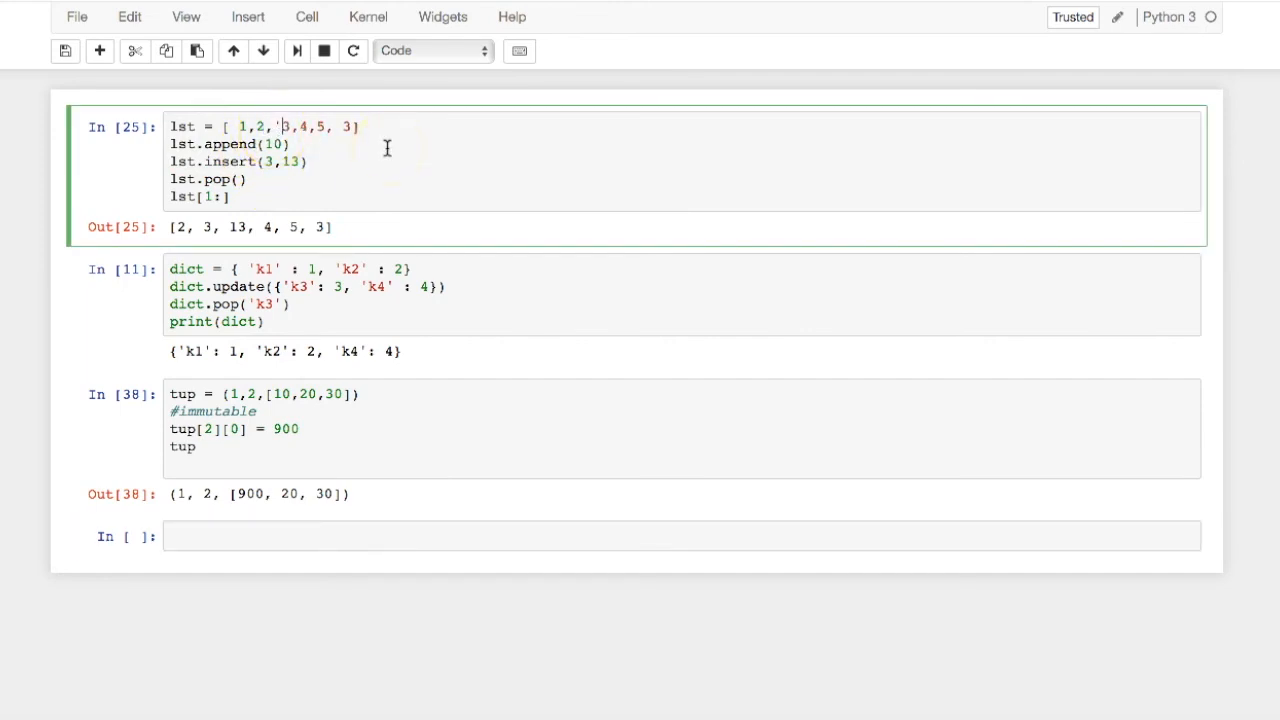
{"action": "type", "text": "strin"}
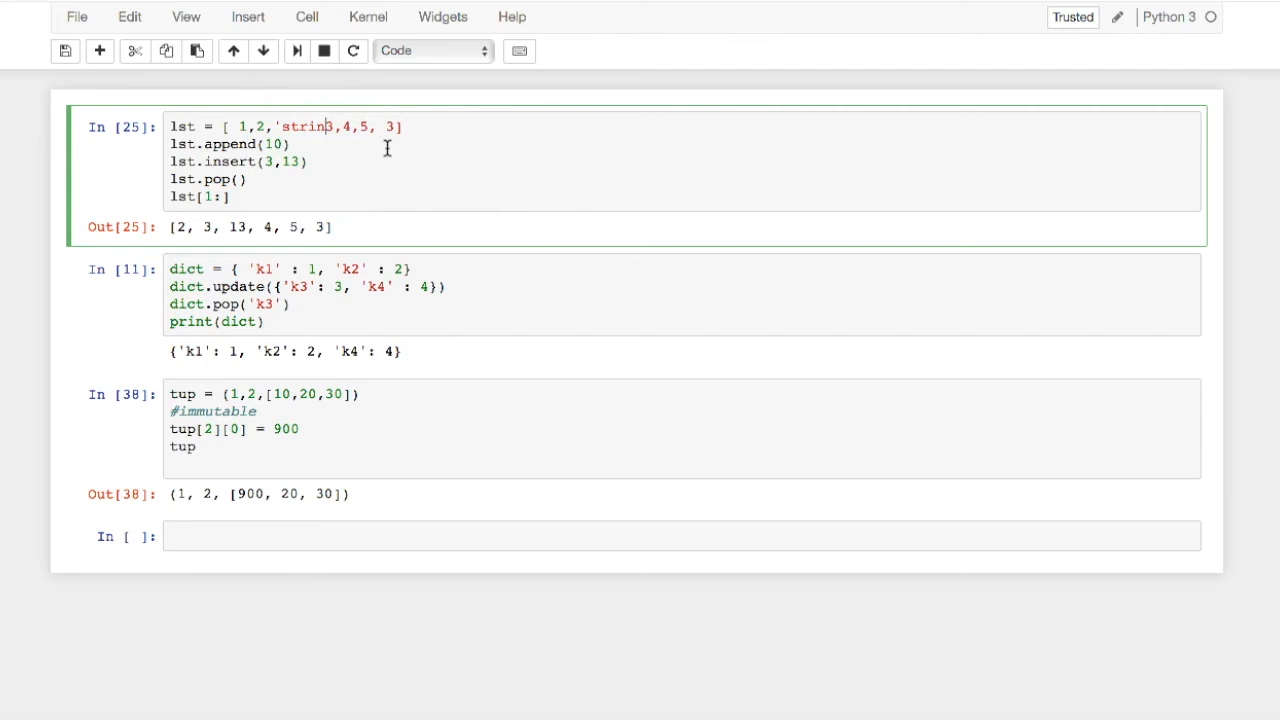